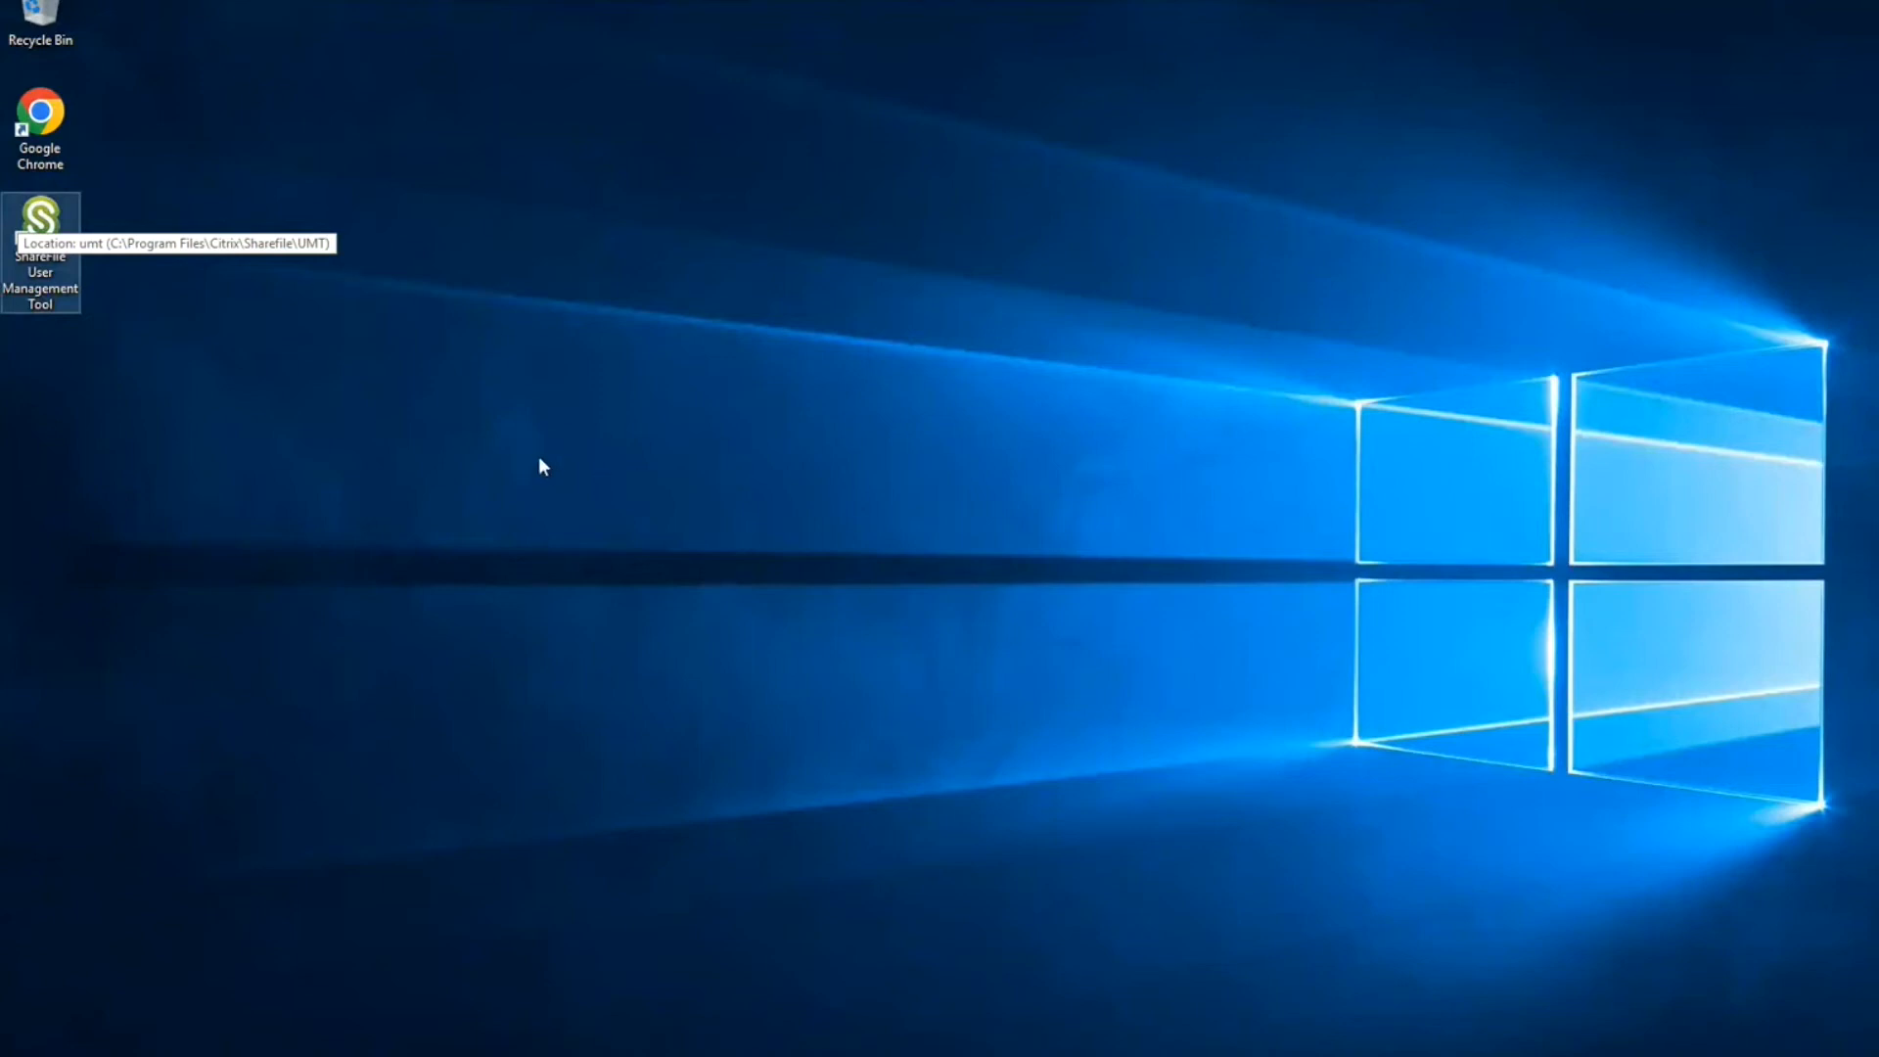
pyautogui.moveTo(307, 405)
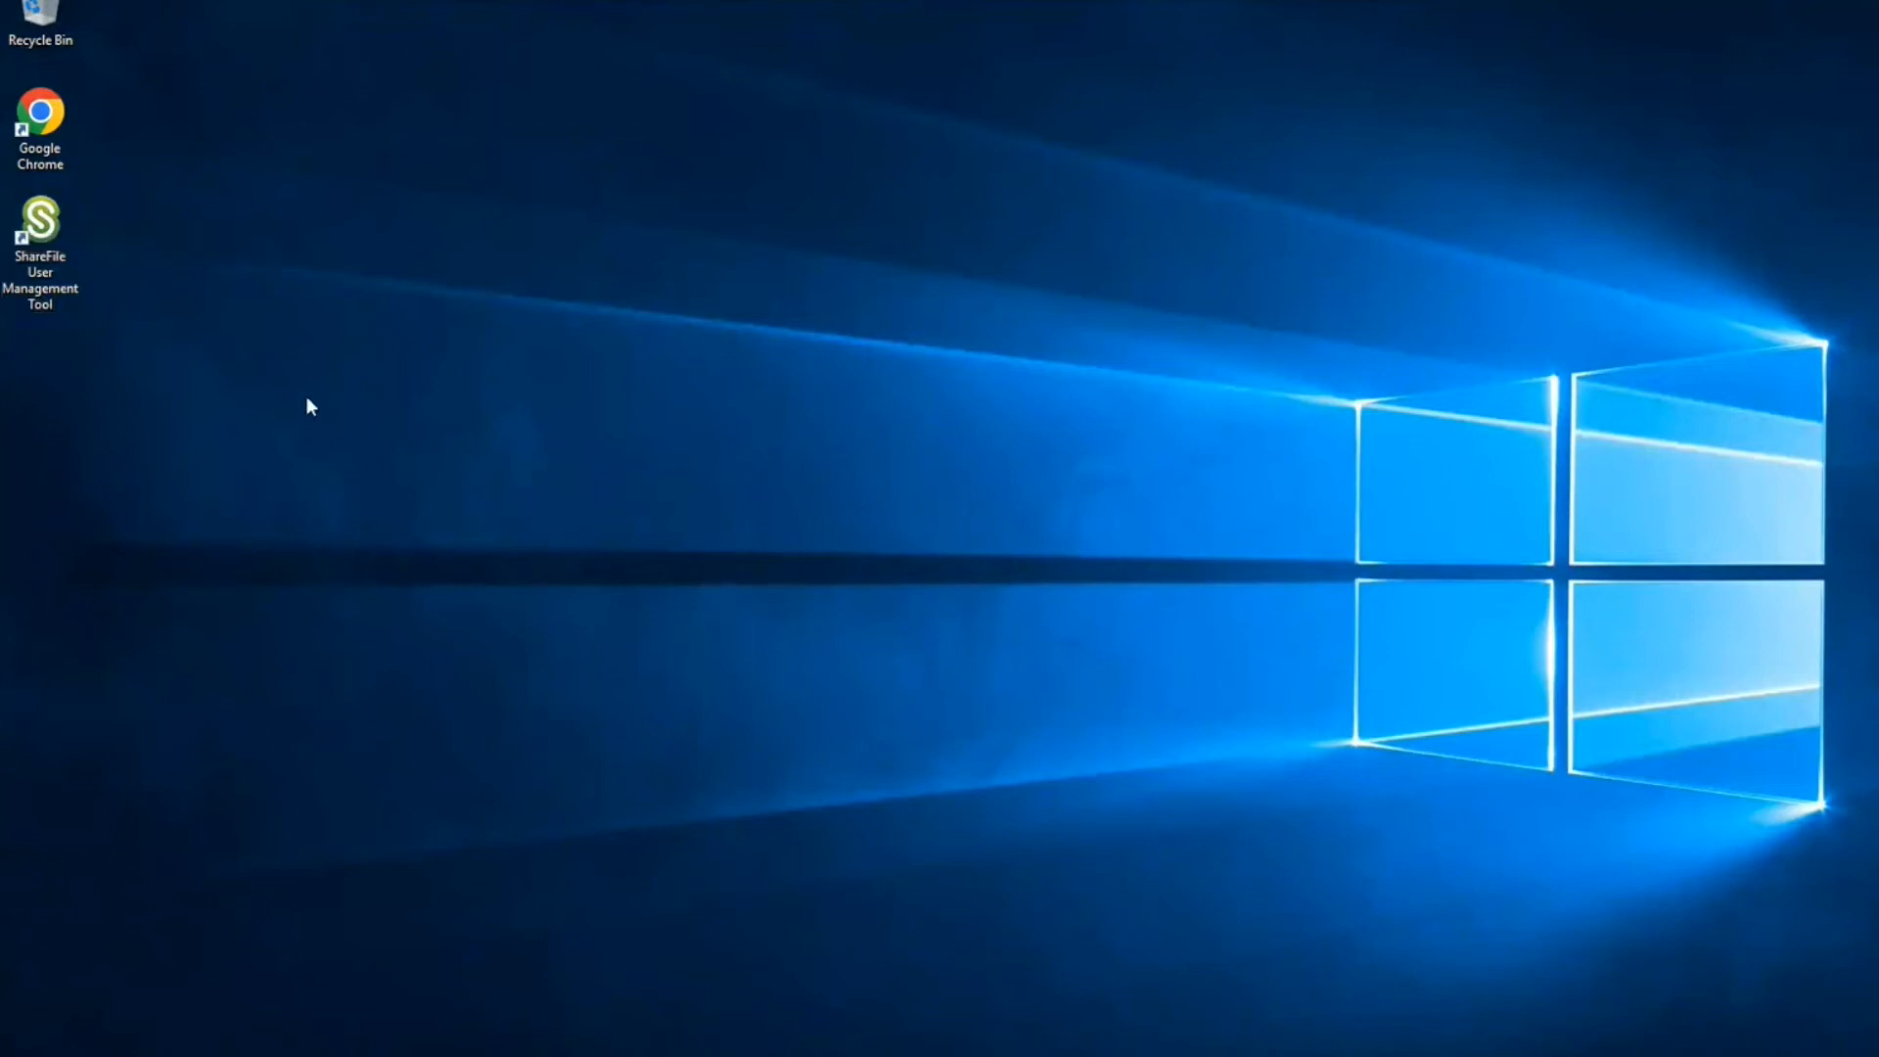
pyautogui.moveTo(382, 397)
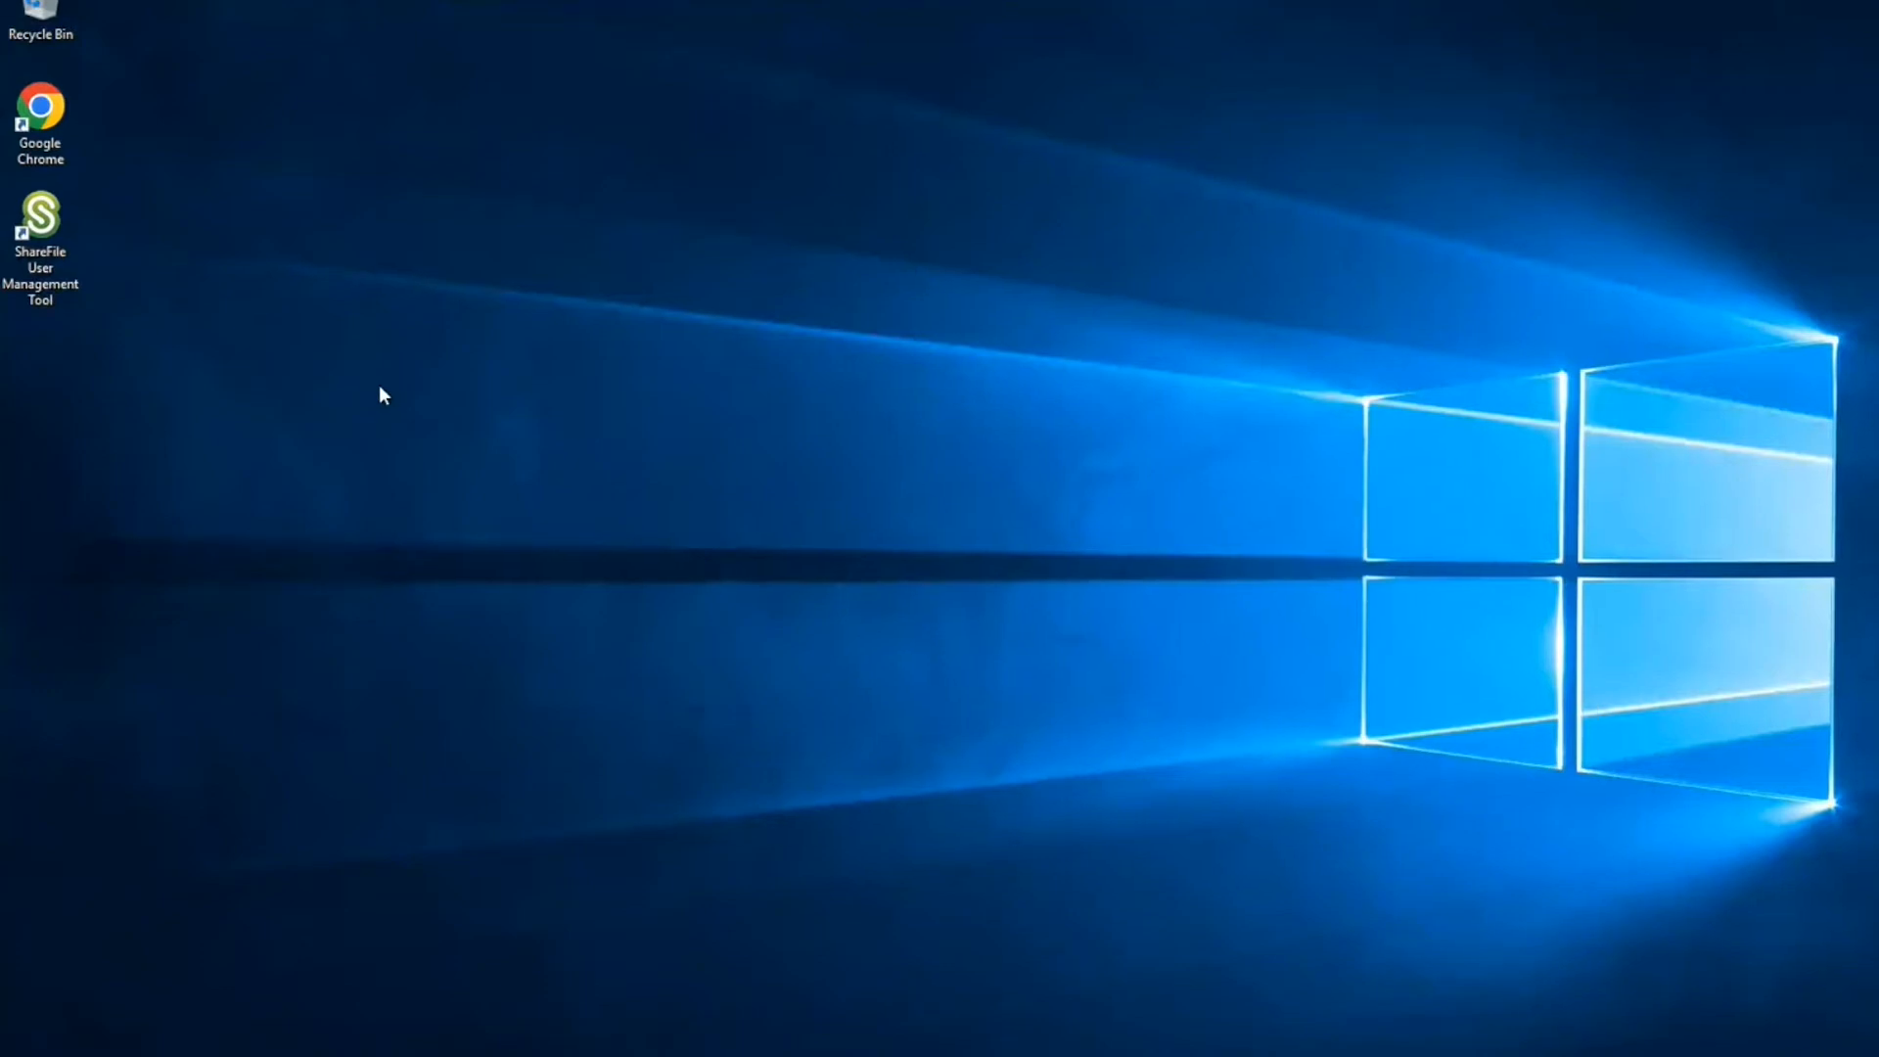
# - Launch the User Management Tool from the desktop shortcut and sign in with the account password
pyautogui.click(39, 227)
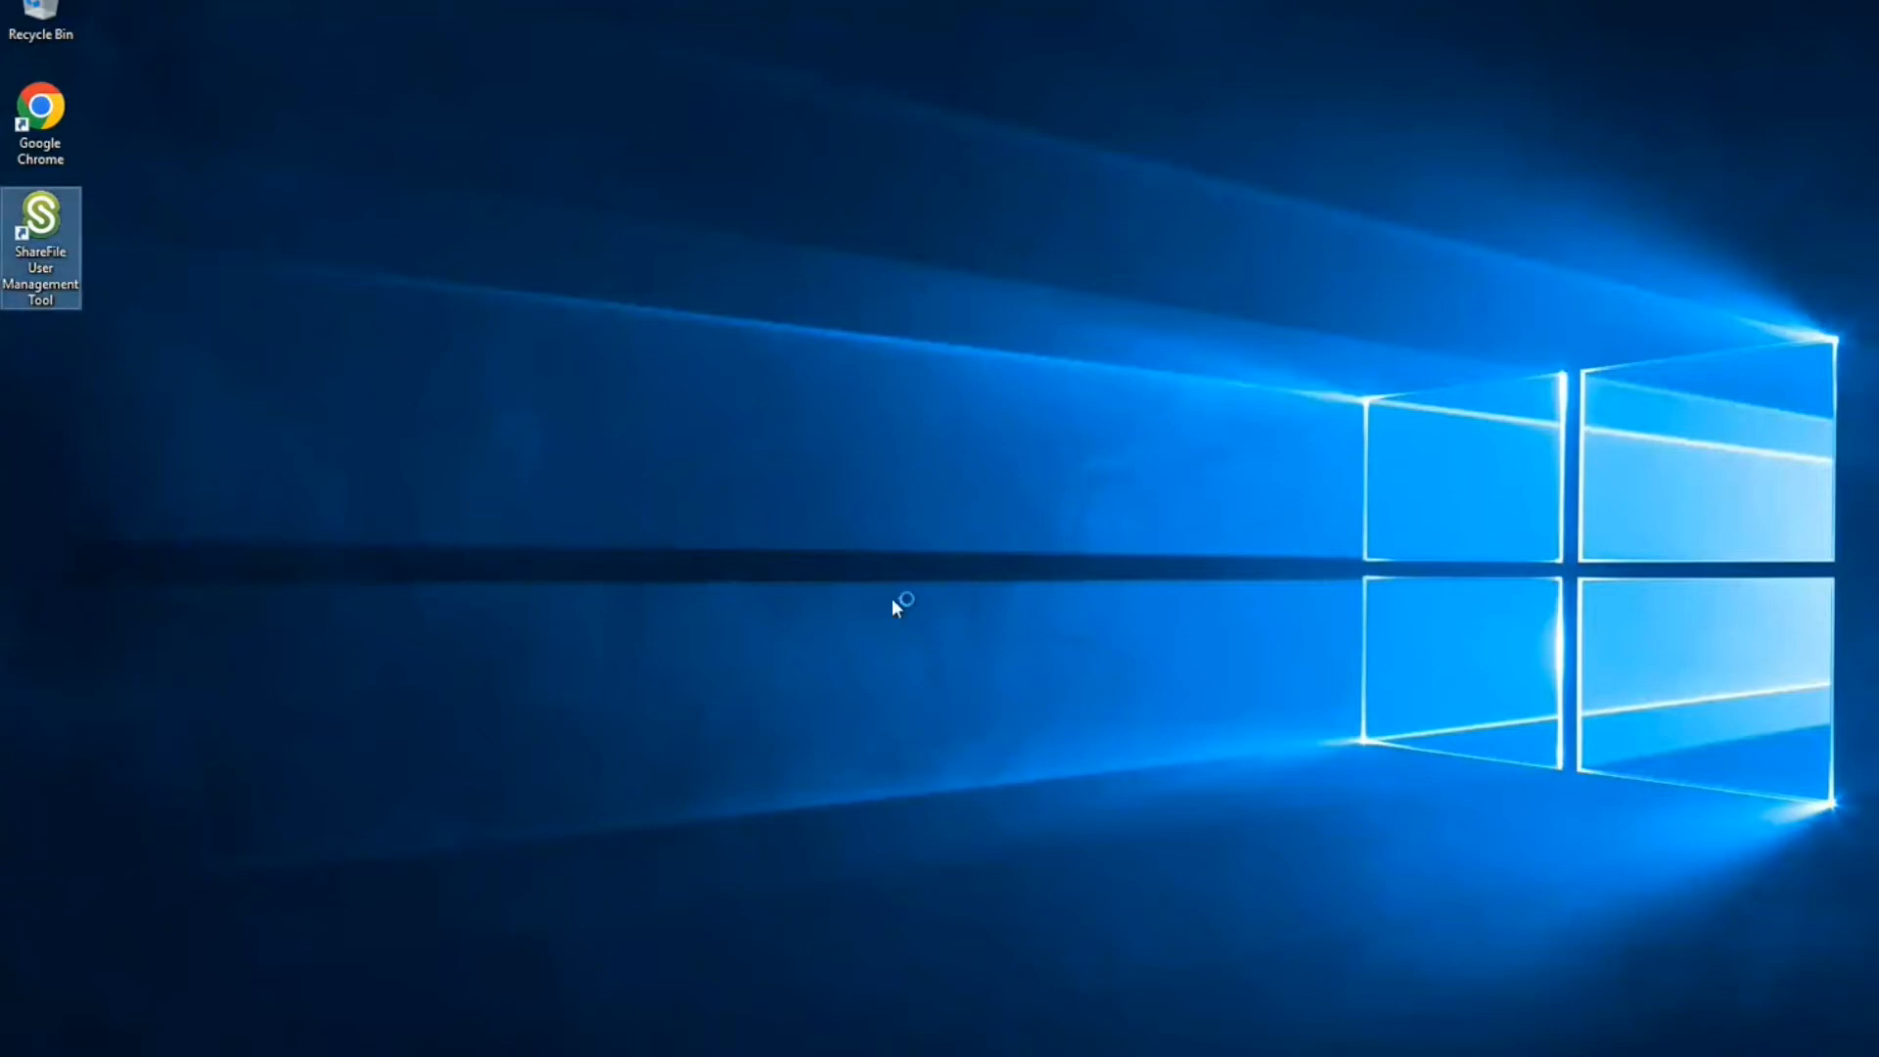
pyautogui.doubleClick(39, 227)
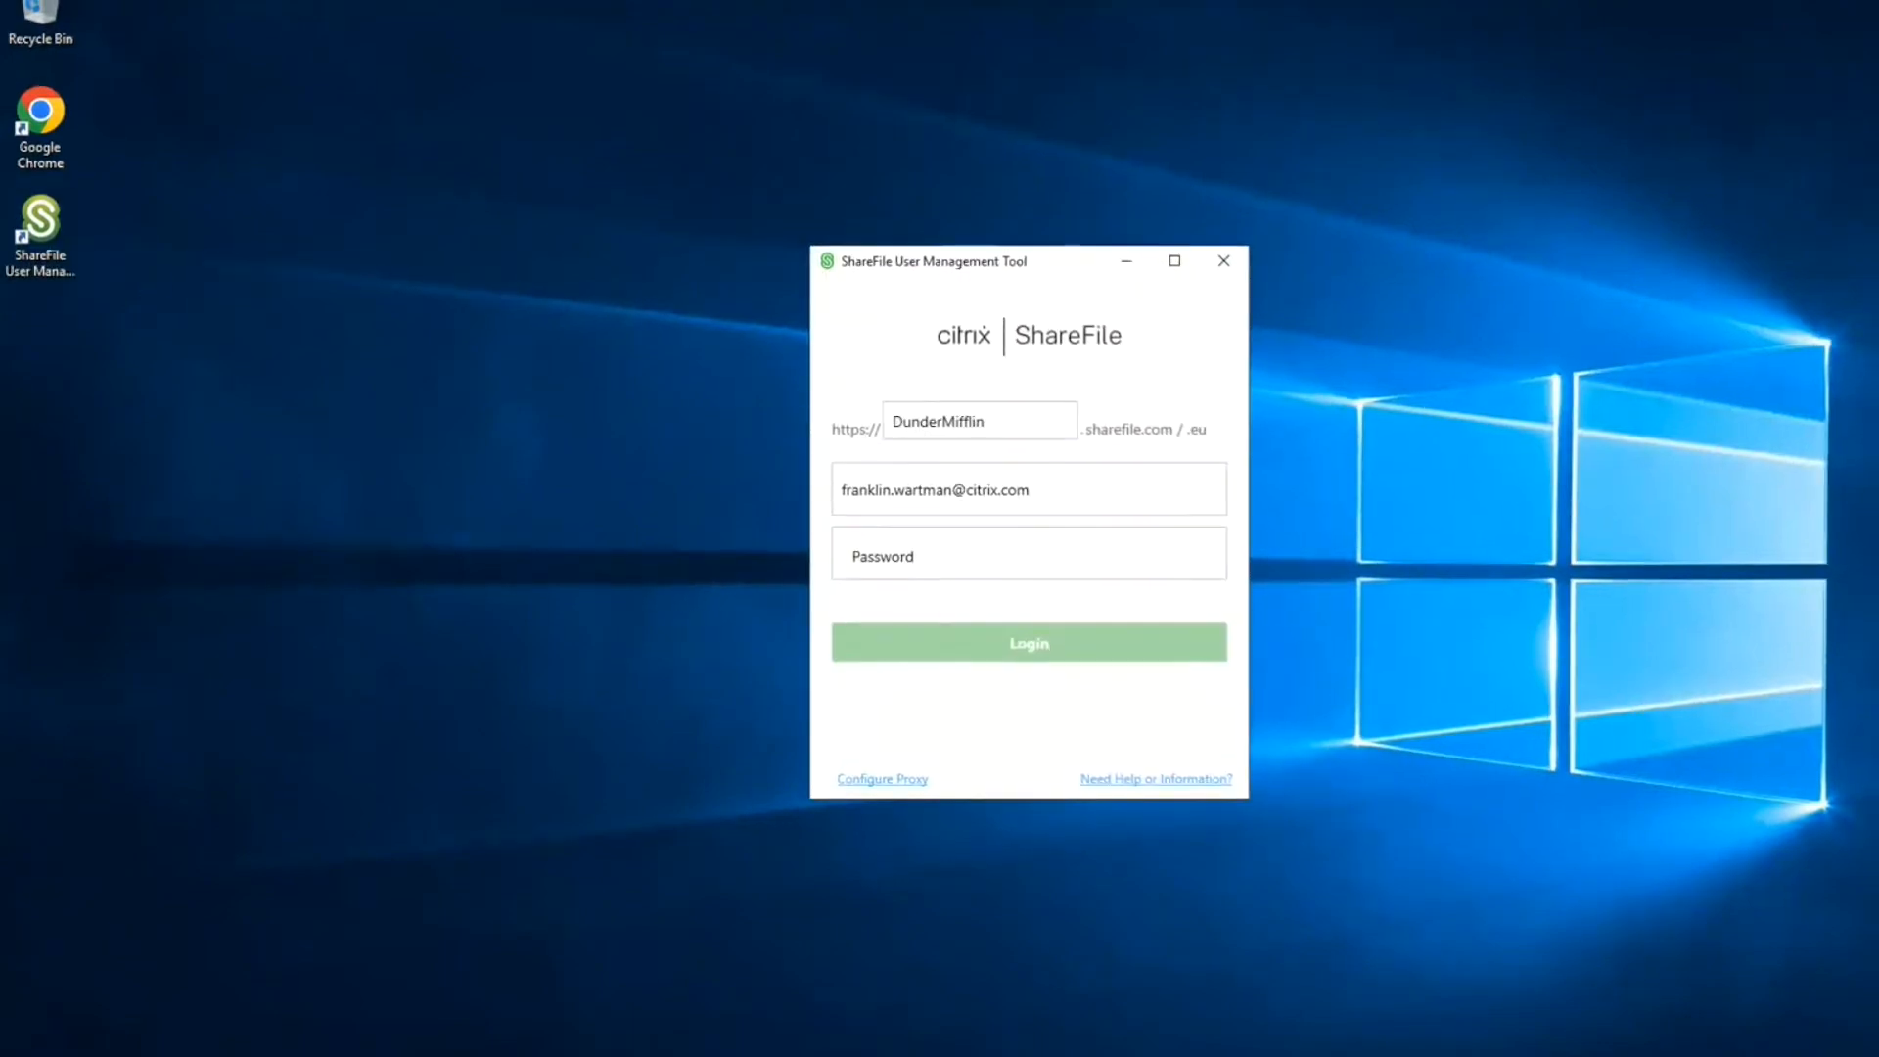
pyautogui.moveTo(898, 434)
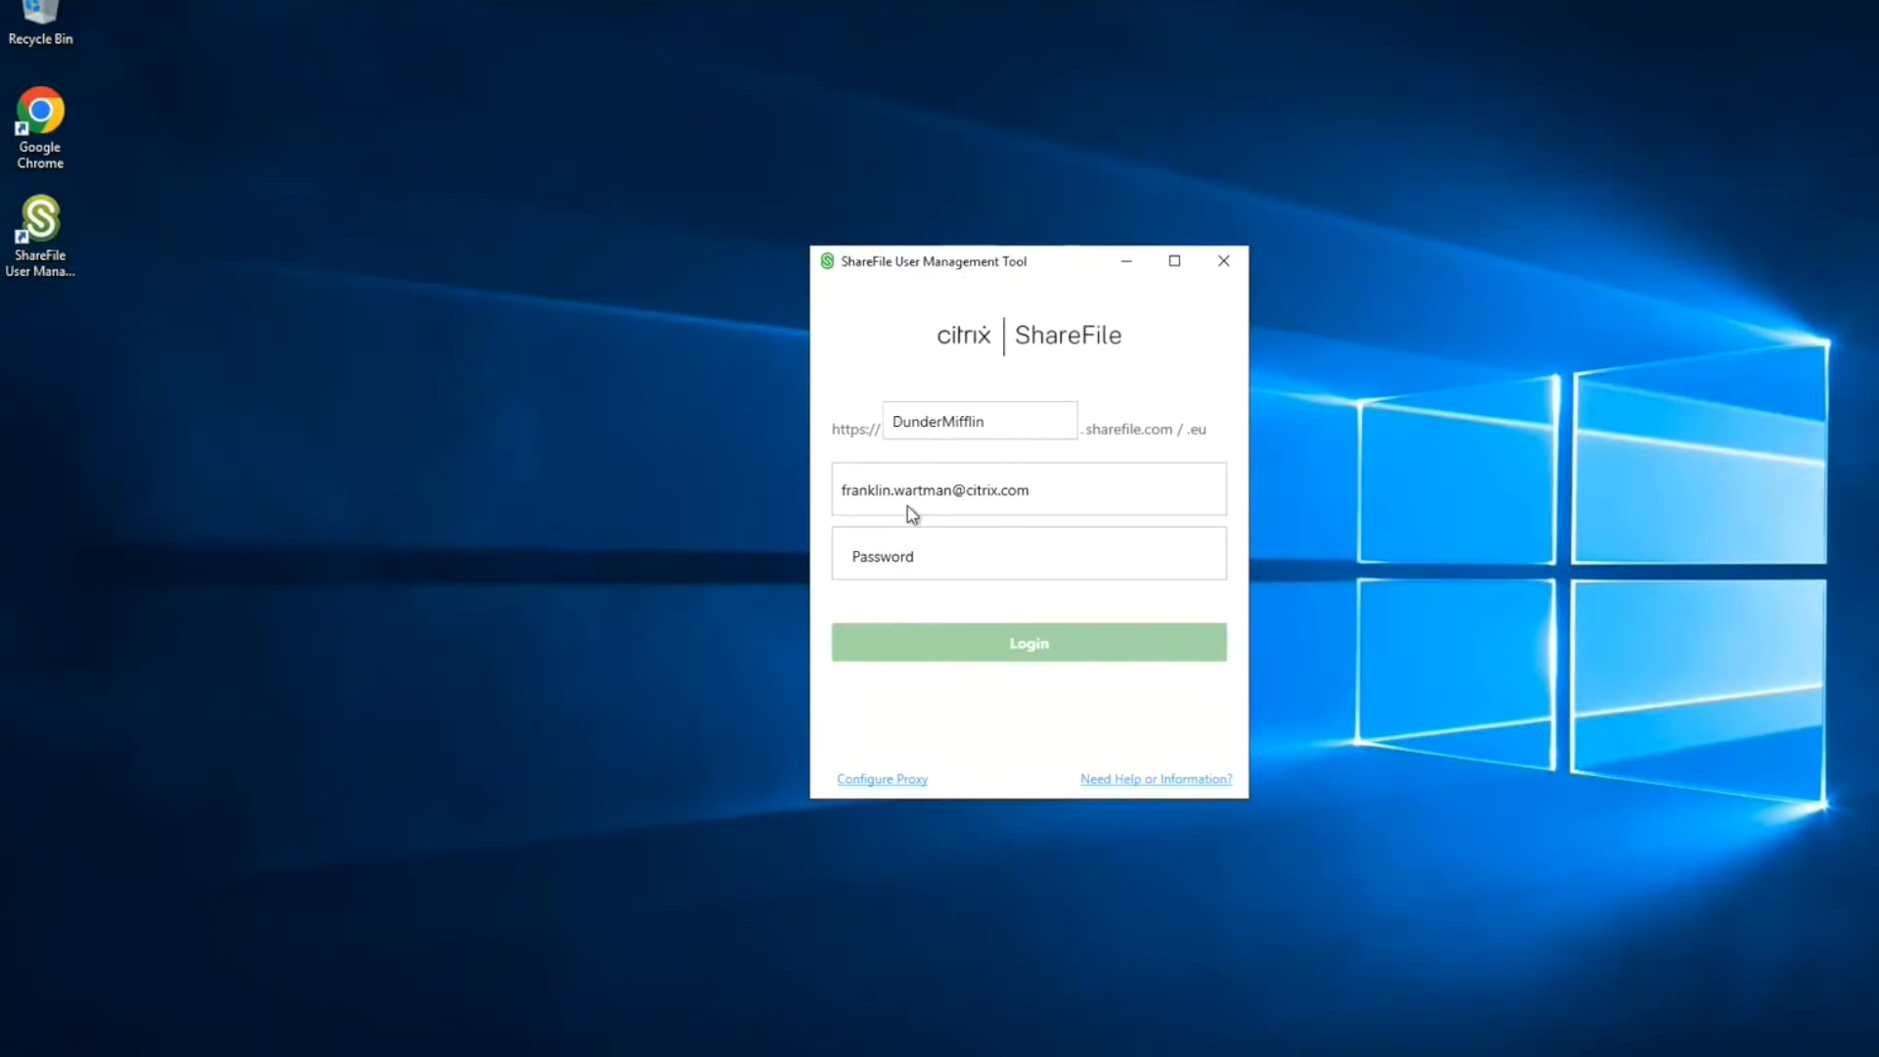
pyautogui.click(1028, 554)
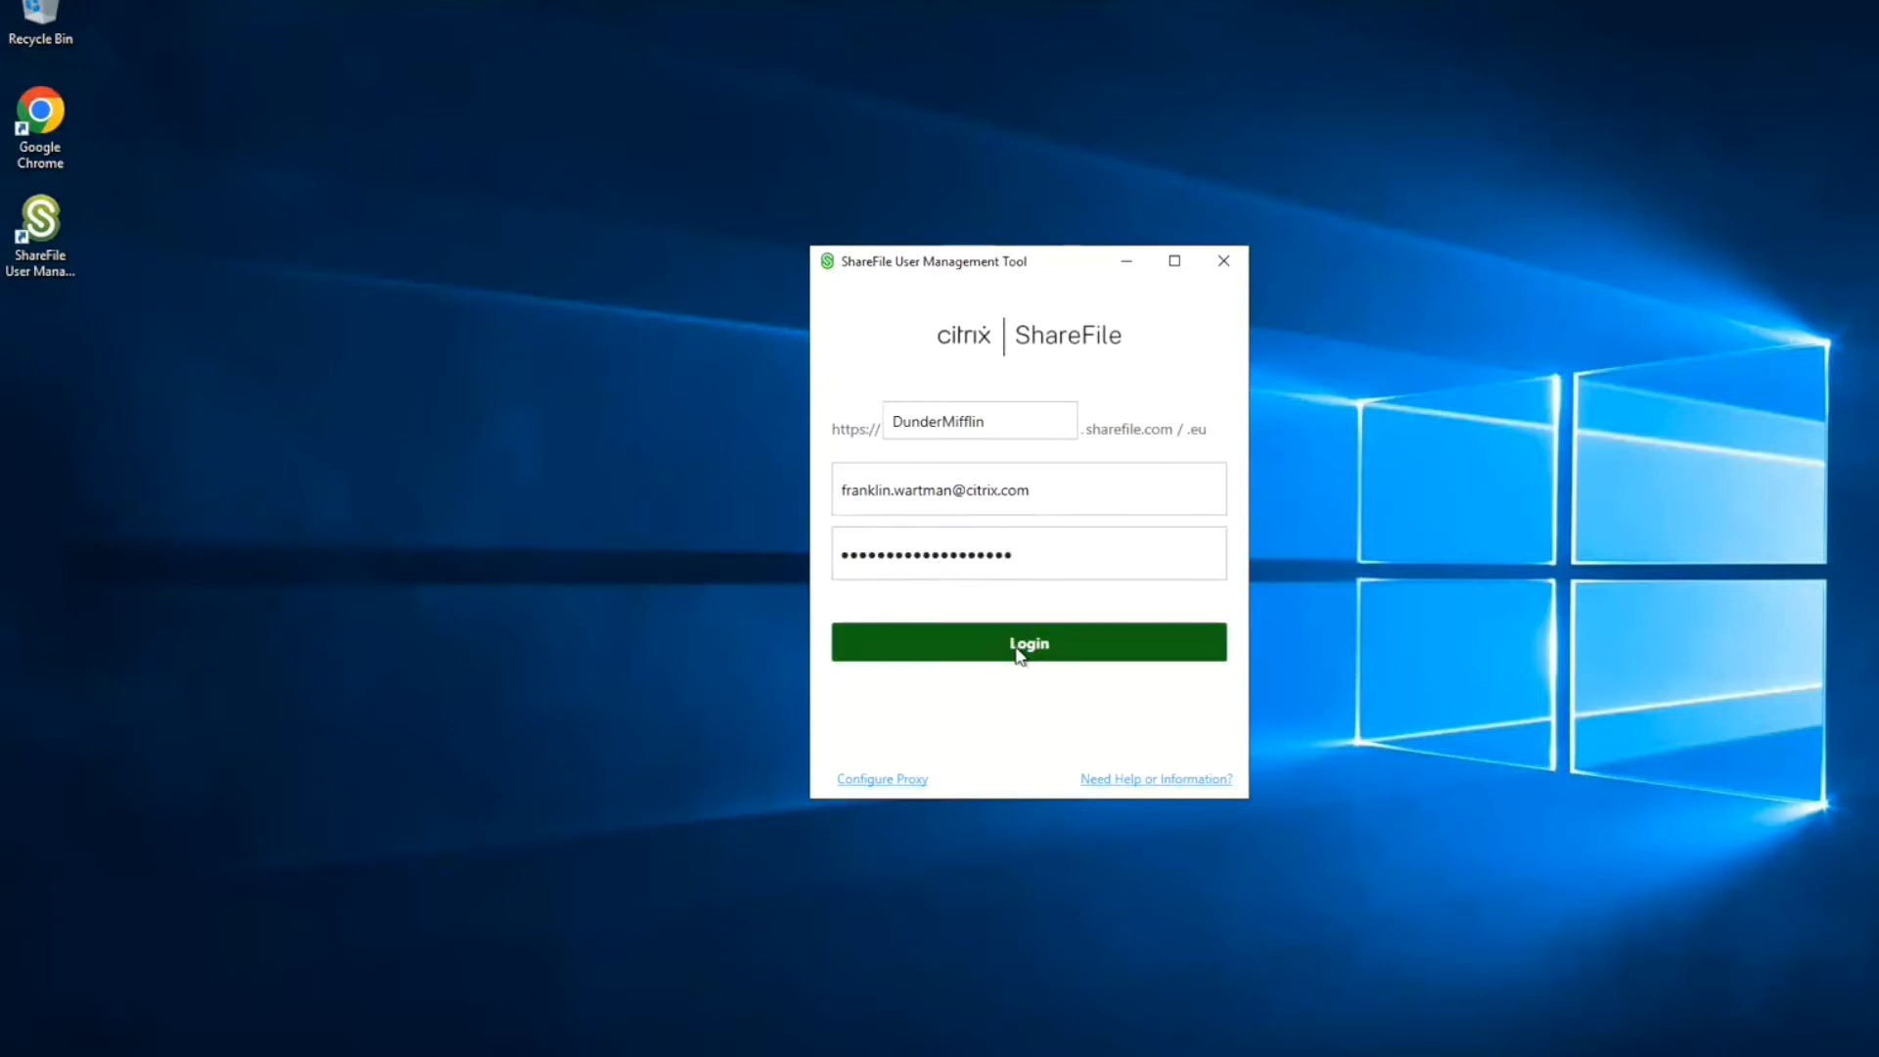
pyautogui.click(1027, 642)
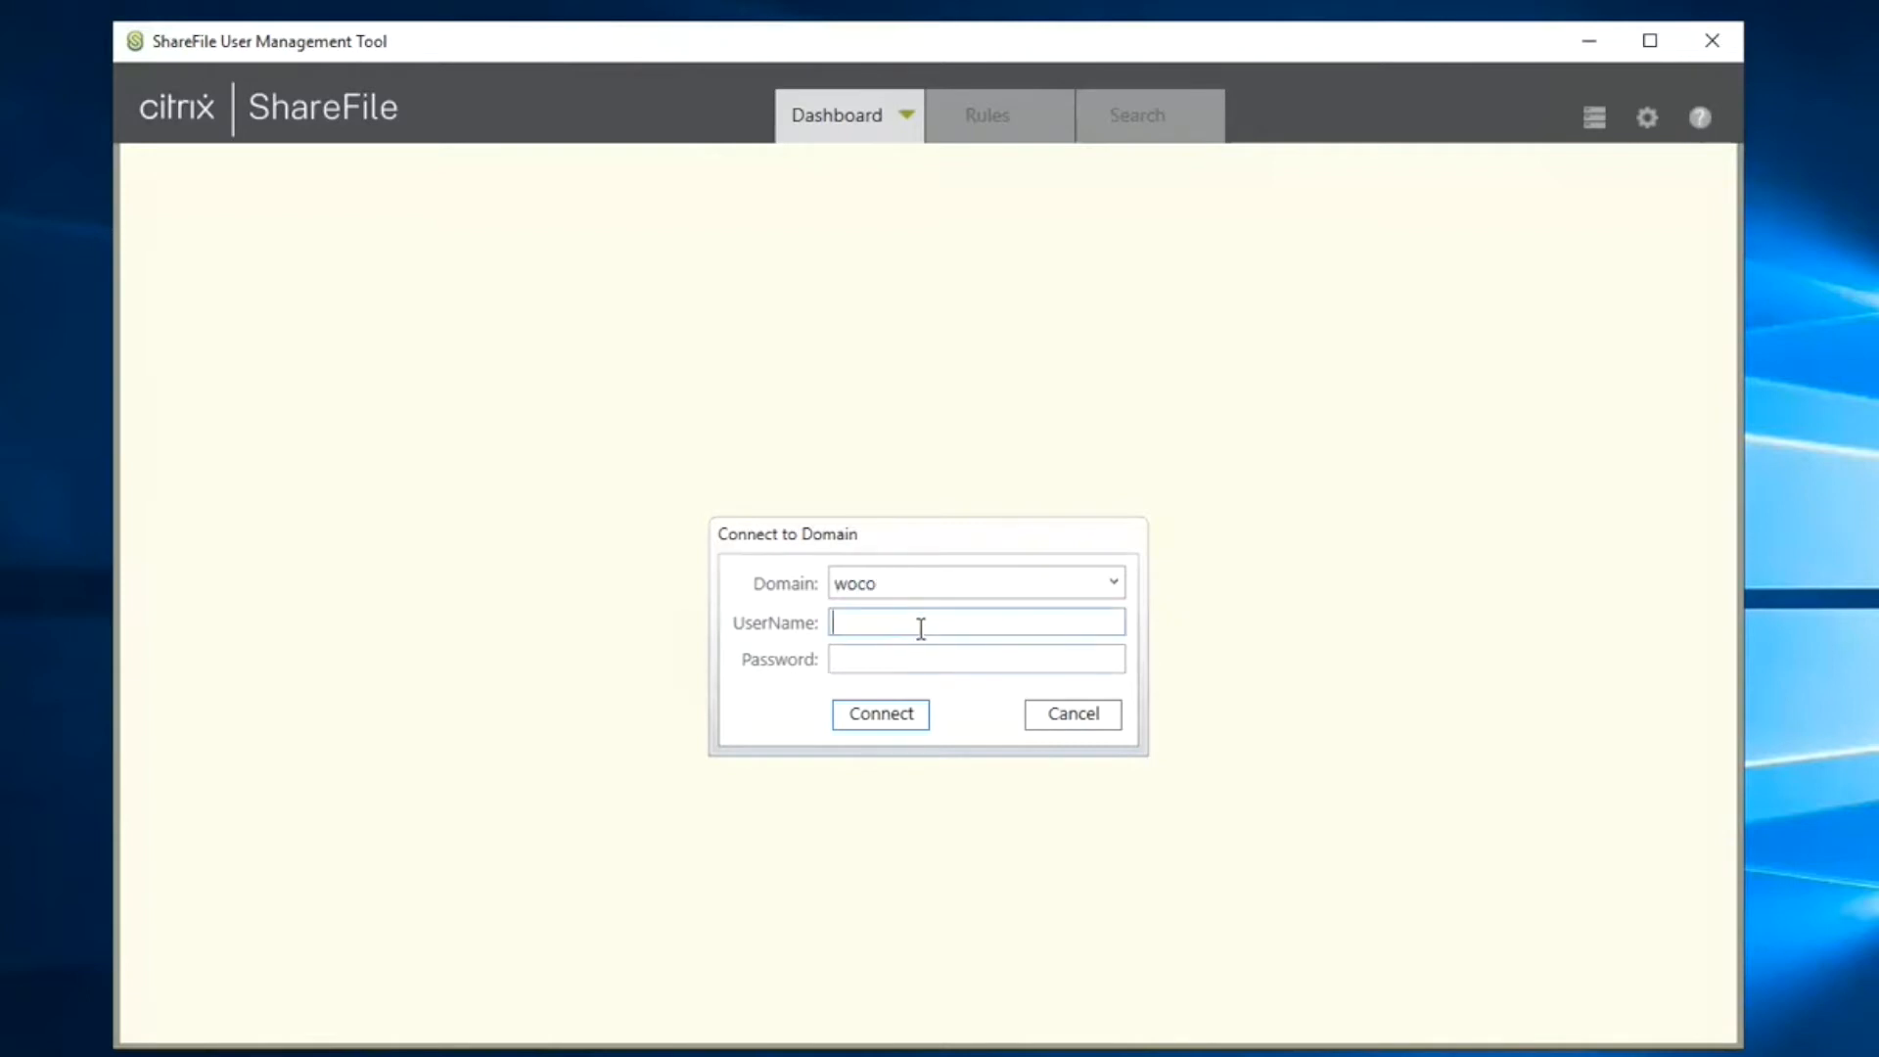
# - Connect to the woco Active Directory domain with the admin credentials
pyautogui.write('admin_')
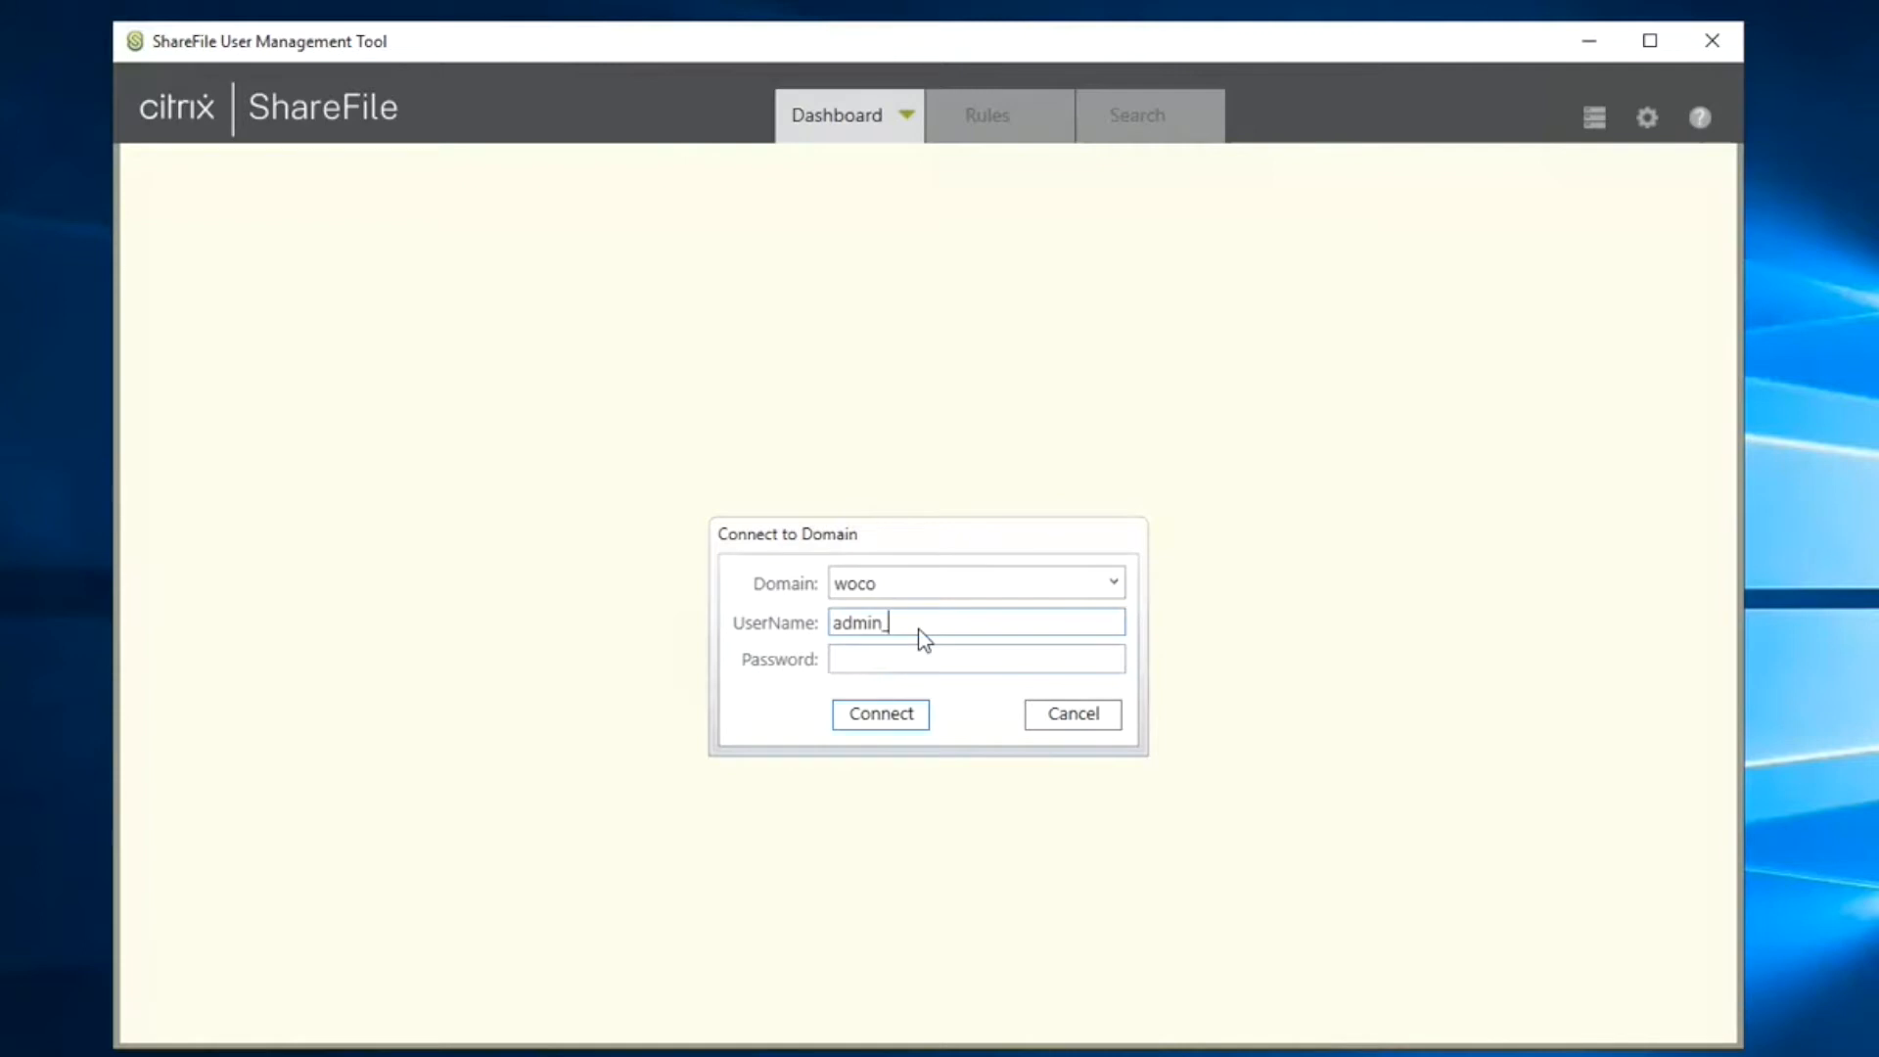
pyautogui.write('corp')
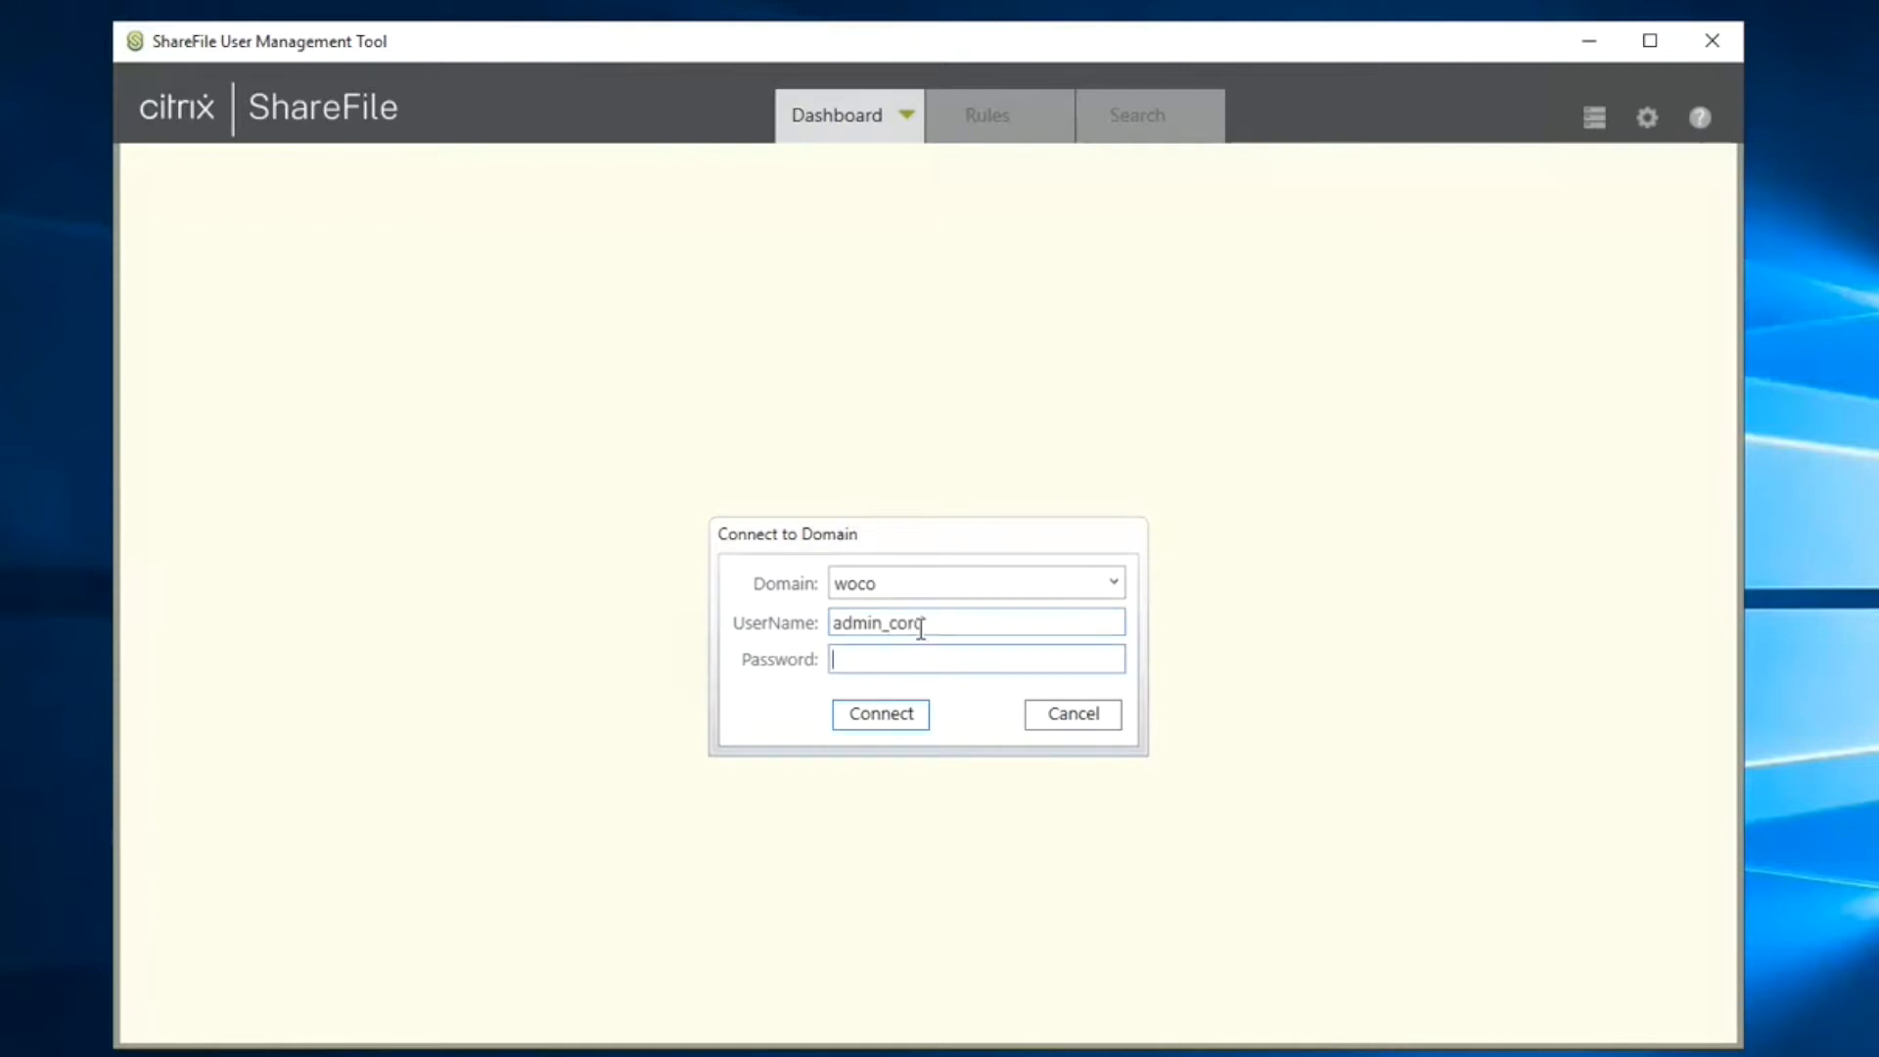
pyautogui.click(879, 715)
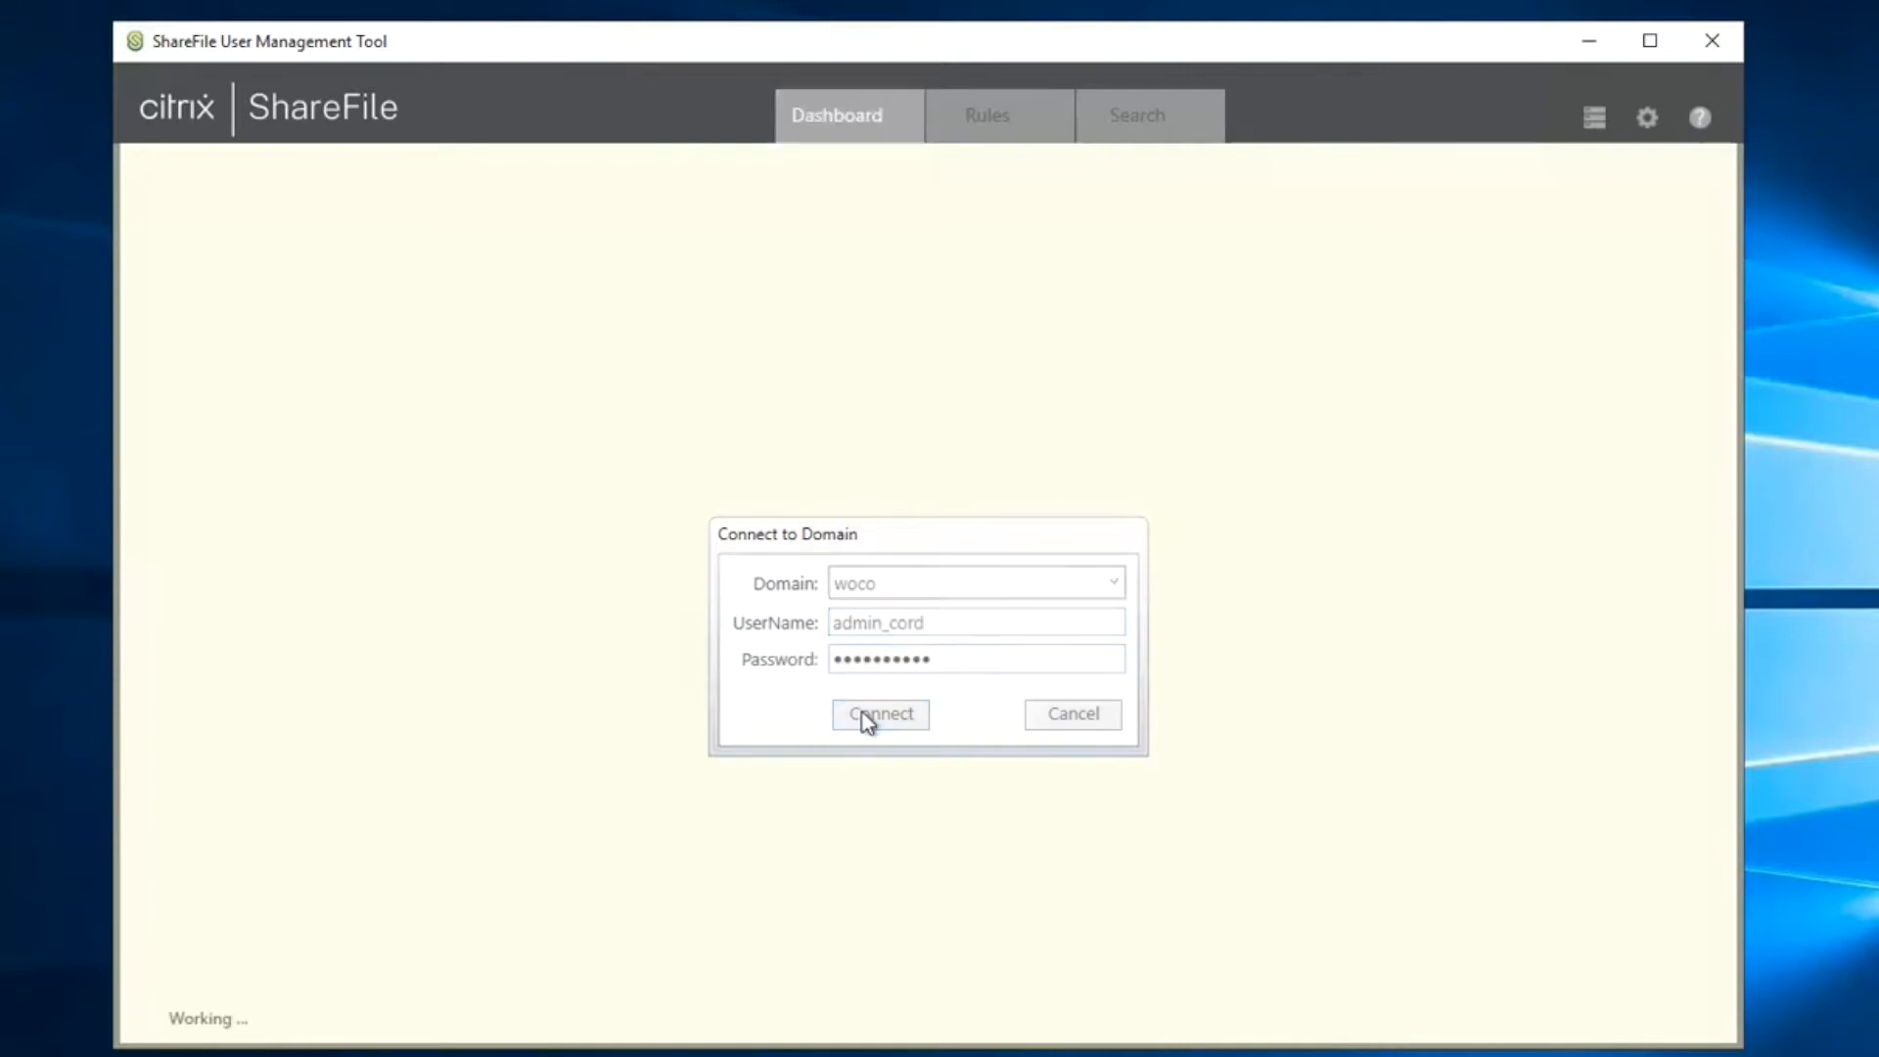
pyautogui.click(879, 714)
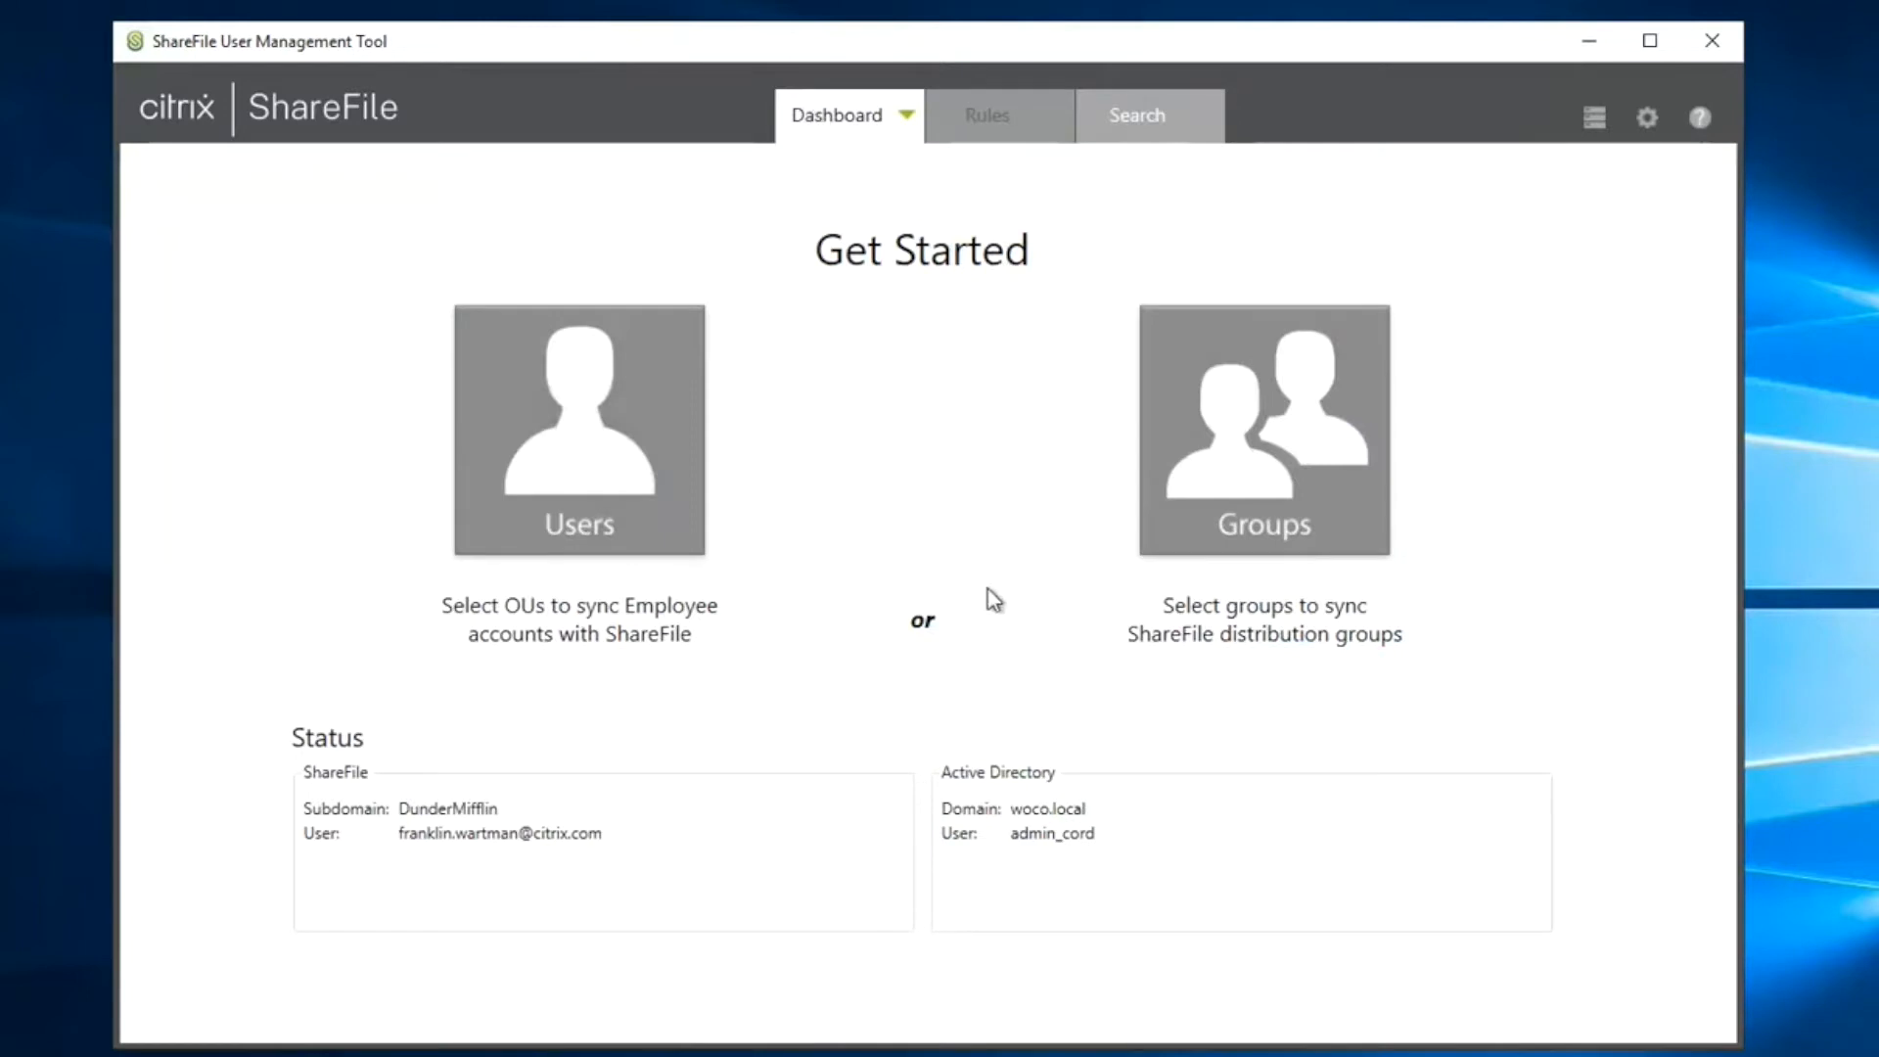
pyautogui.moveTo(1104, 247)
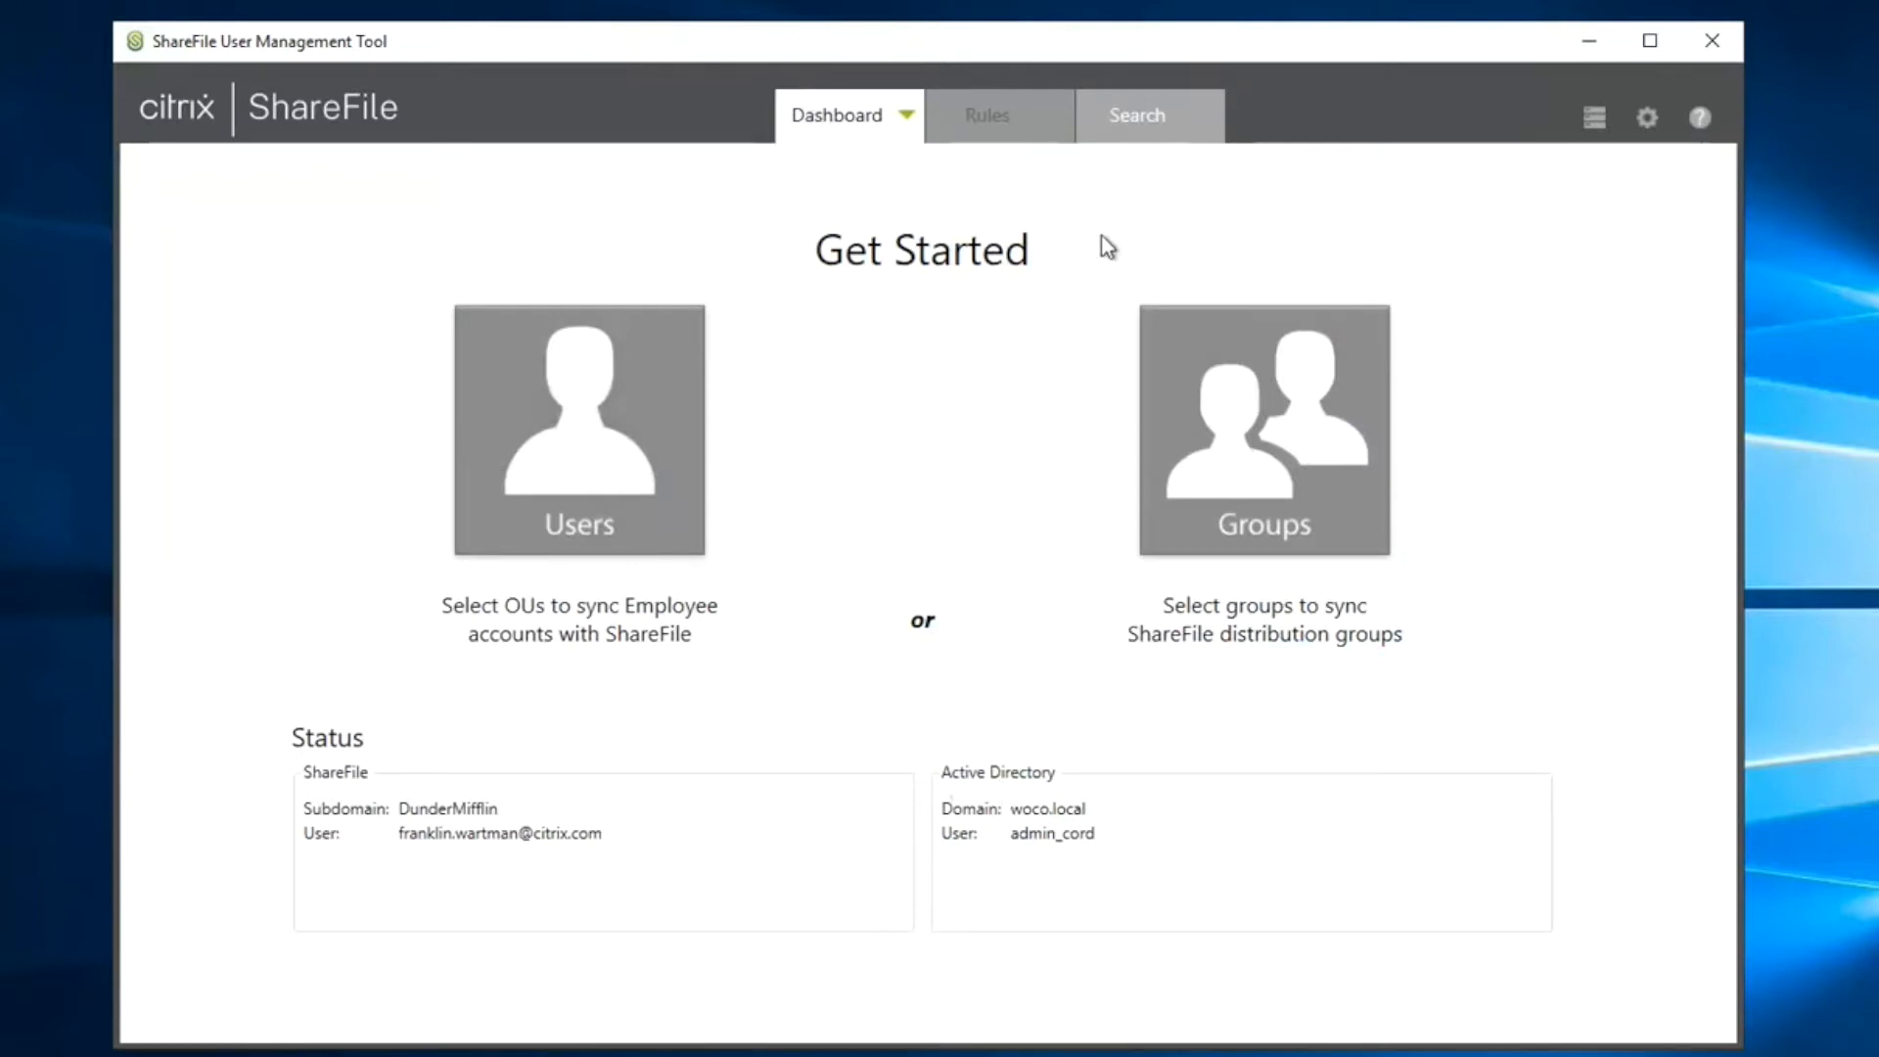
pyautogui.moveTo(673, 638)
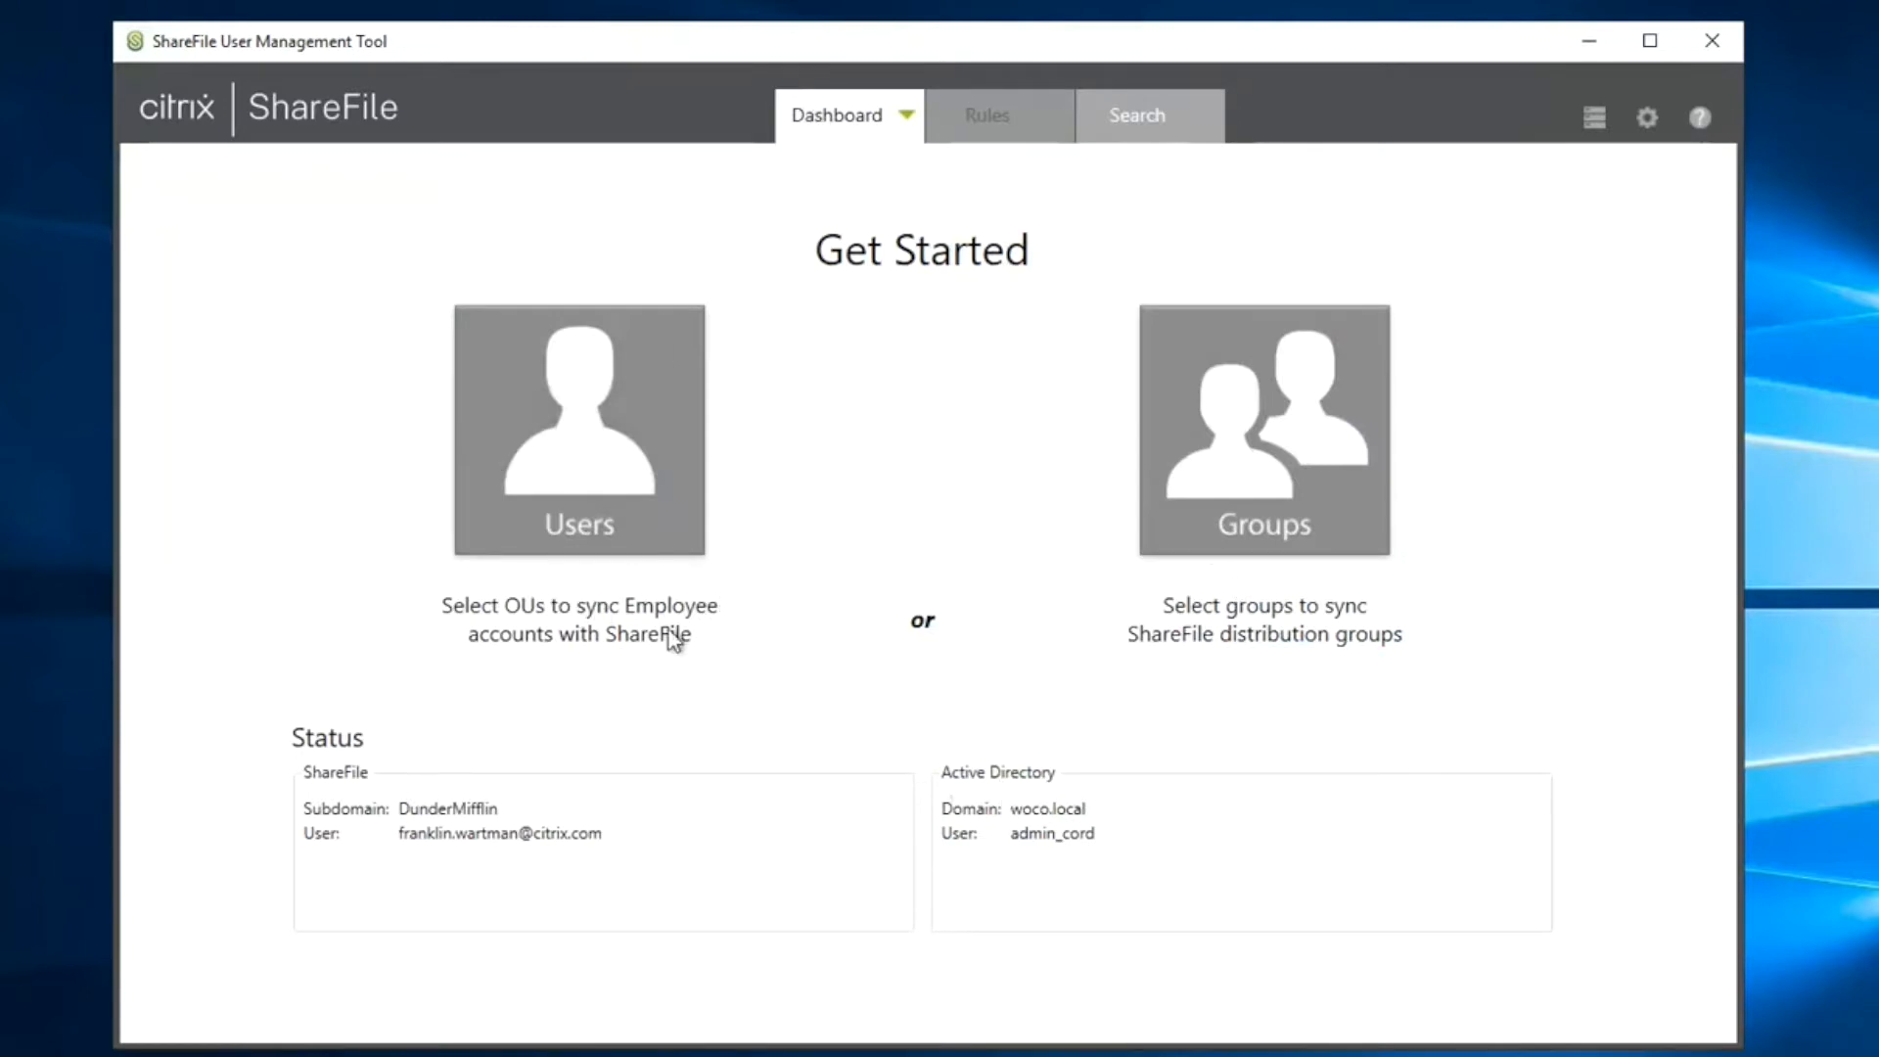
pyautogui.moveTo(708, 875)
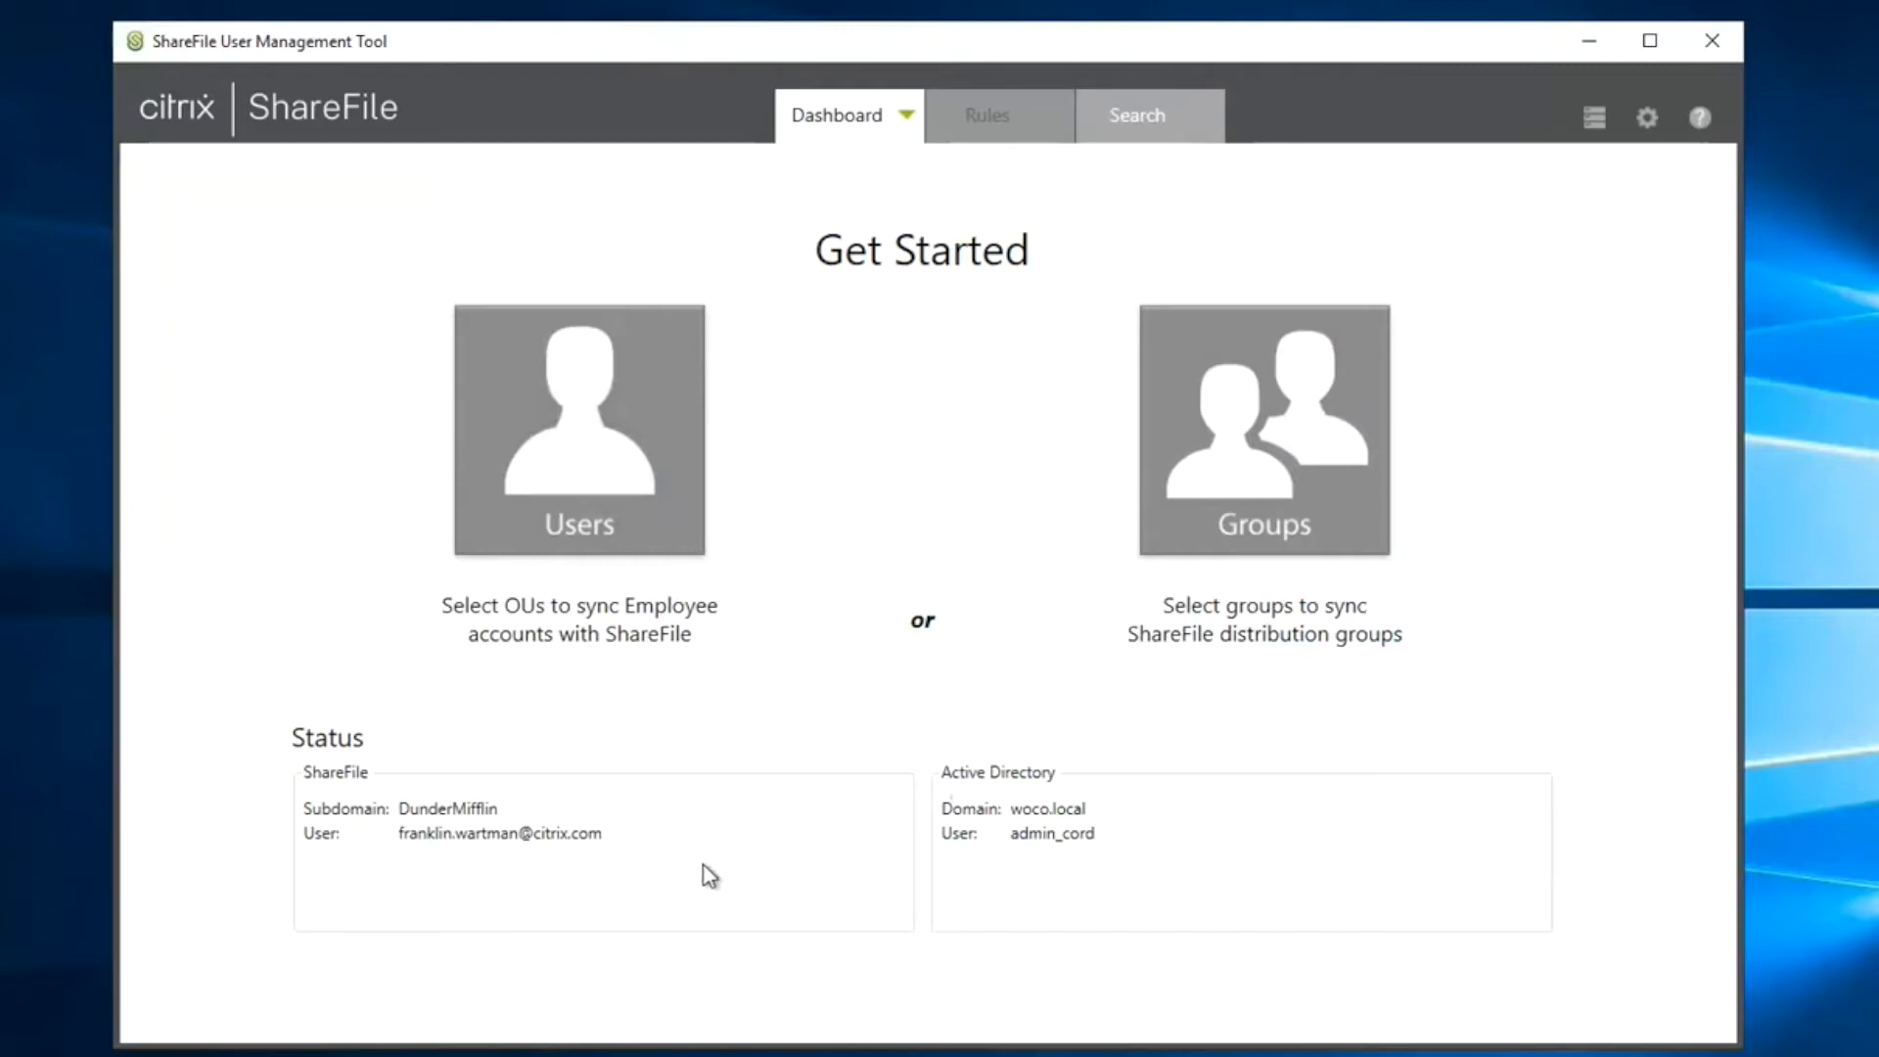
pyautogui.moveTo(452, 879)
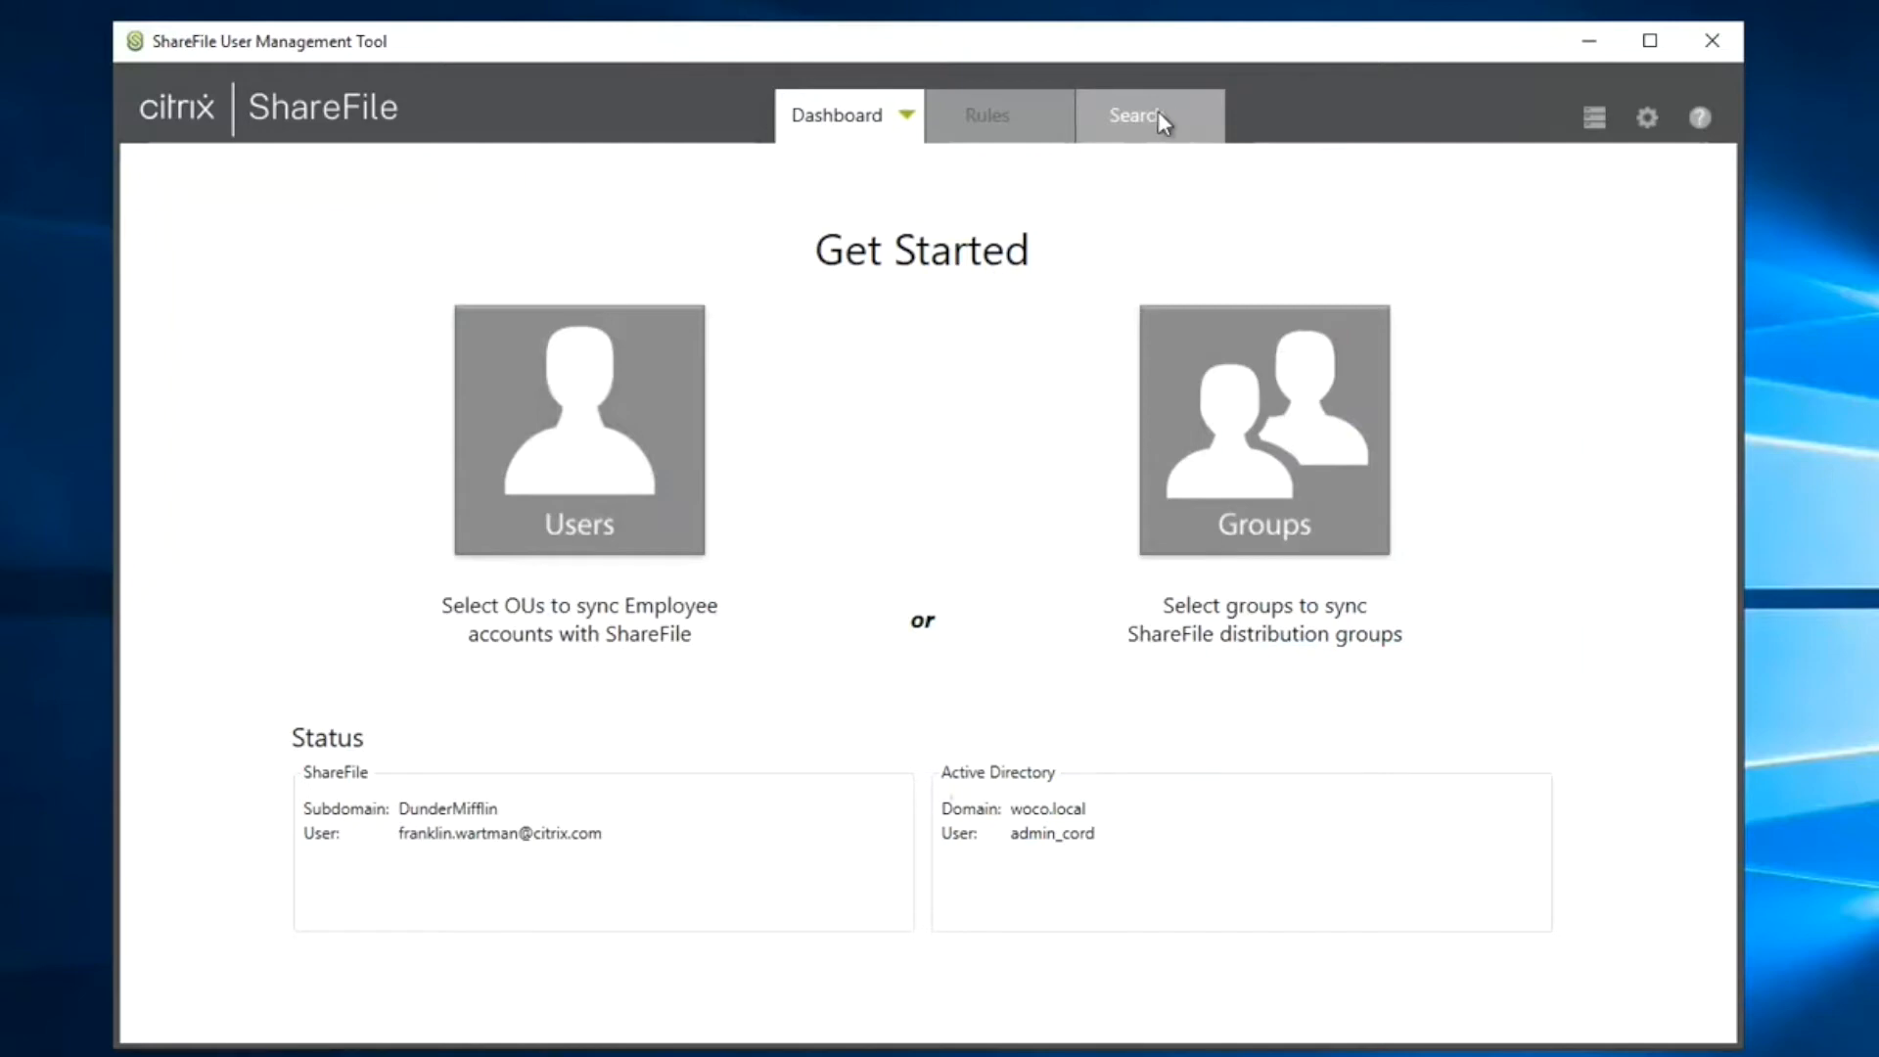
# - Search Active Directory for 'sharefile' and show the ShareFile Users group's three members
pyautogui.click(1133, 115)
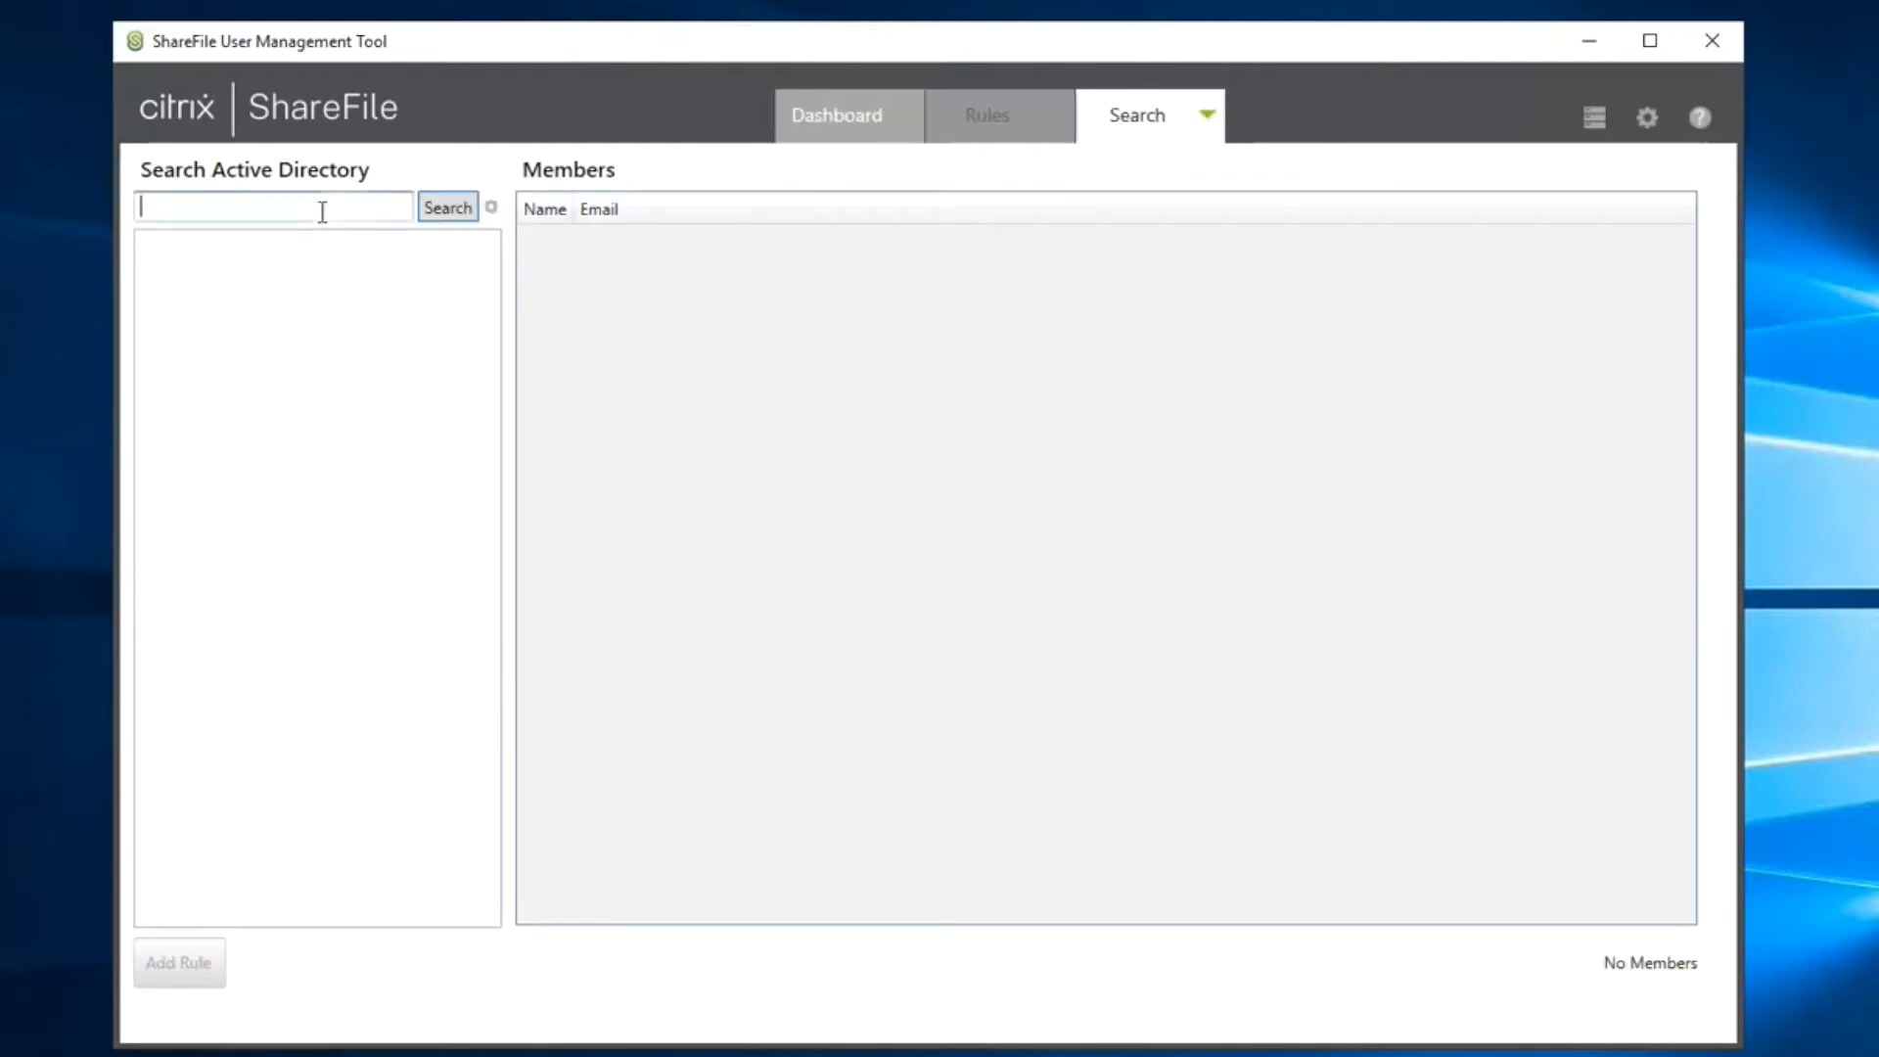
pyautogui.write('sharefiu')
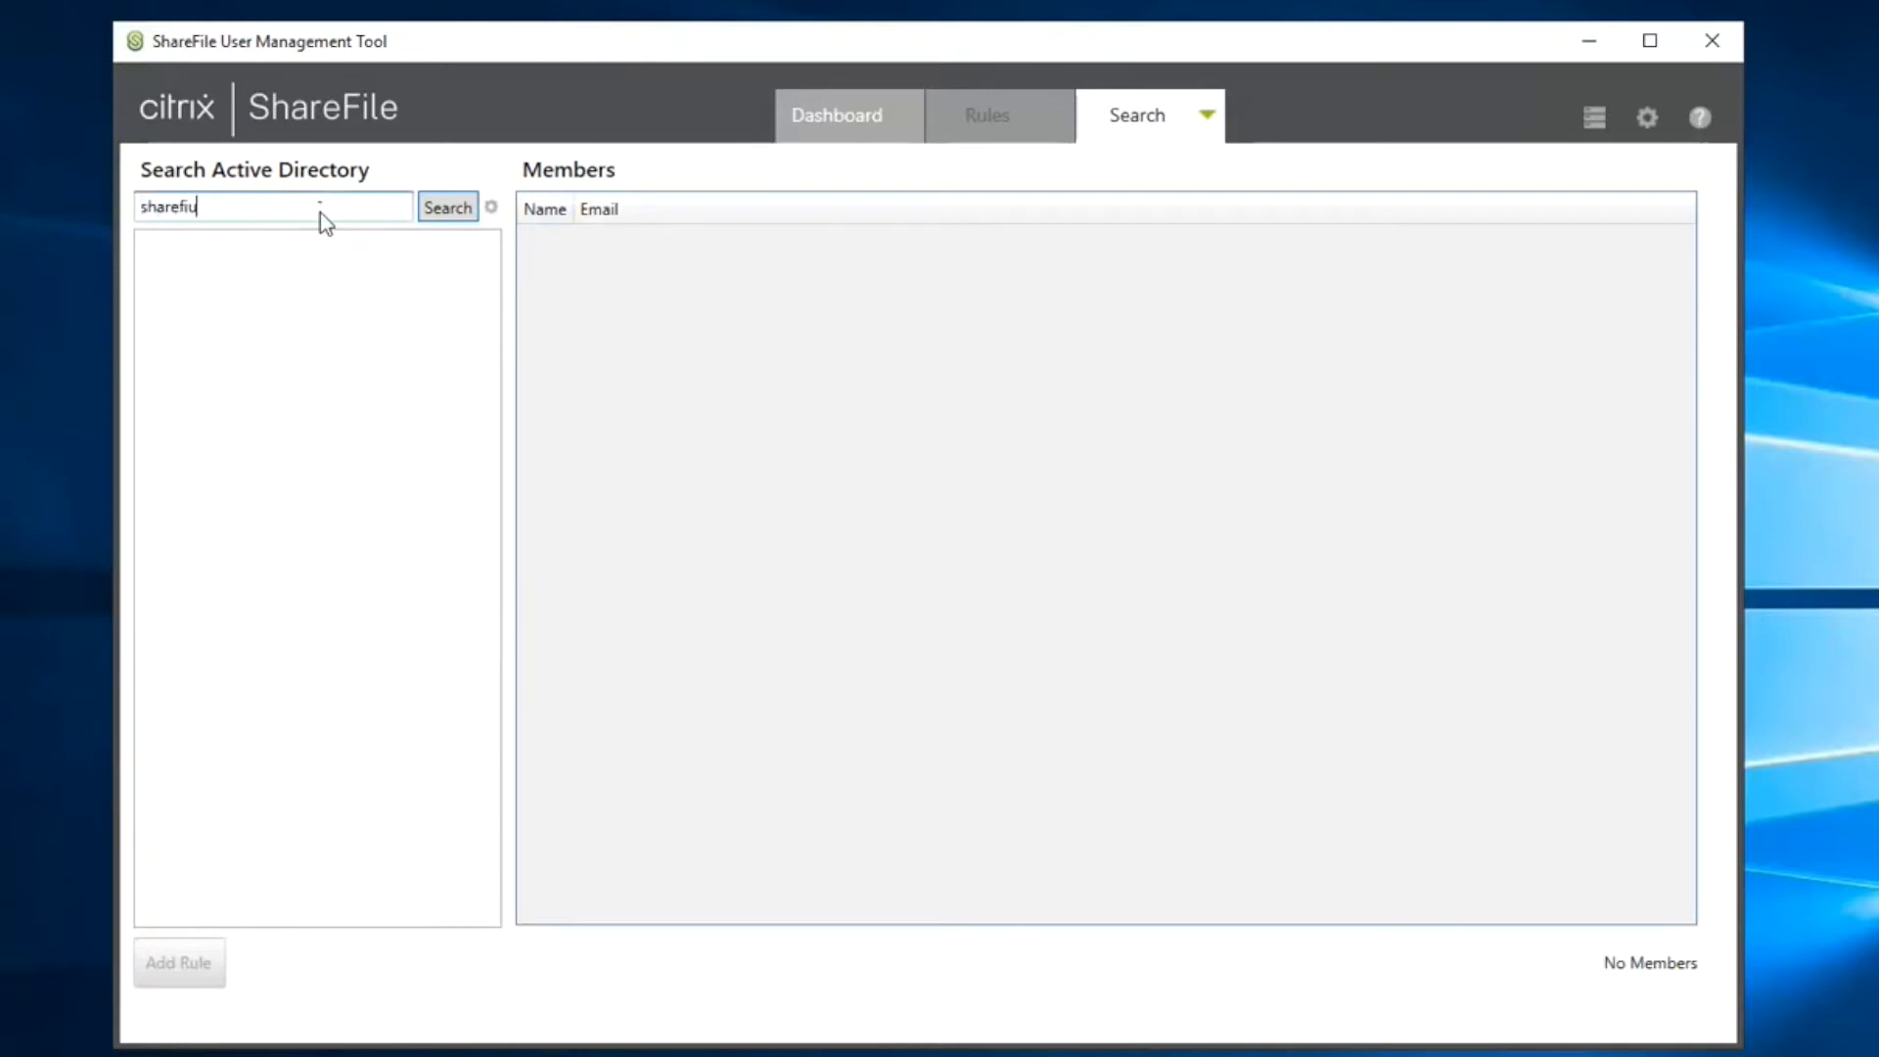
pyautogui.click(446, 207)
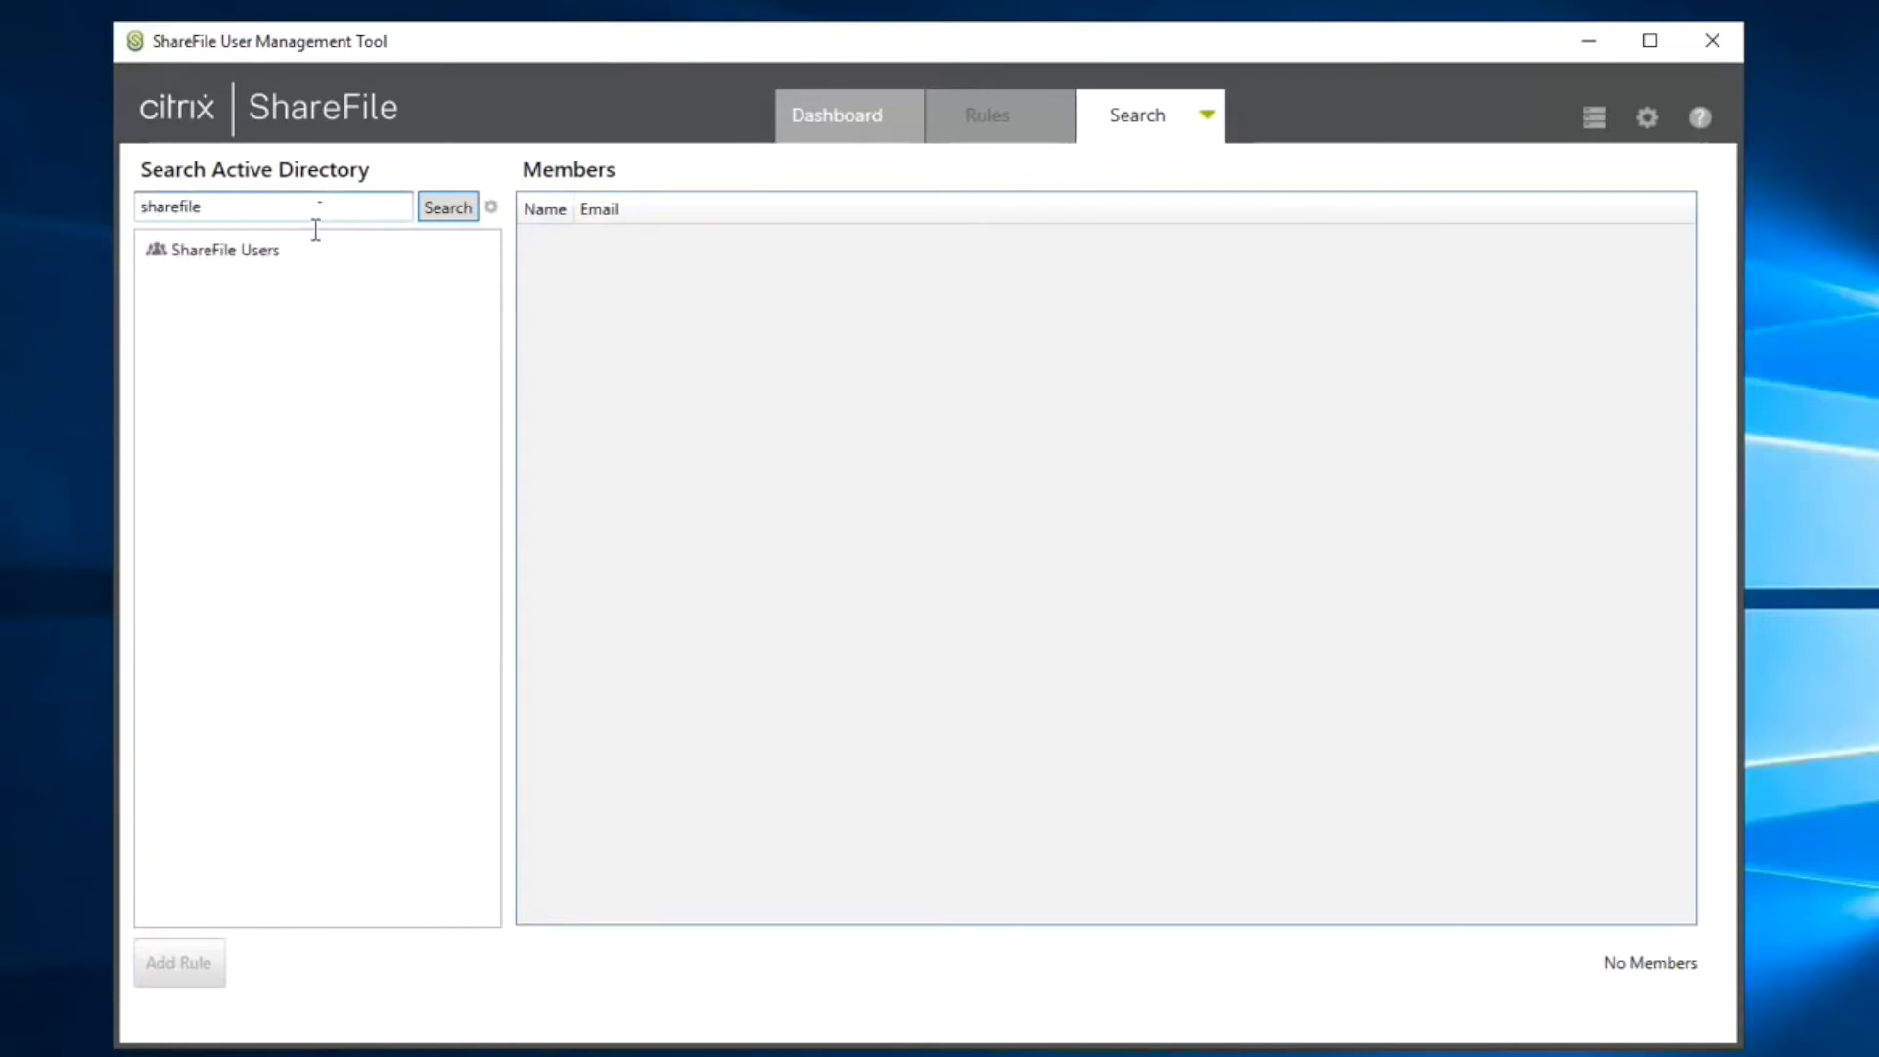
pyautogui.click(447, 205)
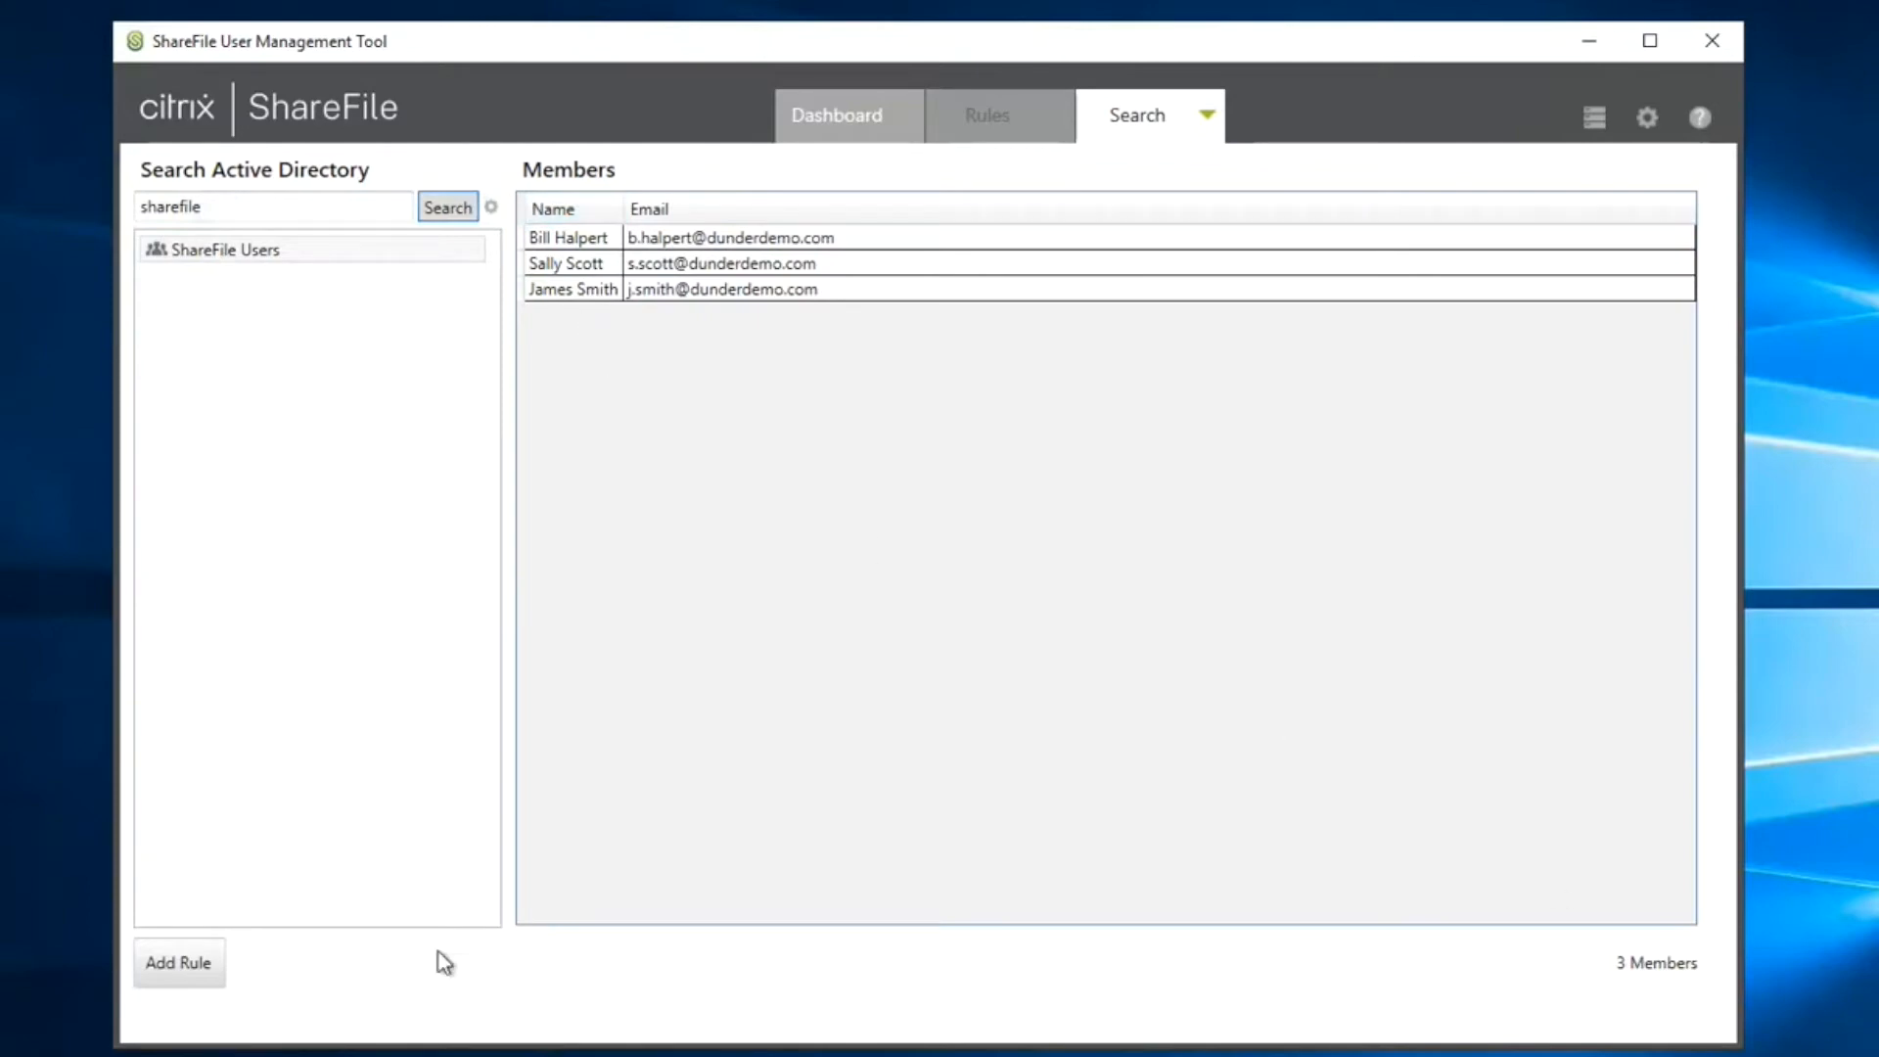
# - Start adding a rule for the ShareFile Users group
pyautogui.click(178, 963)
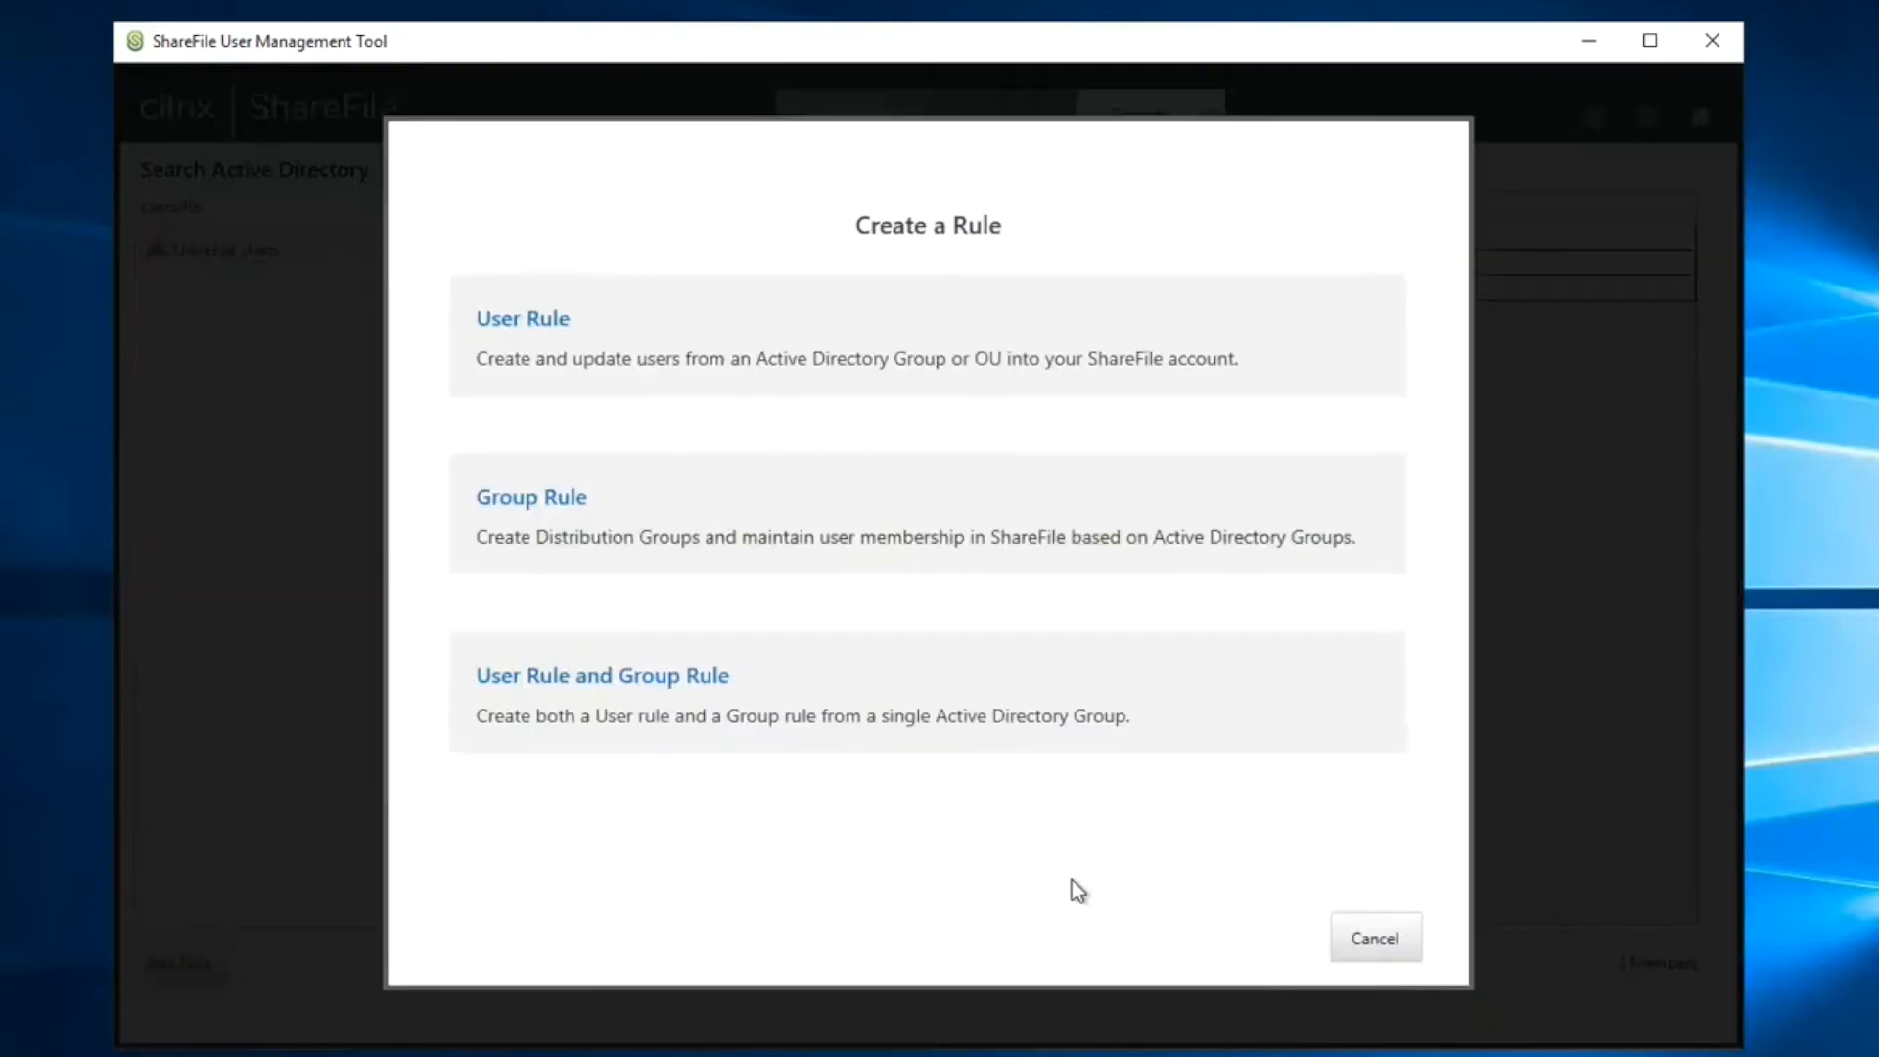
pyautogui.moveTo(422, 360)
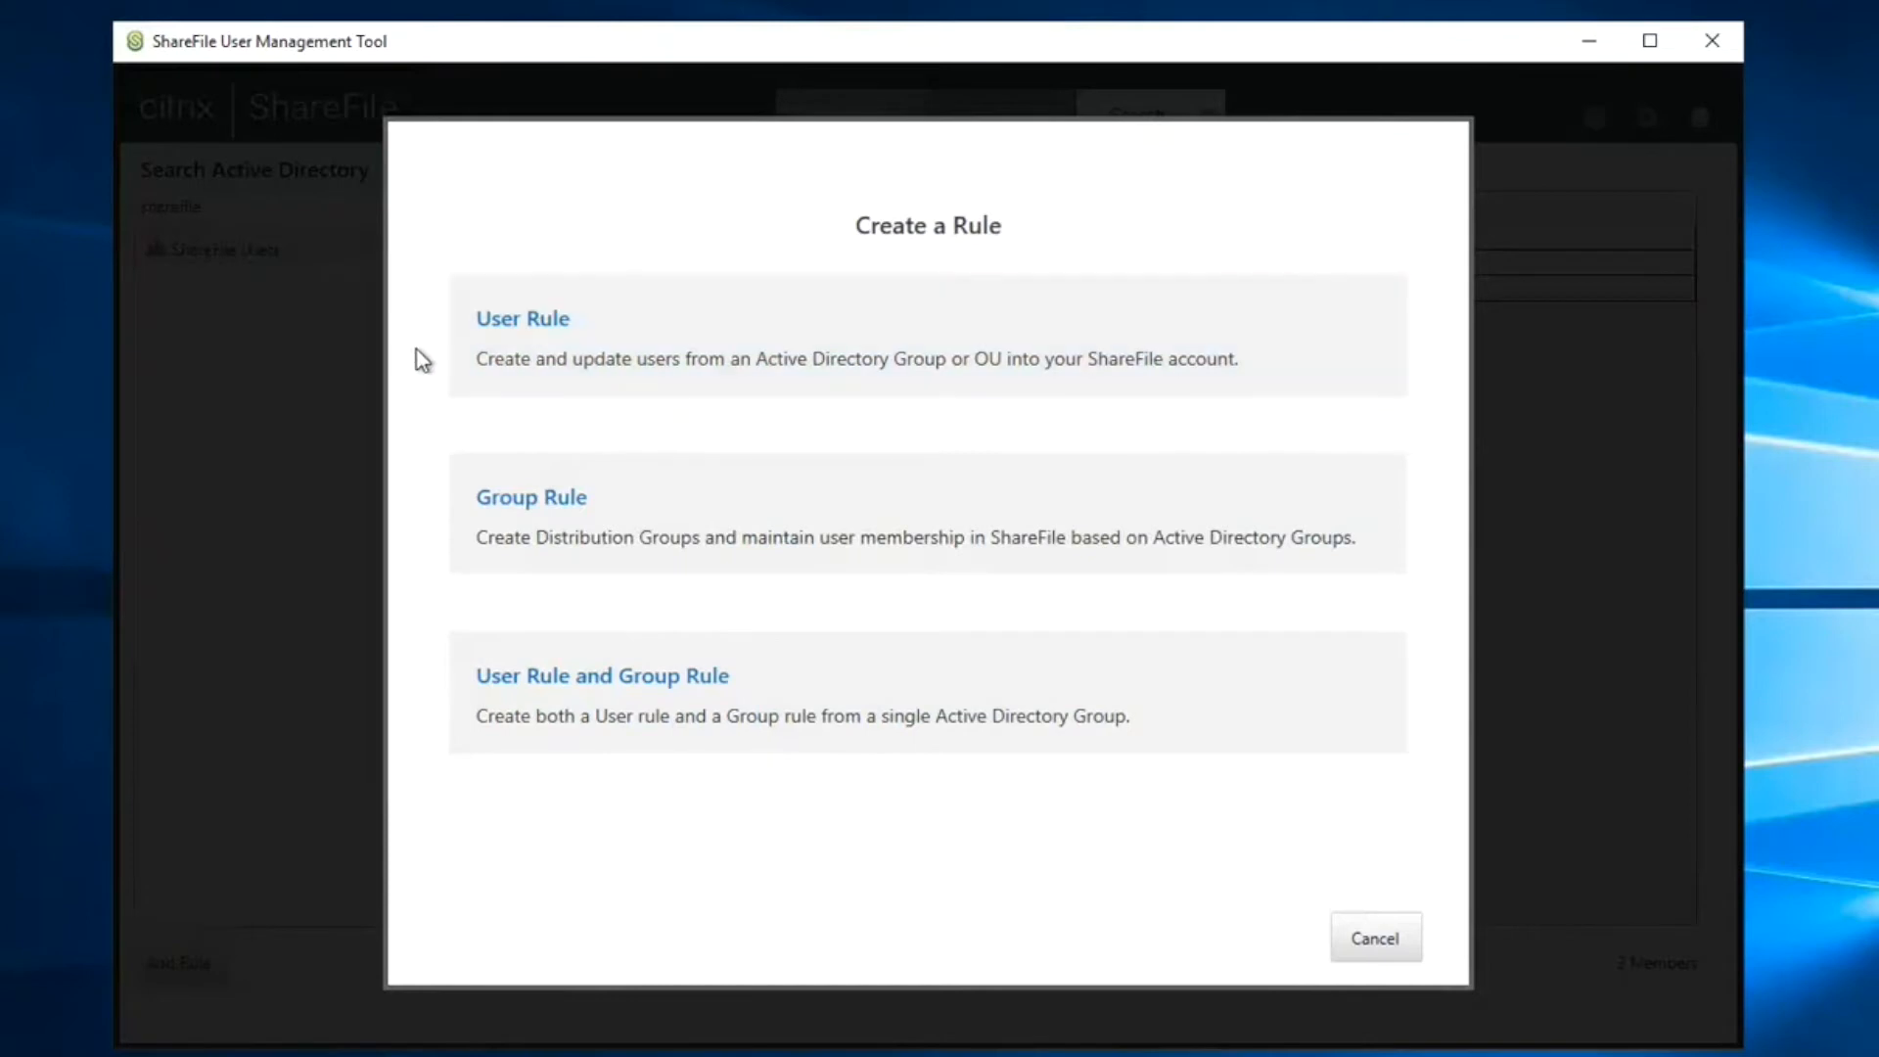
pyautogui.moveTo(435, 370)
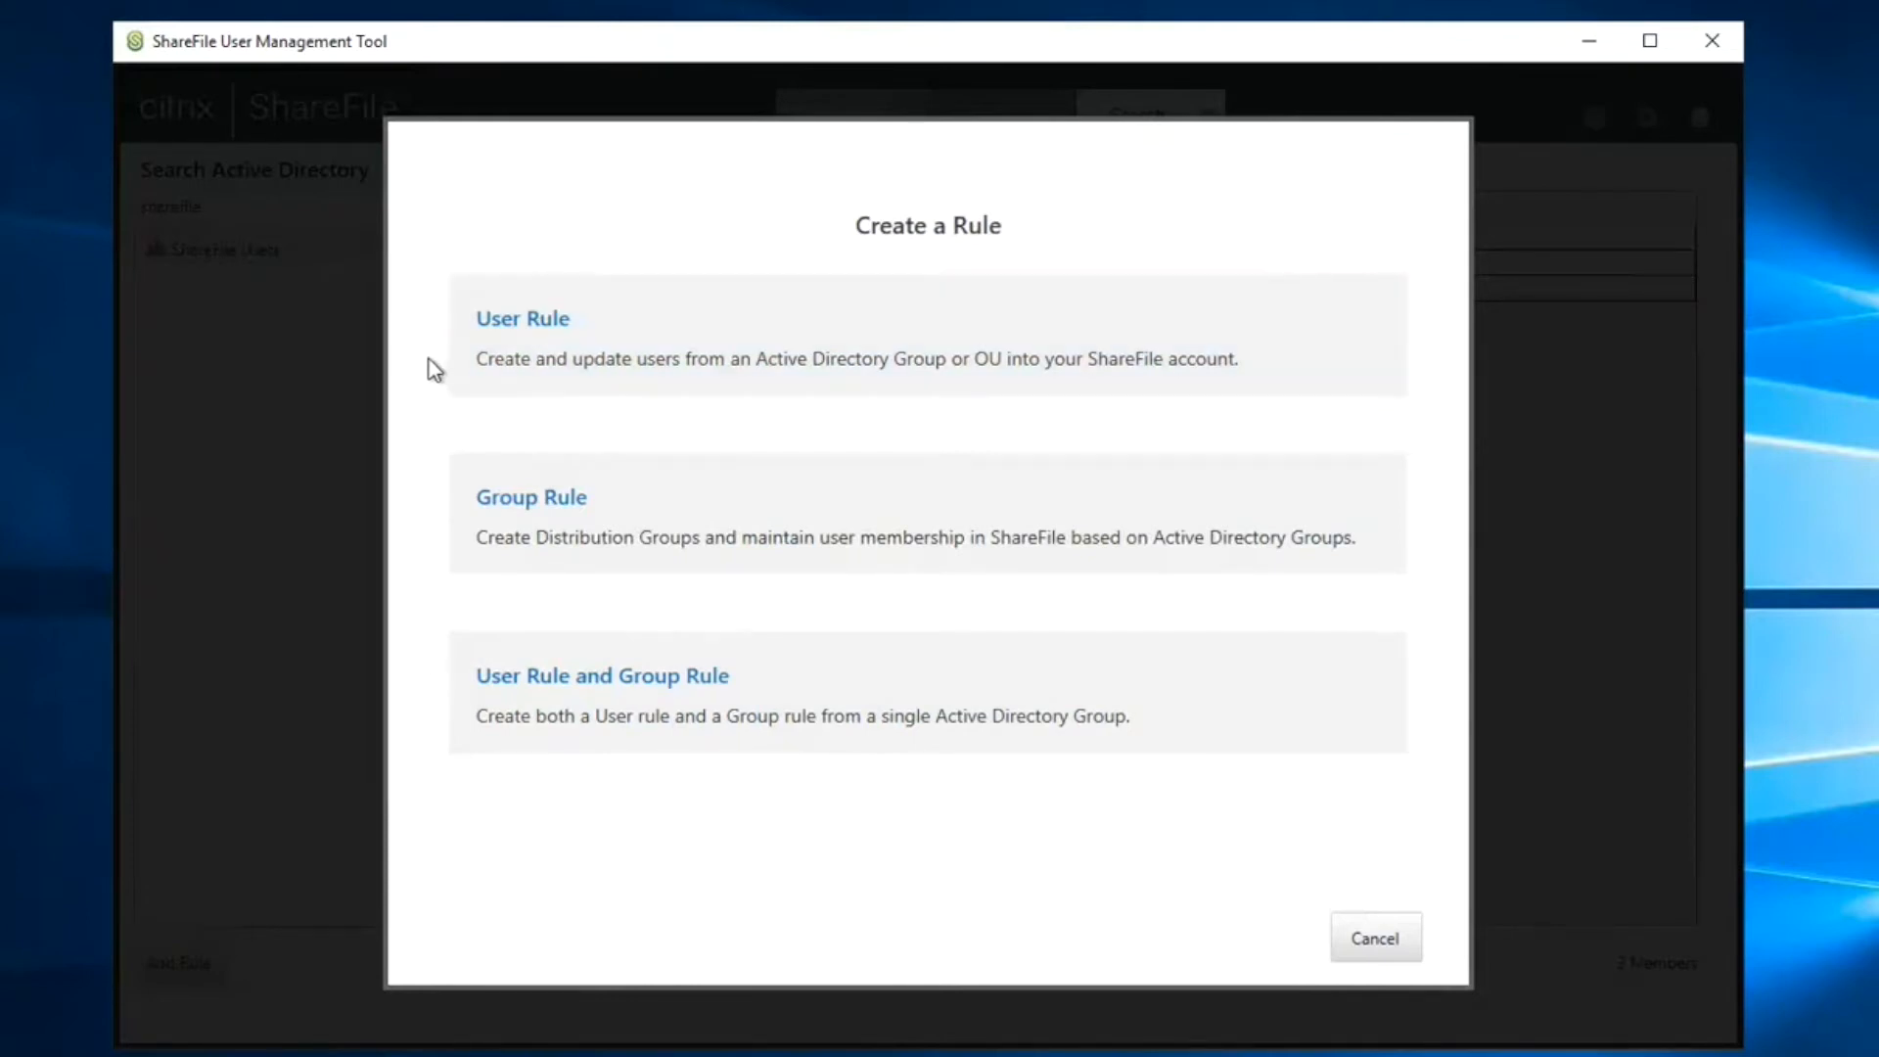
pyautogui.moveTo(428, 546)
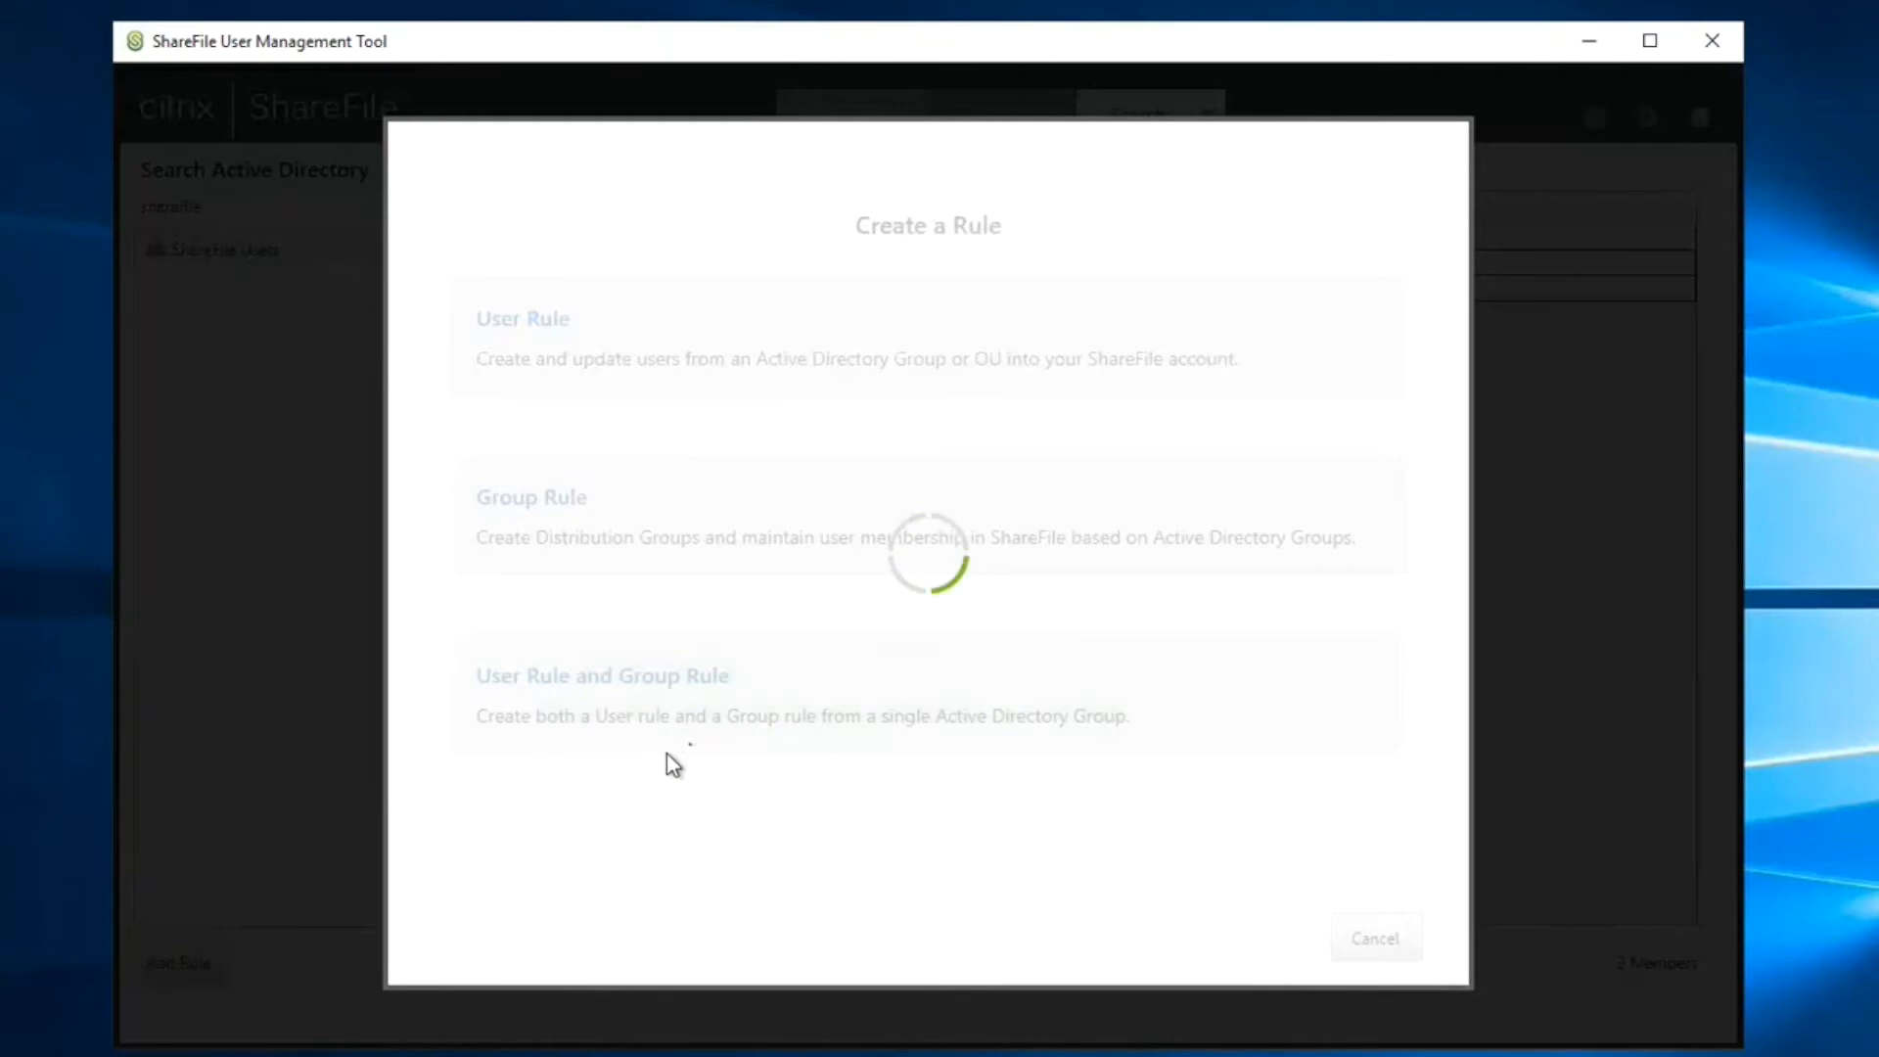
# - Set user access policy to Demo Test Group with the file and folder management policy, then continue
pyautogui.click(520, 317)
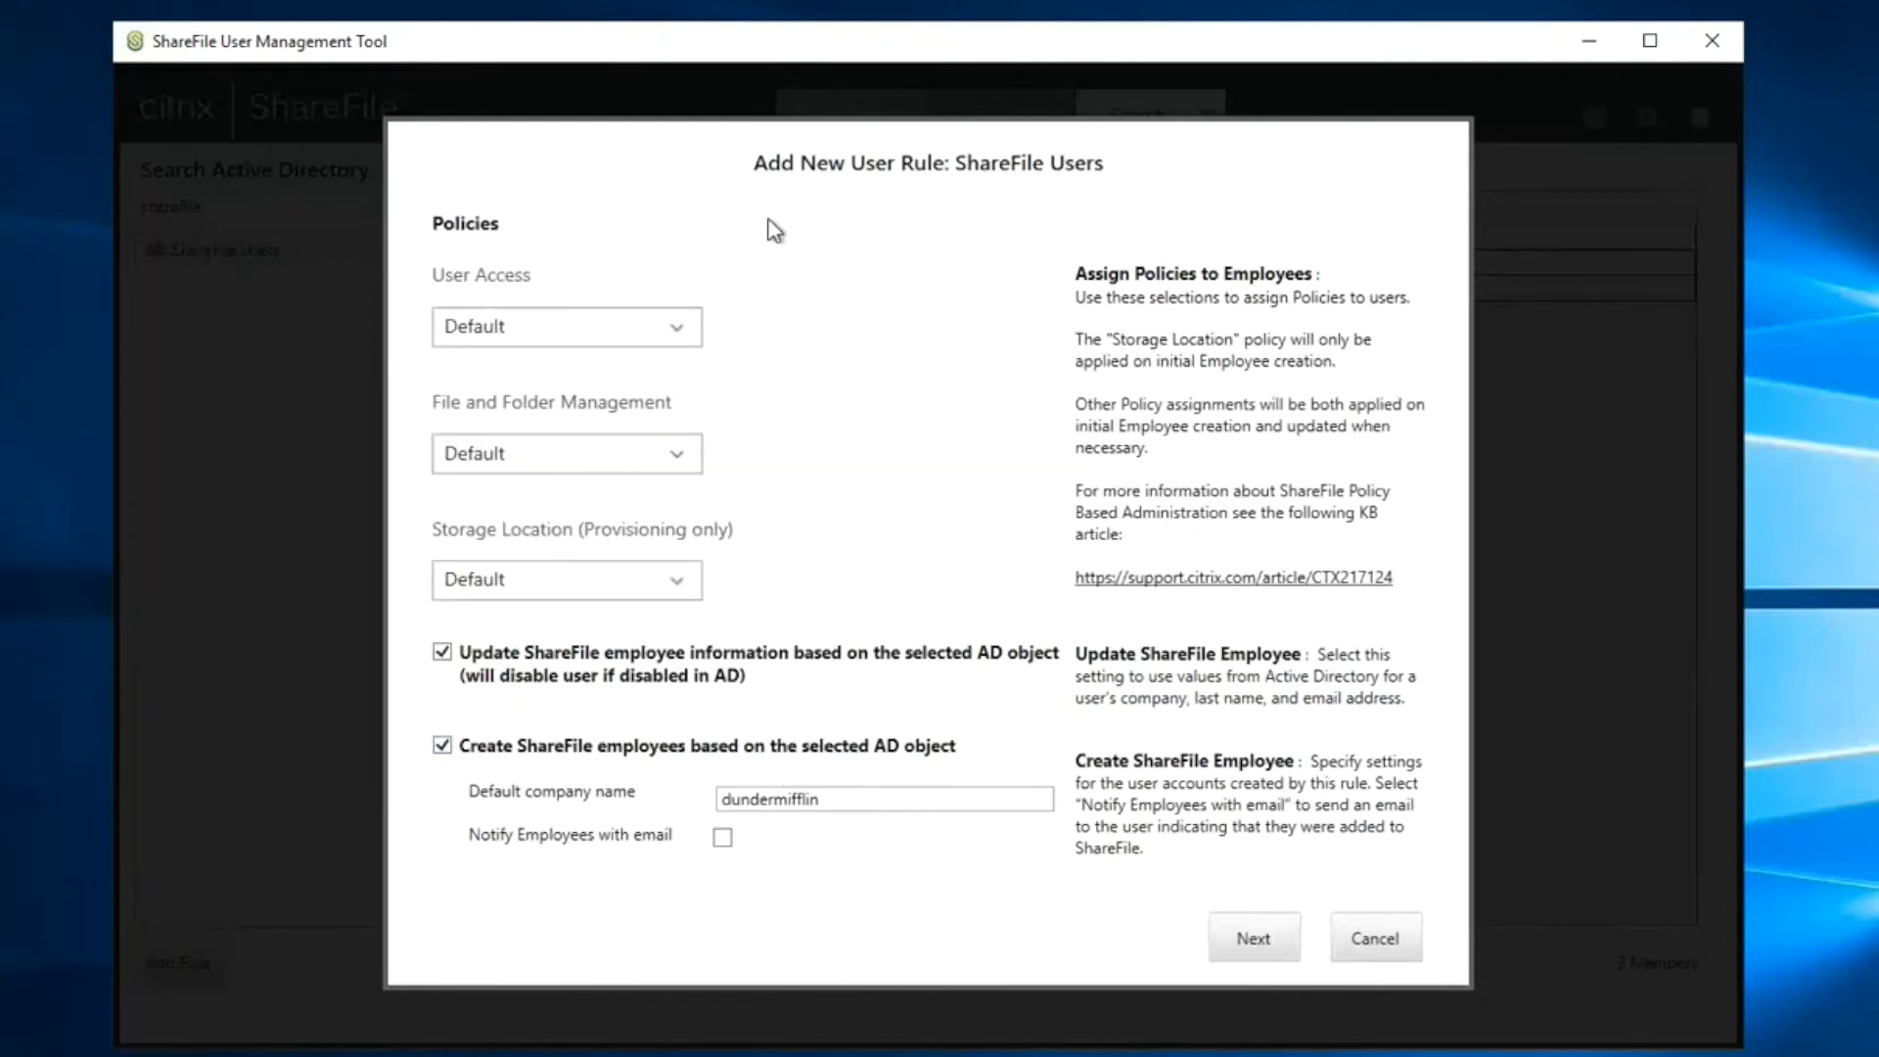
pyautogui.click(565, 327)
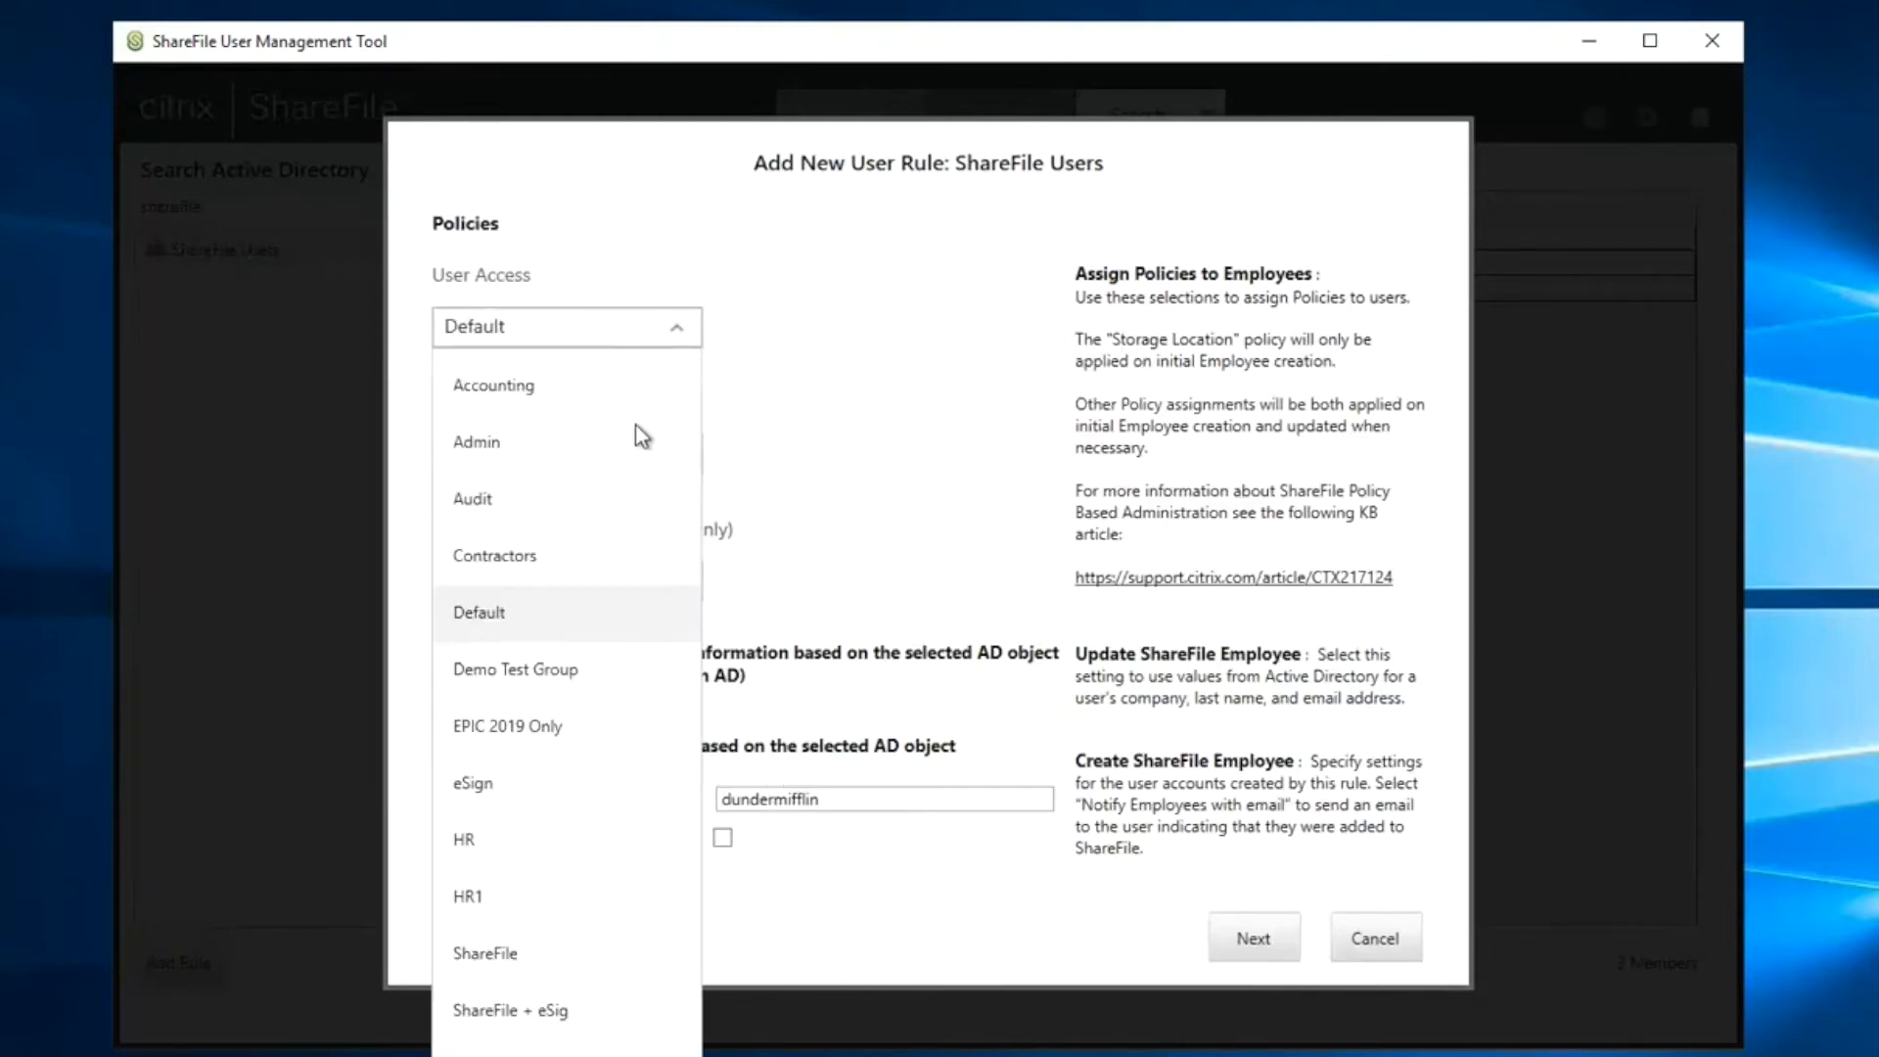
pyautogui.click(514, 669)
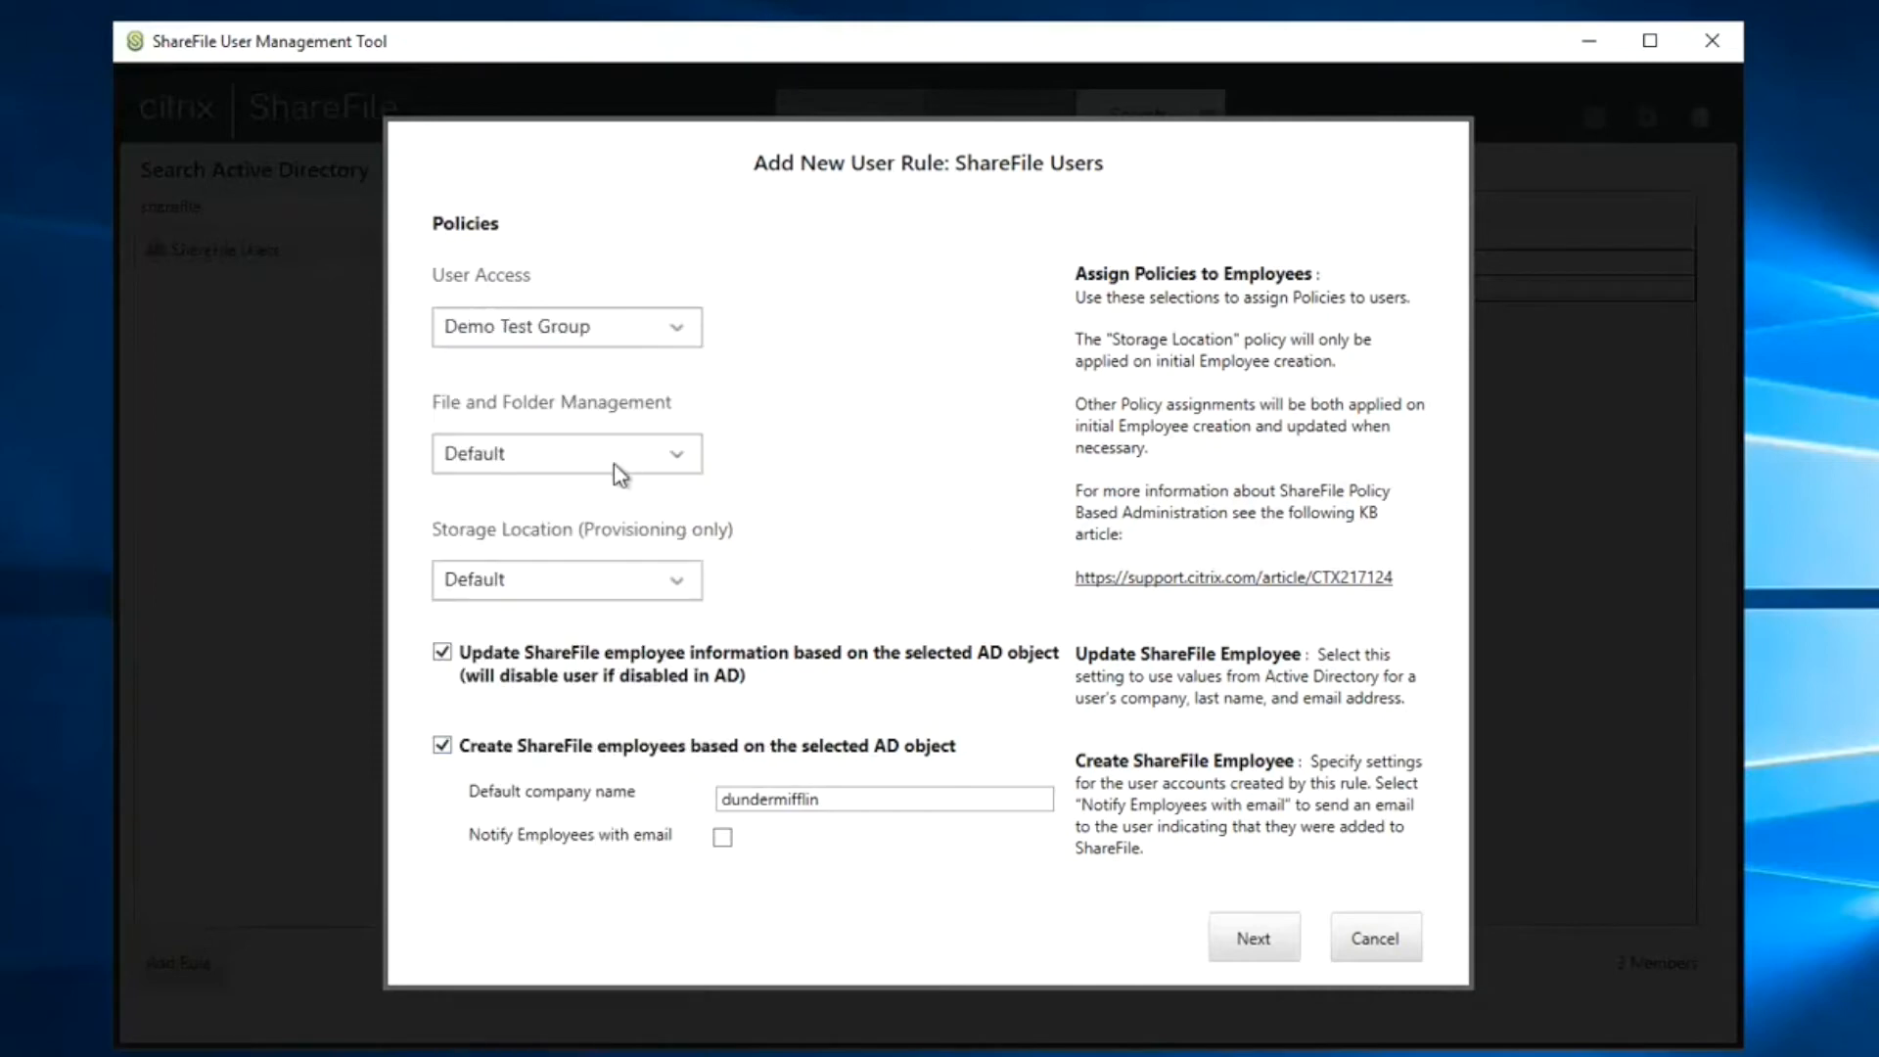
pyautogui.click(565, 452)
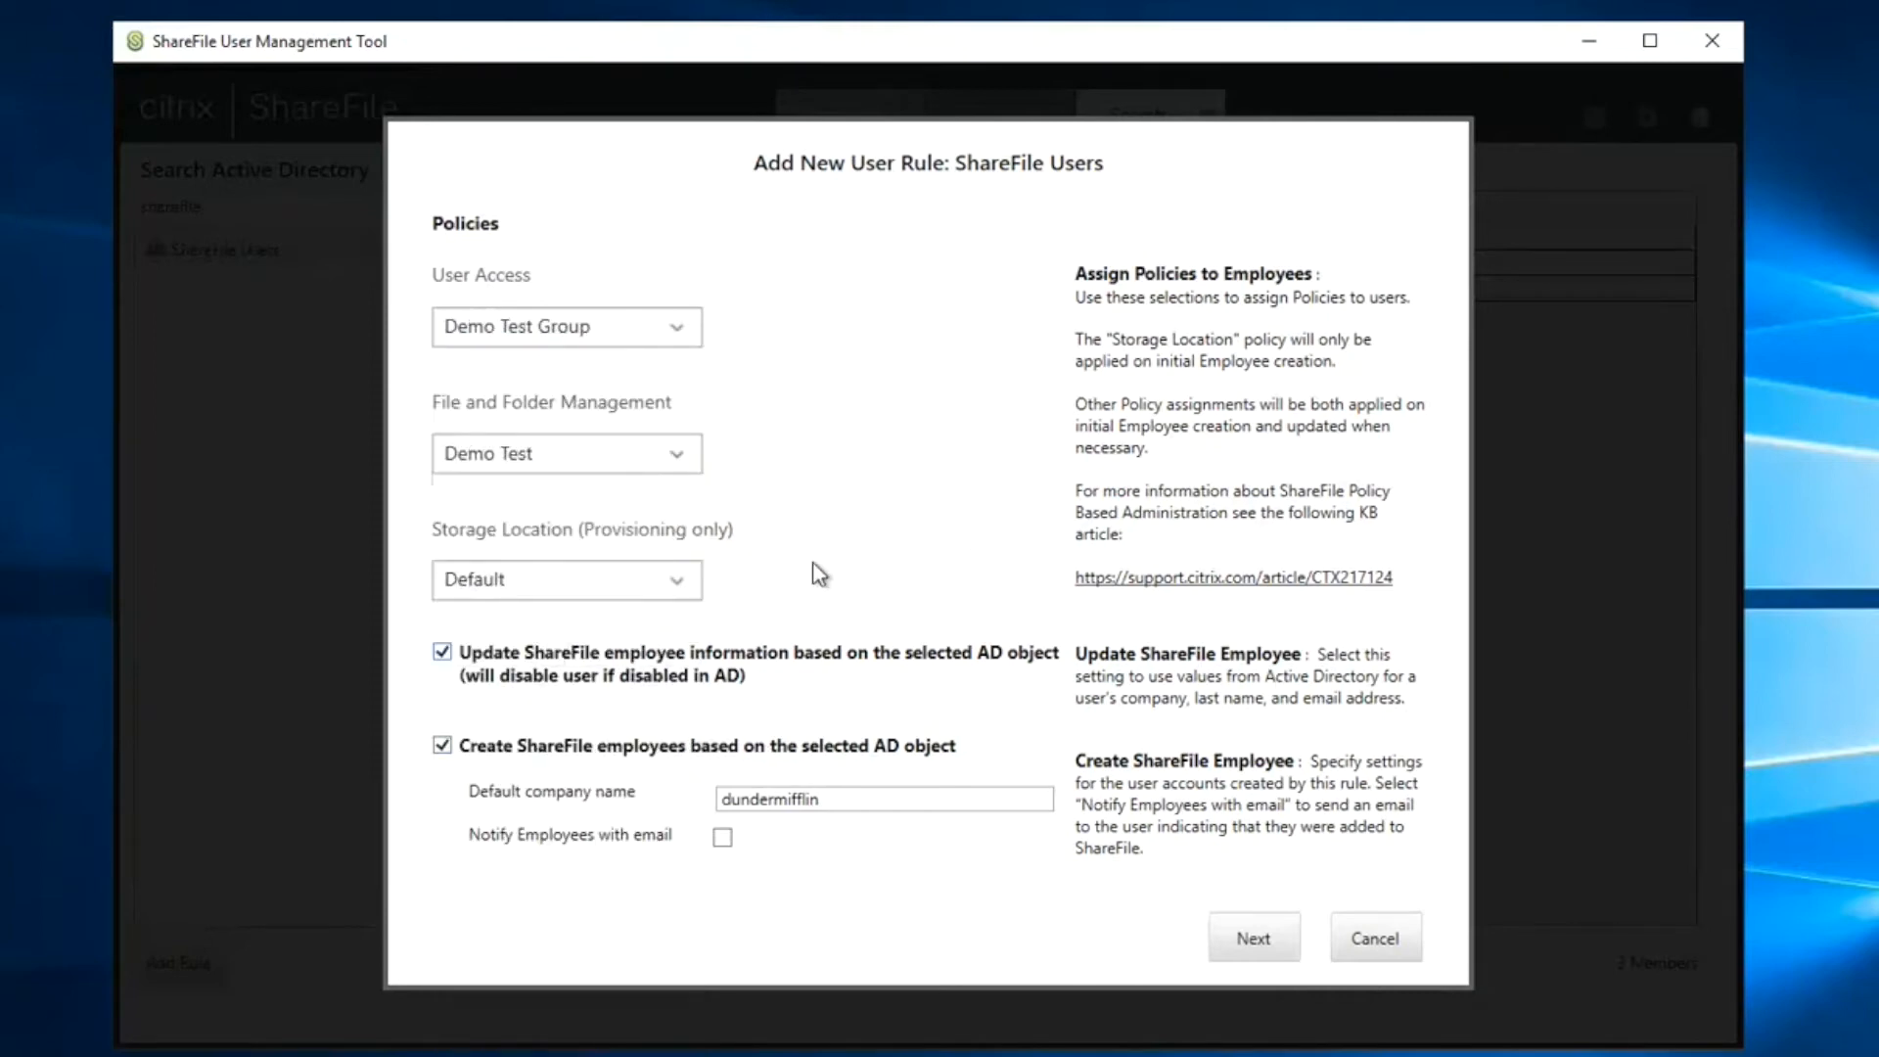
pyautogui.moveTo(503, 568)
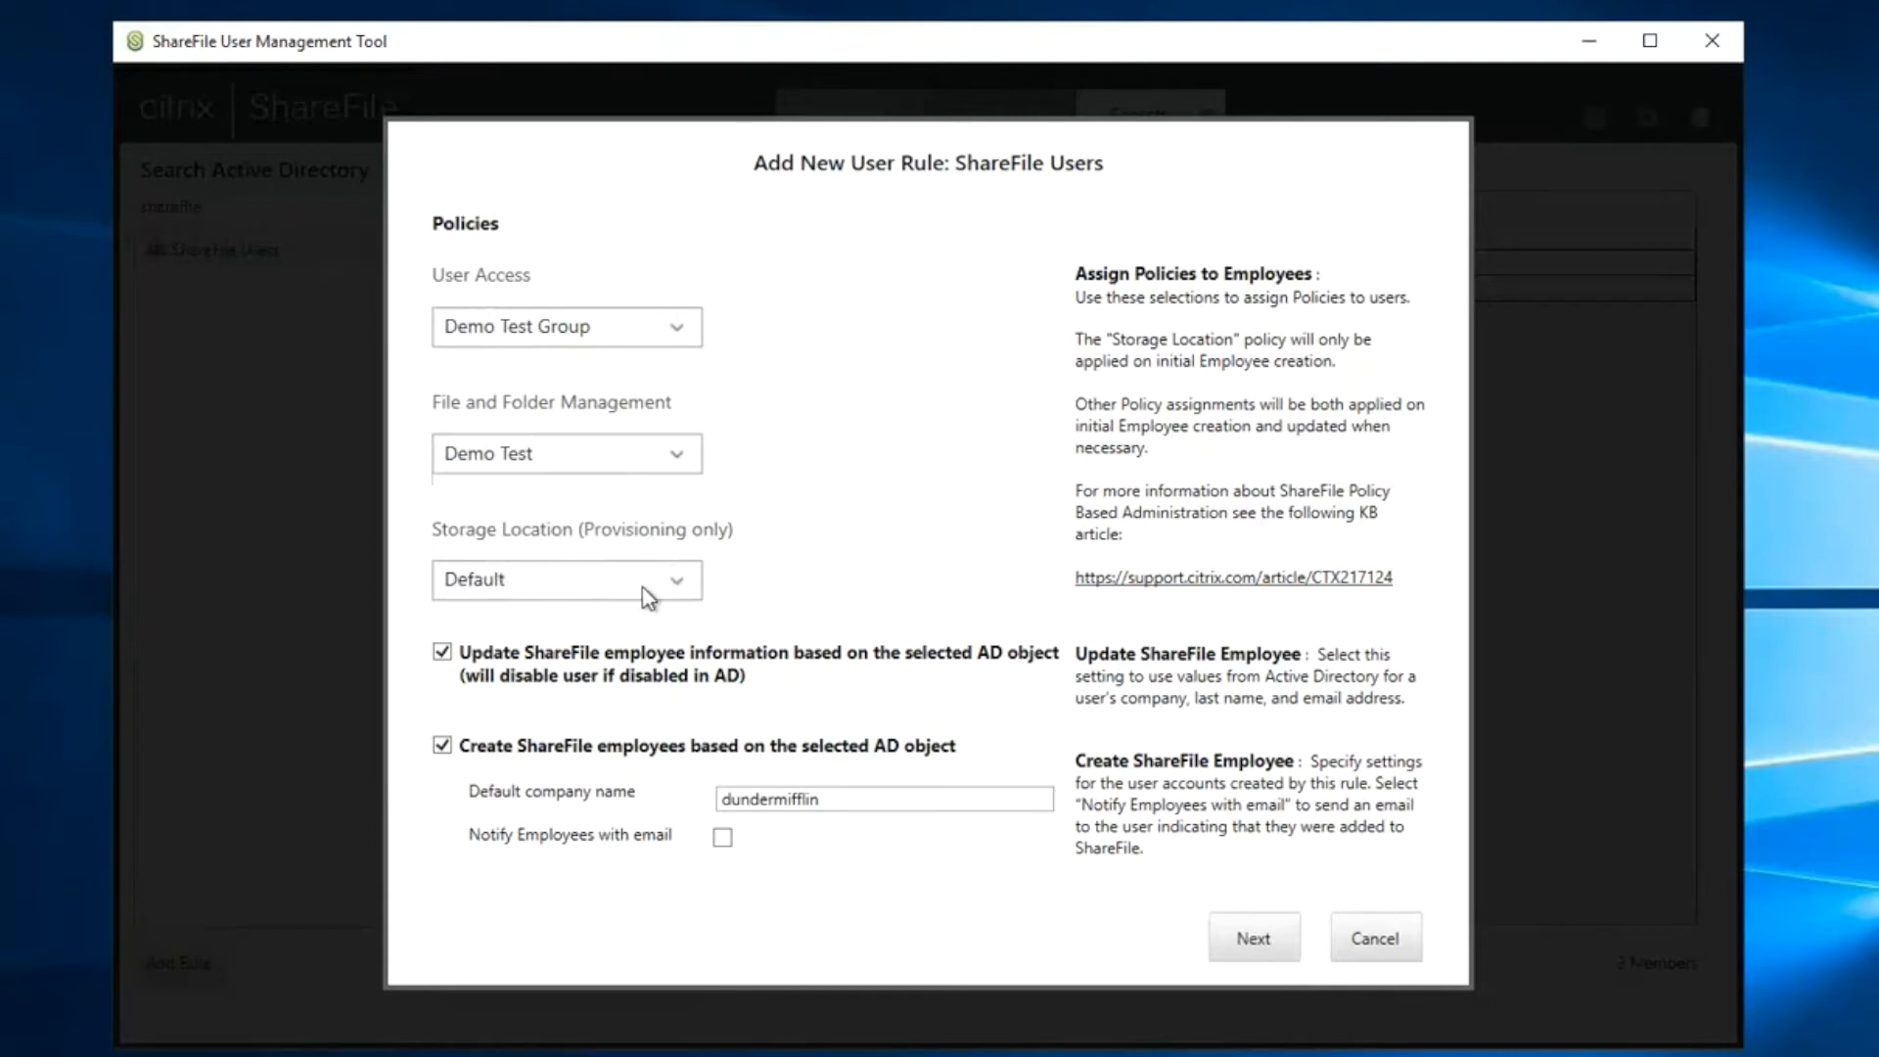
pyautogui.moveTo(671, 607)
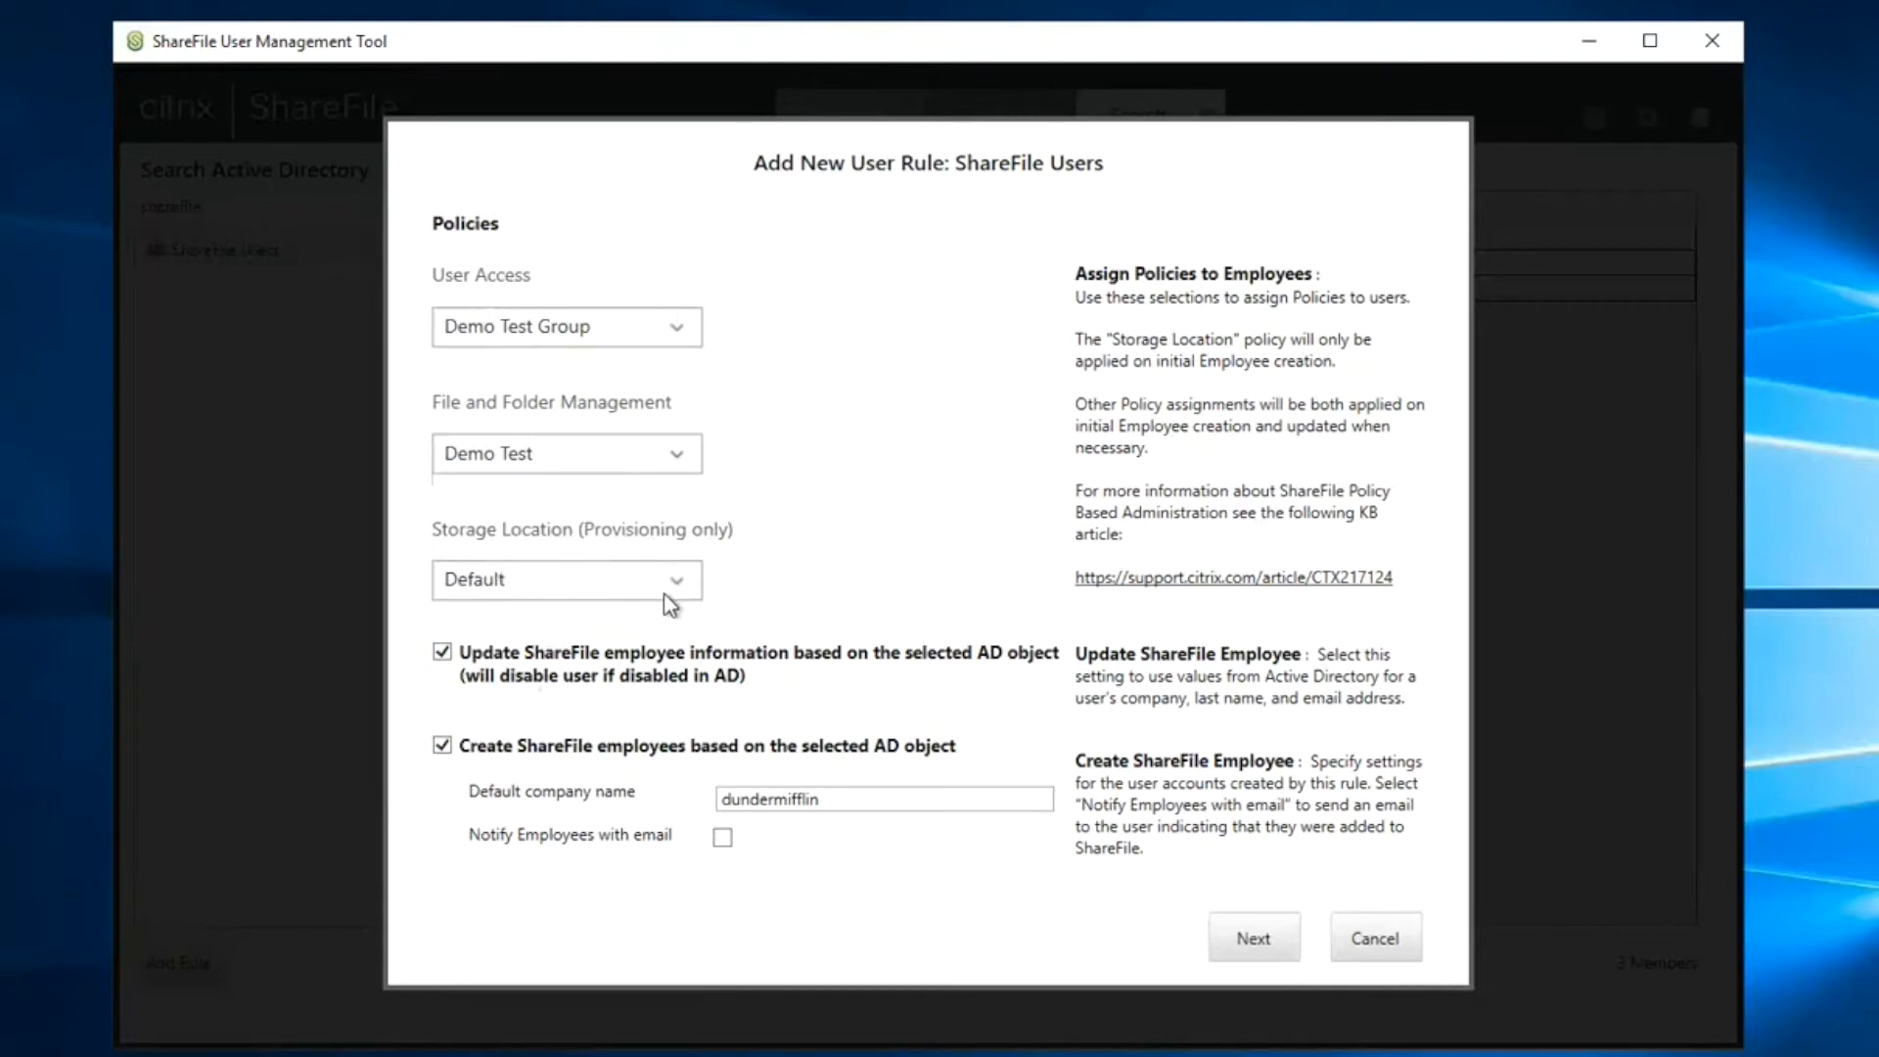
pyautogui.moveTo(694, 593)
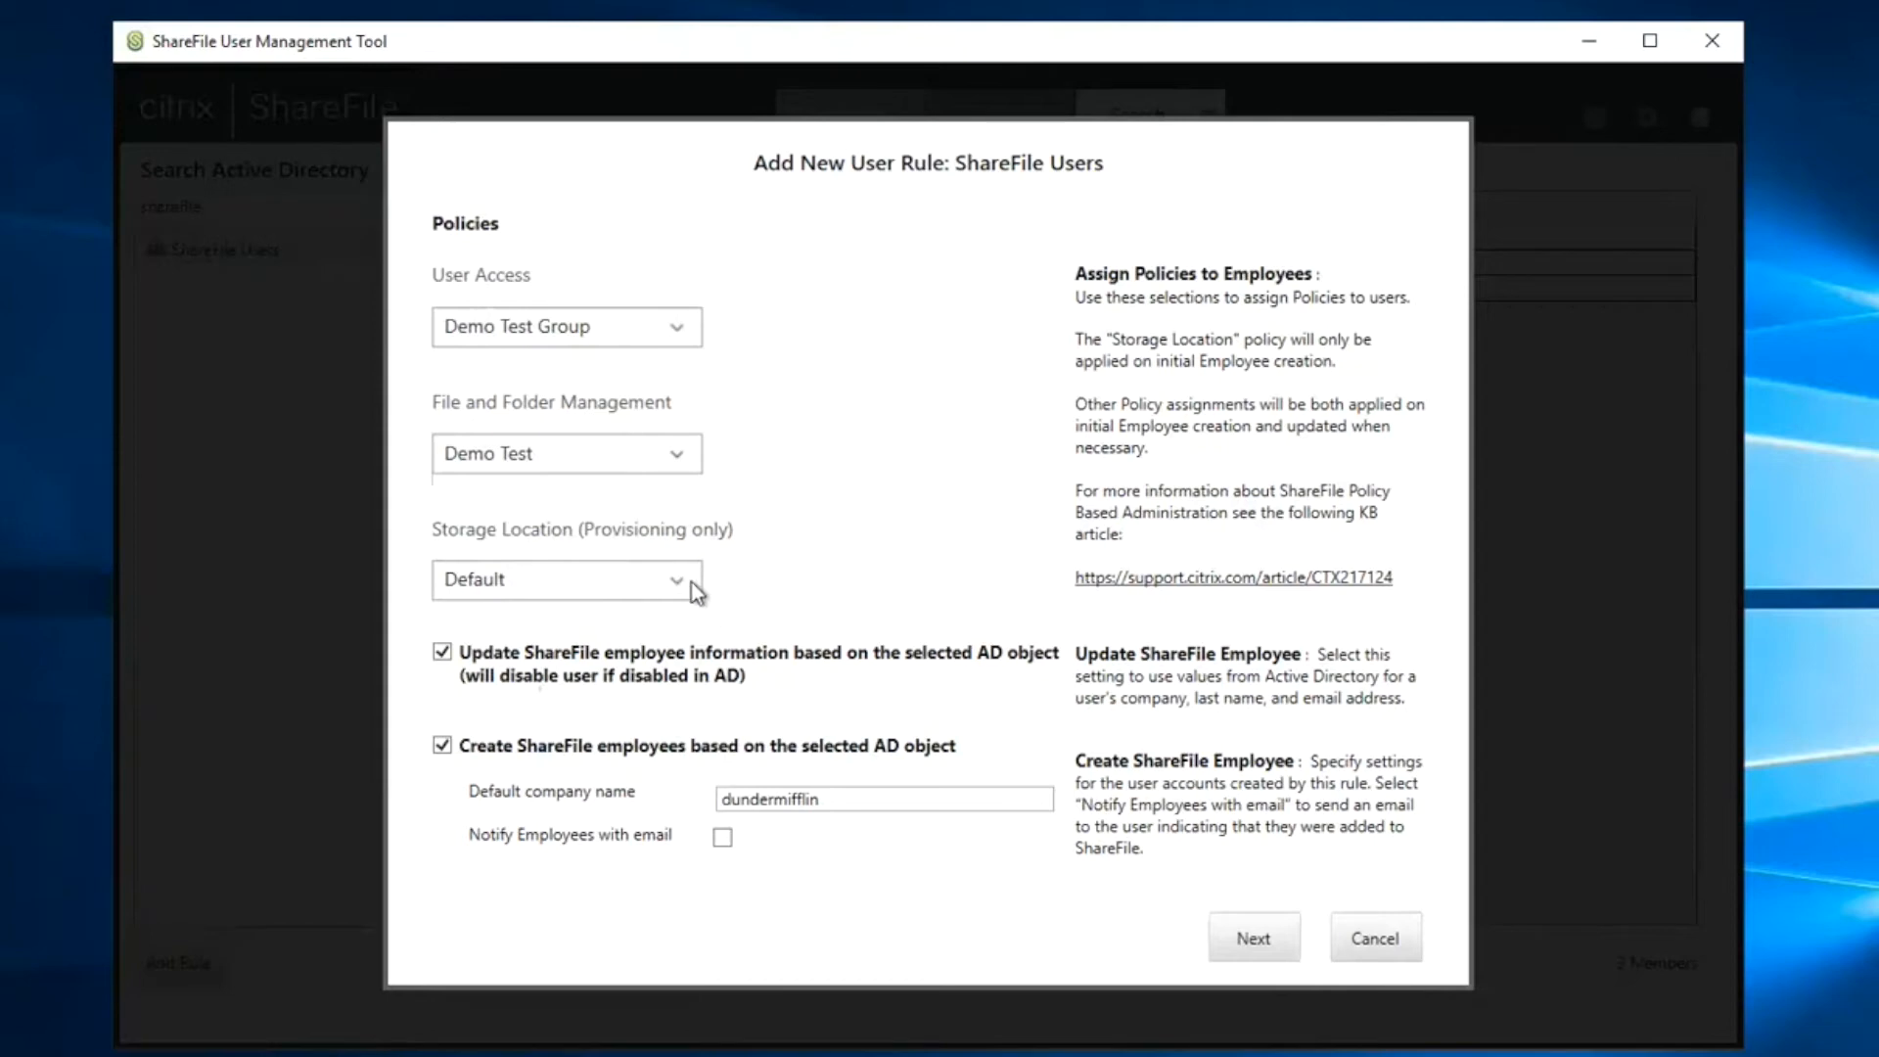
pyautogui.moveTo(687, 591)
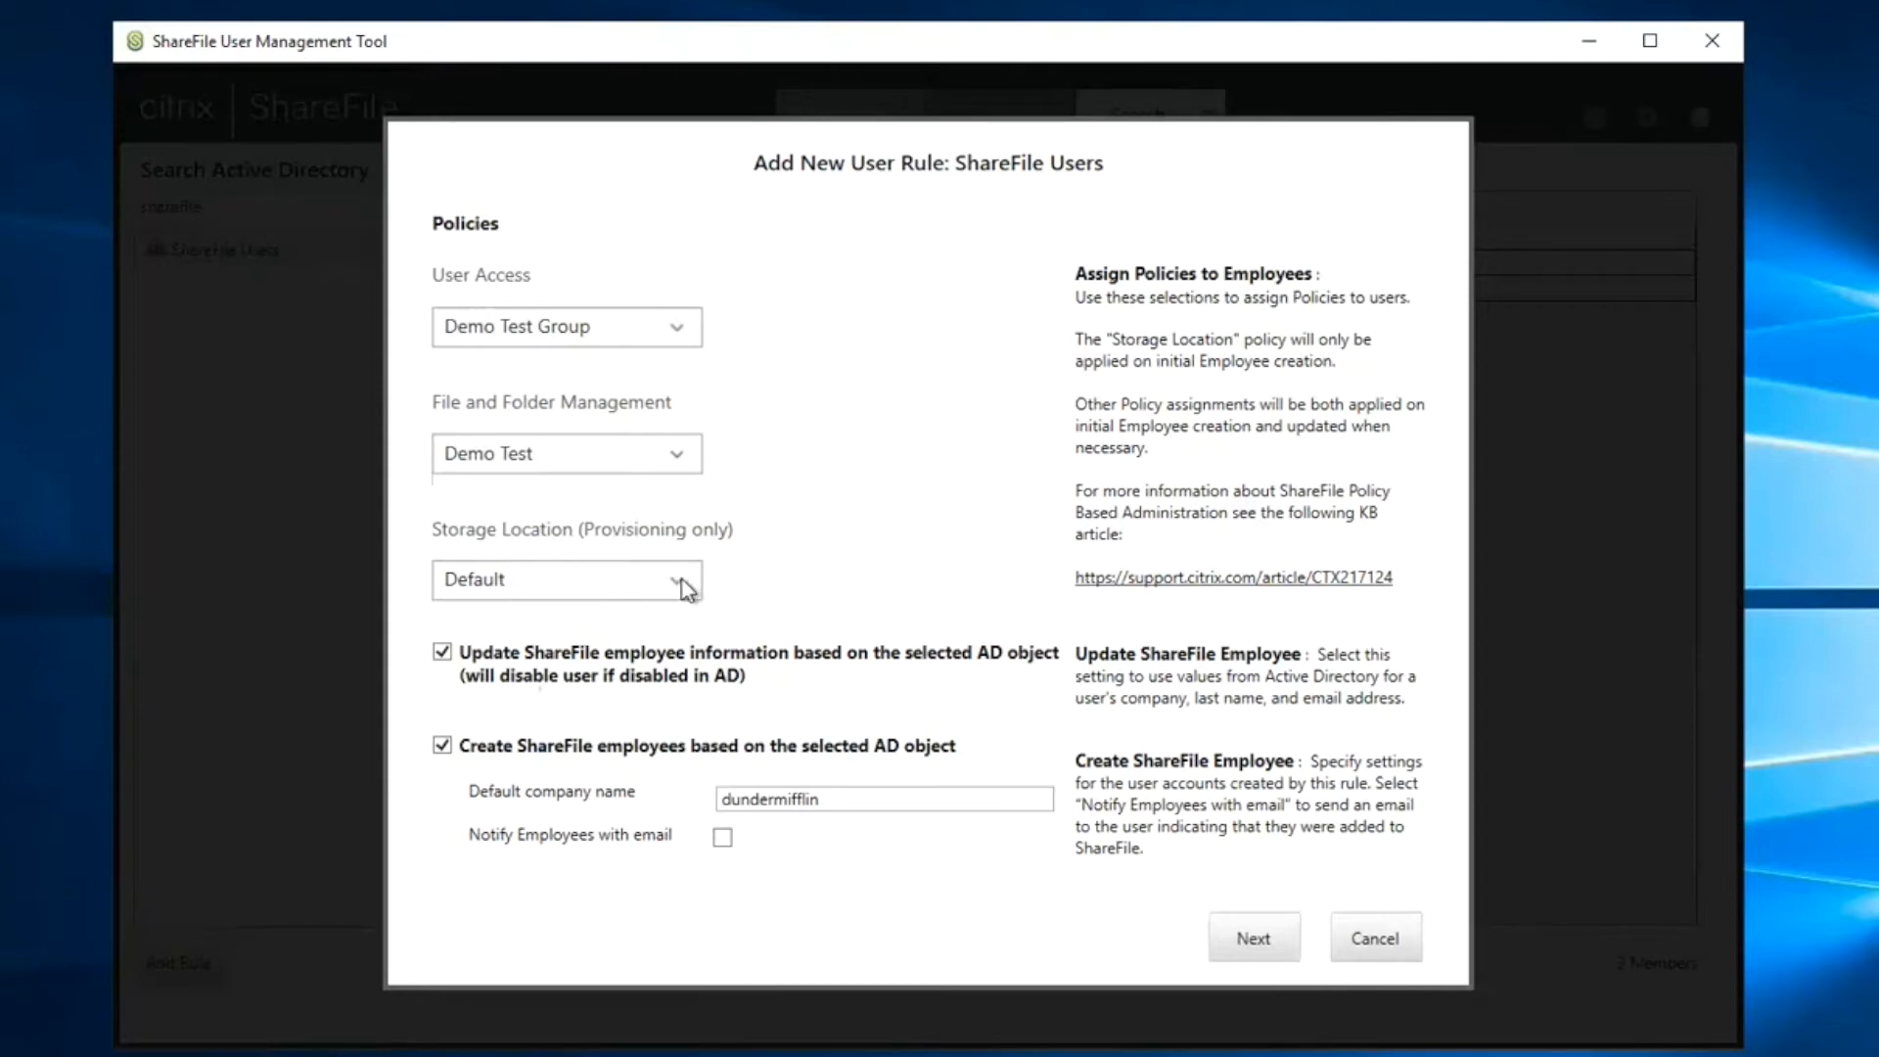
pyautogui.moveTo(681, 609)
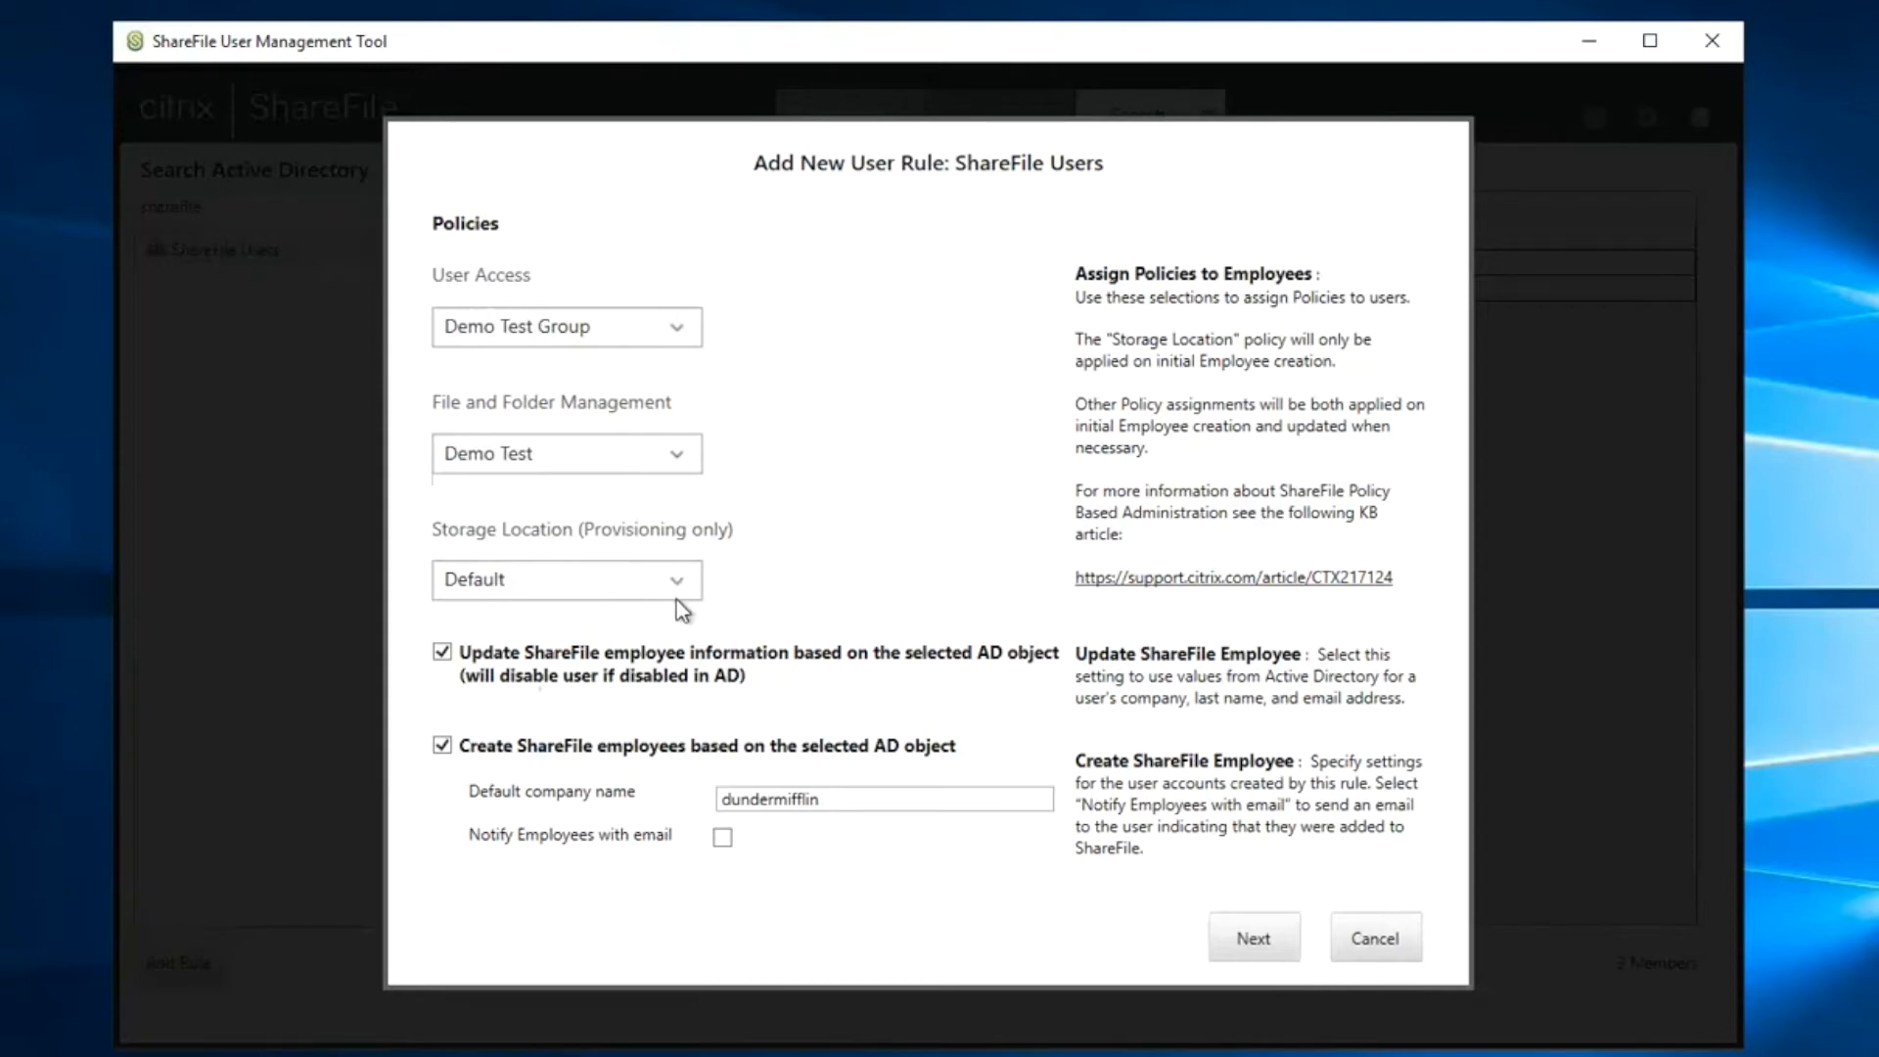
pyautogui.moveTo(504, 804)
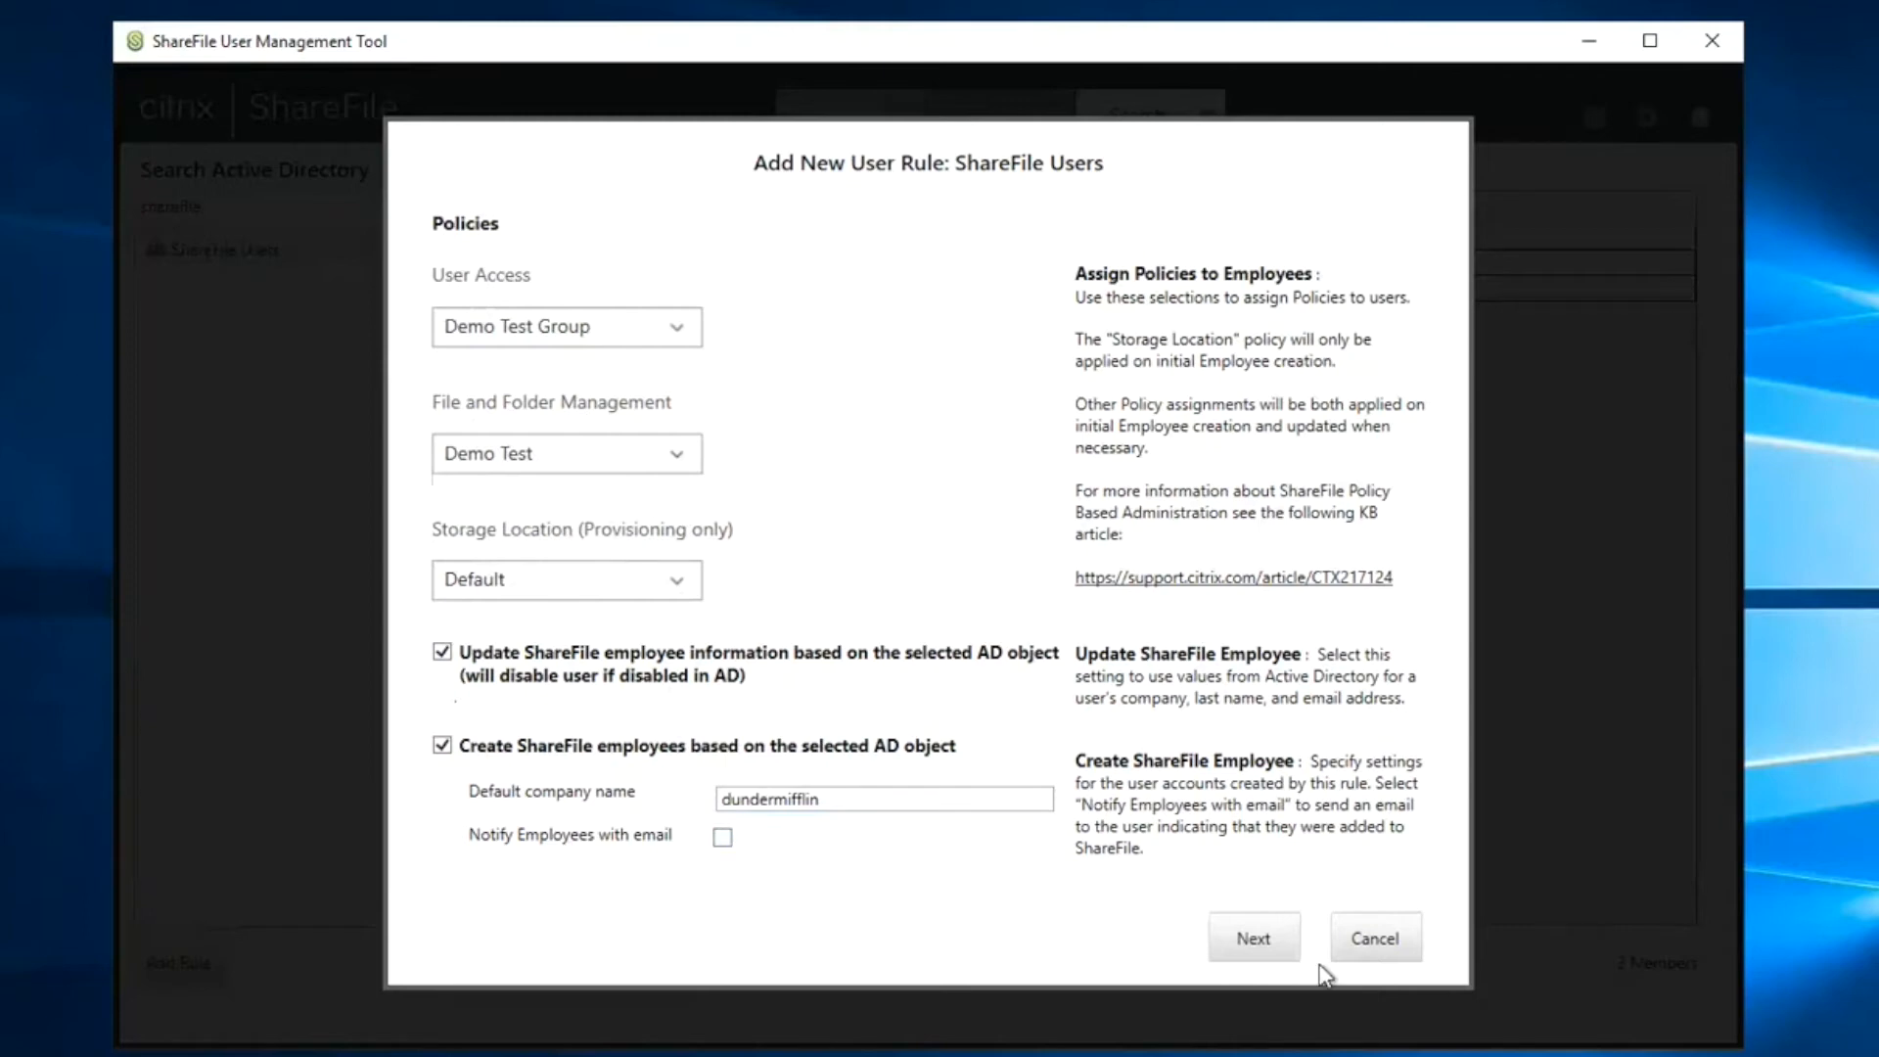
pyautogui.click(1253, 938)
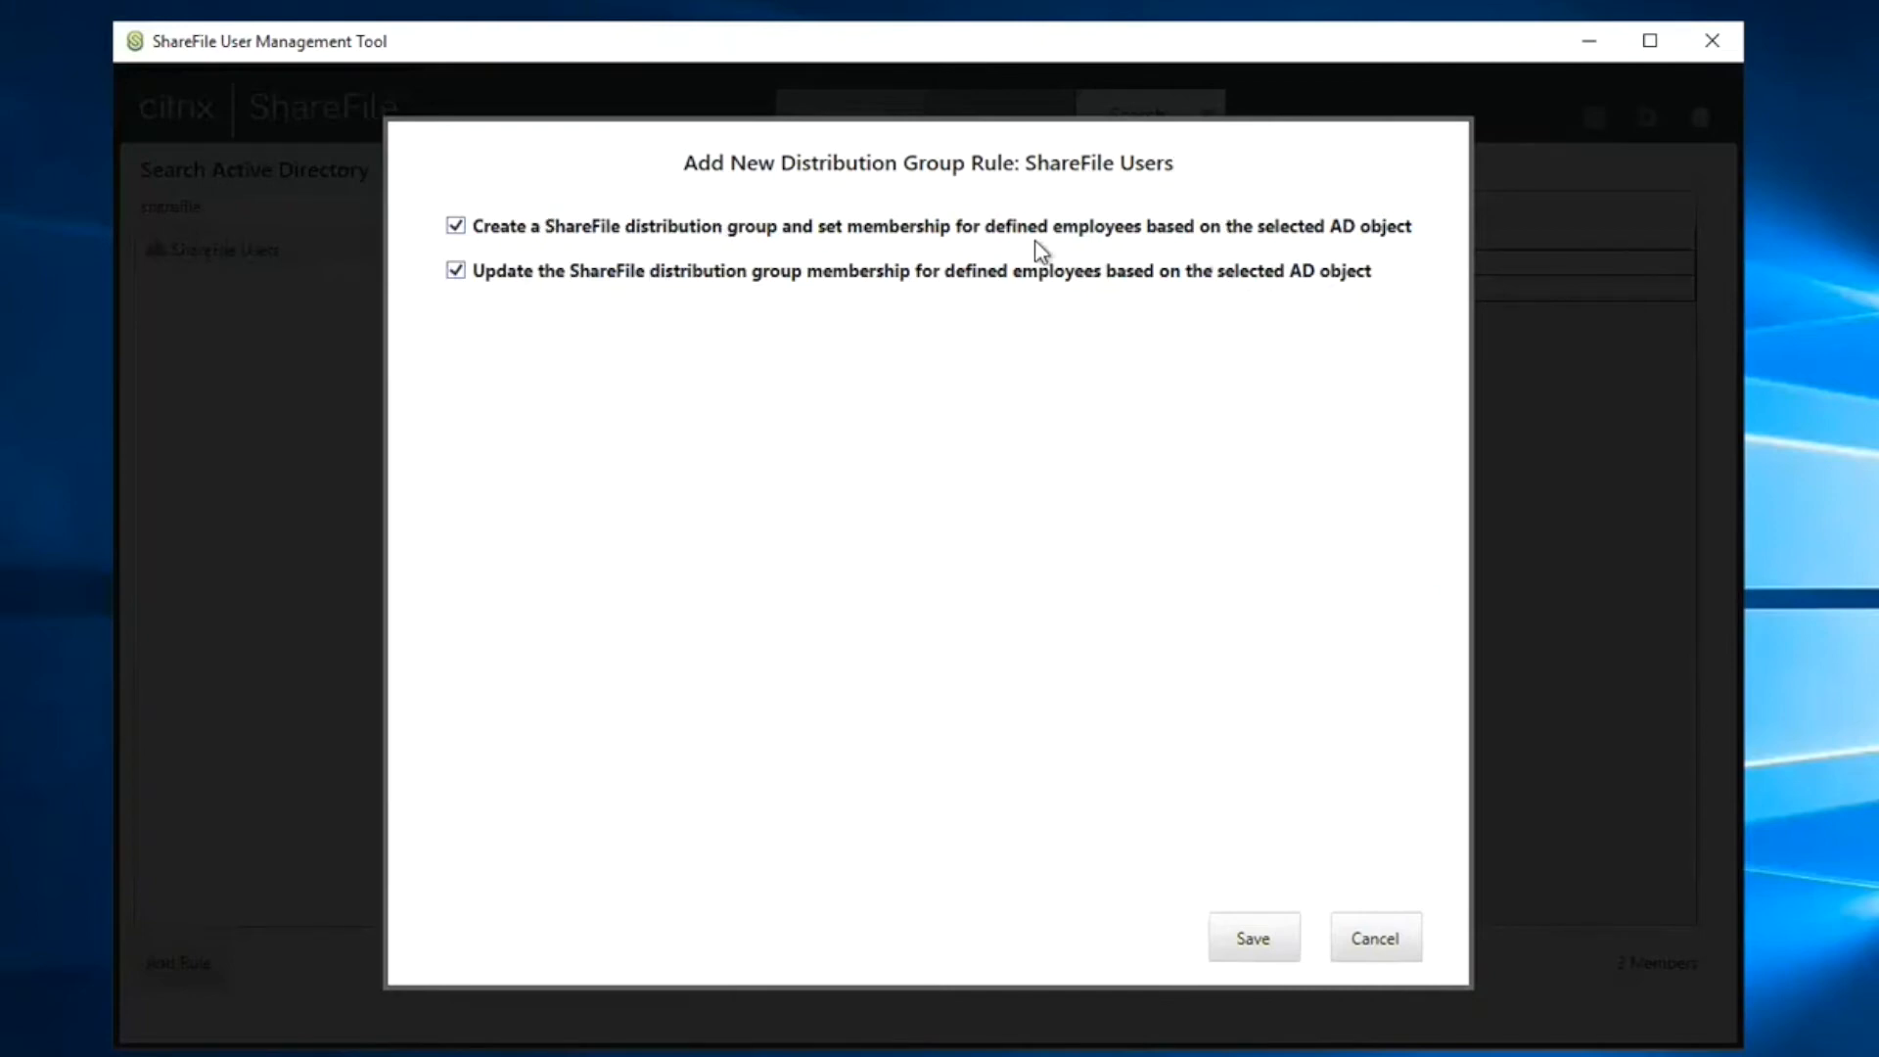
pyautogui.moveTo(698, 411)
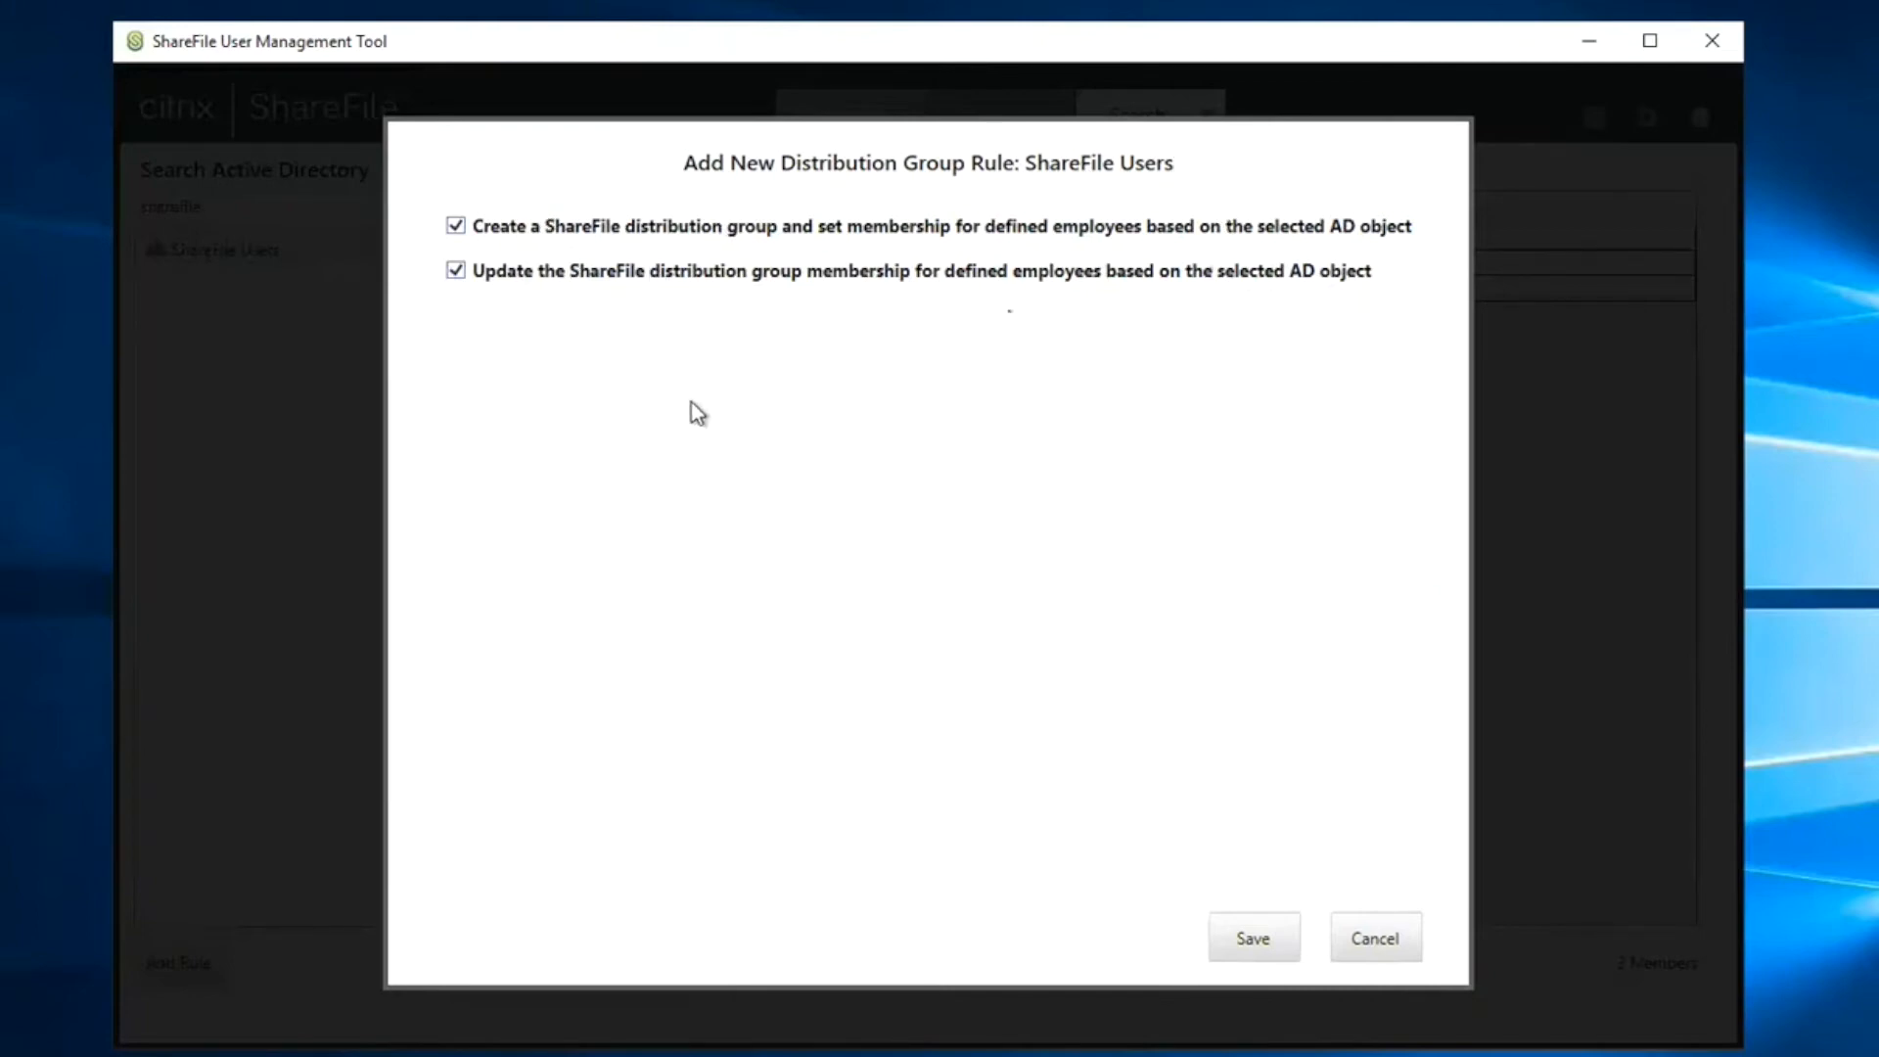
# - Save the distribution group rule with create and update enabled and return to the Rules page
pyautogui.click(1252, 938)
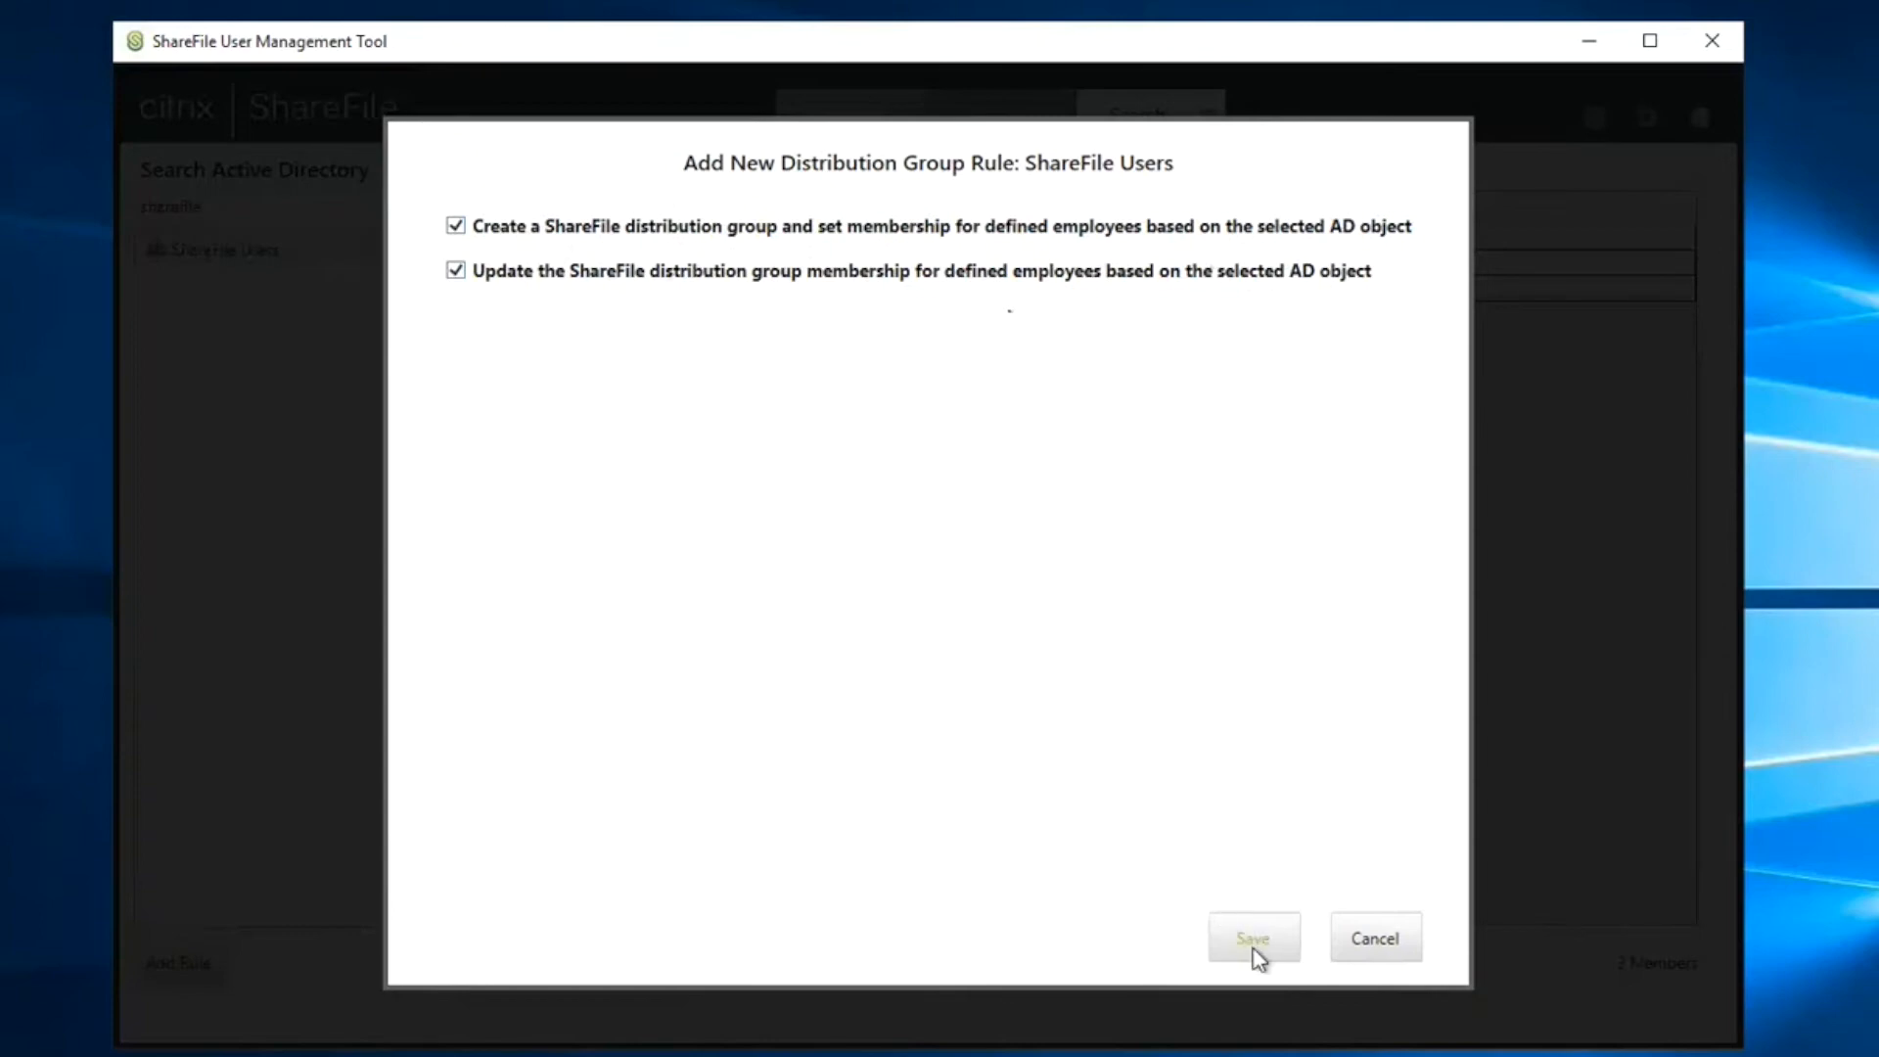
pyautogui.click(1251, 937)
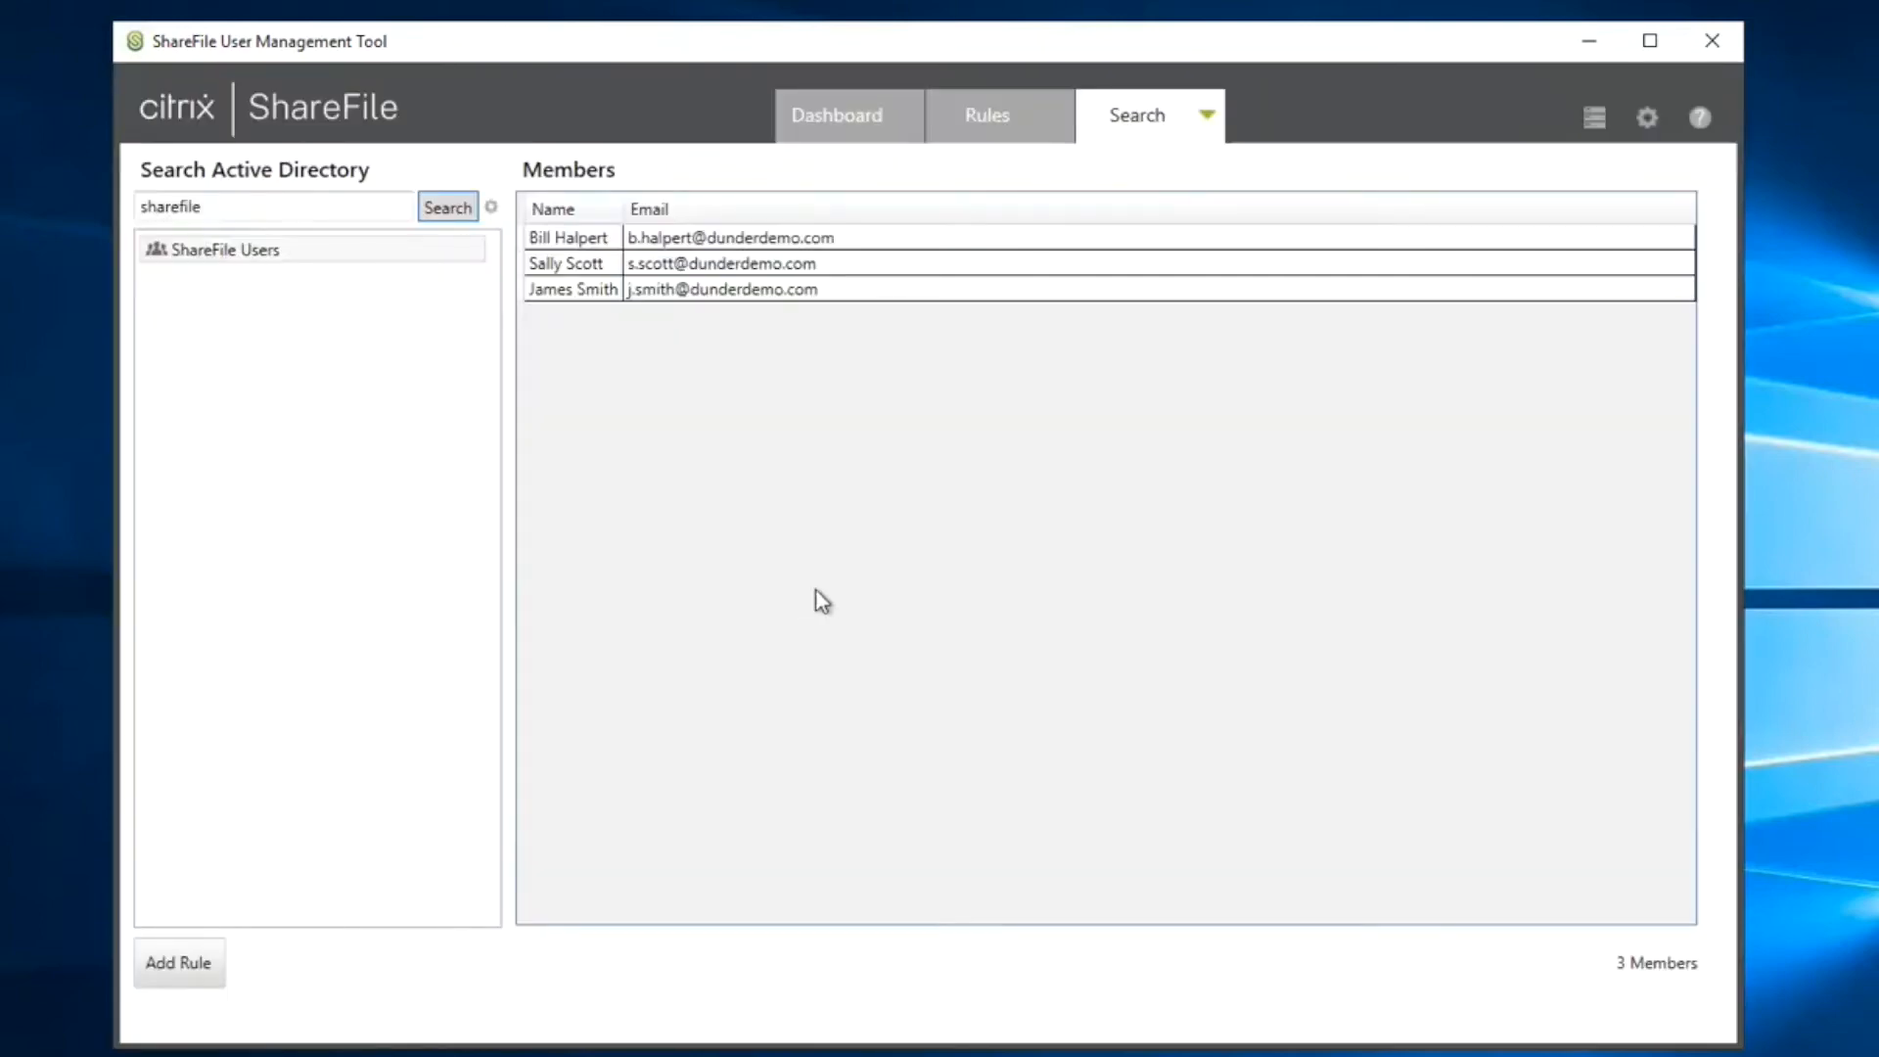
pyautogui.moveTo(321, 278)
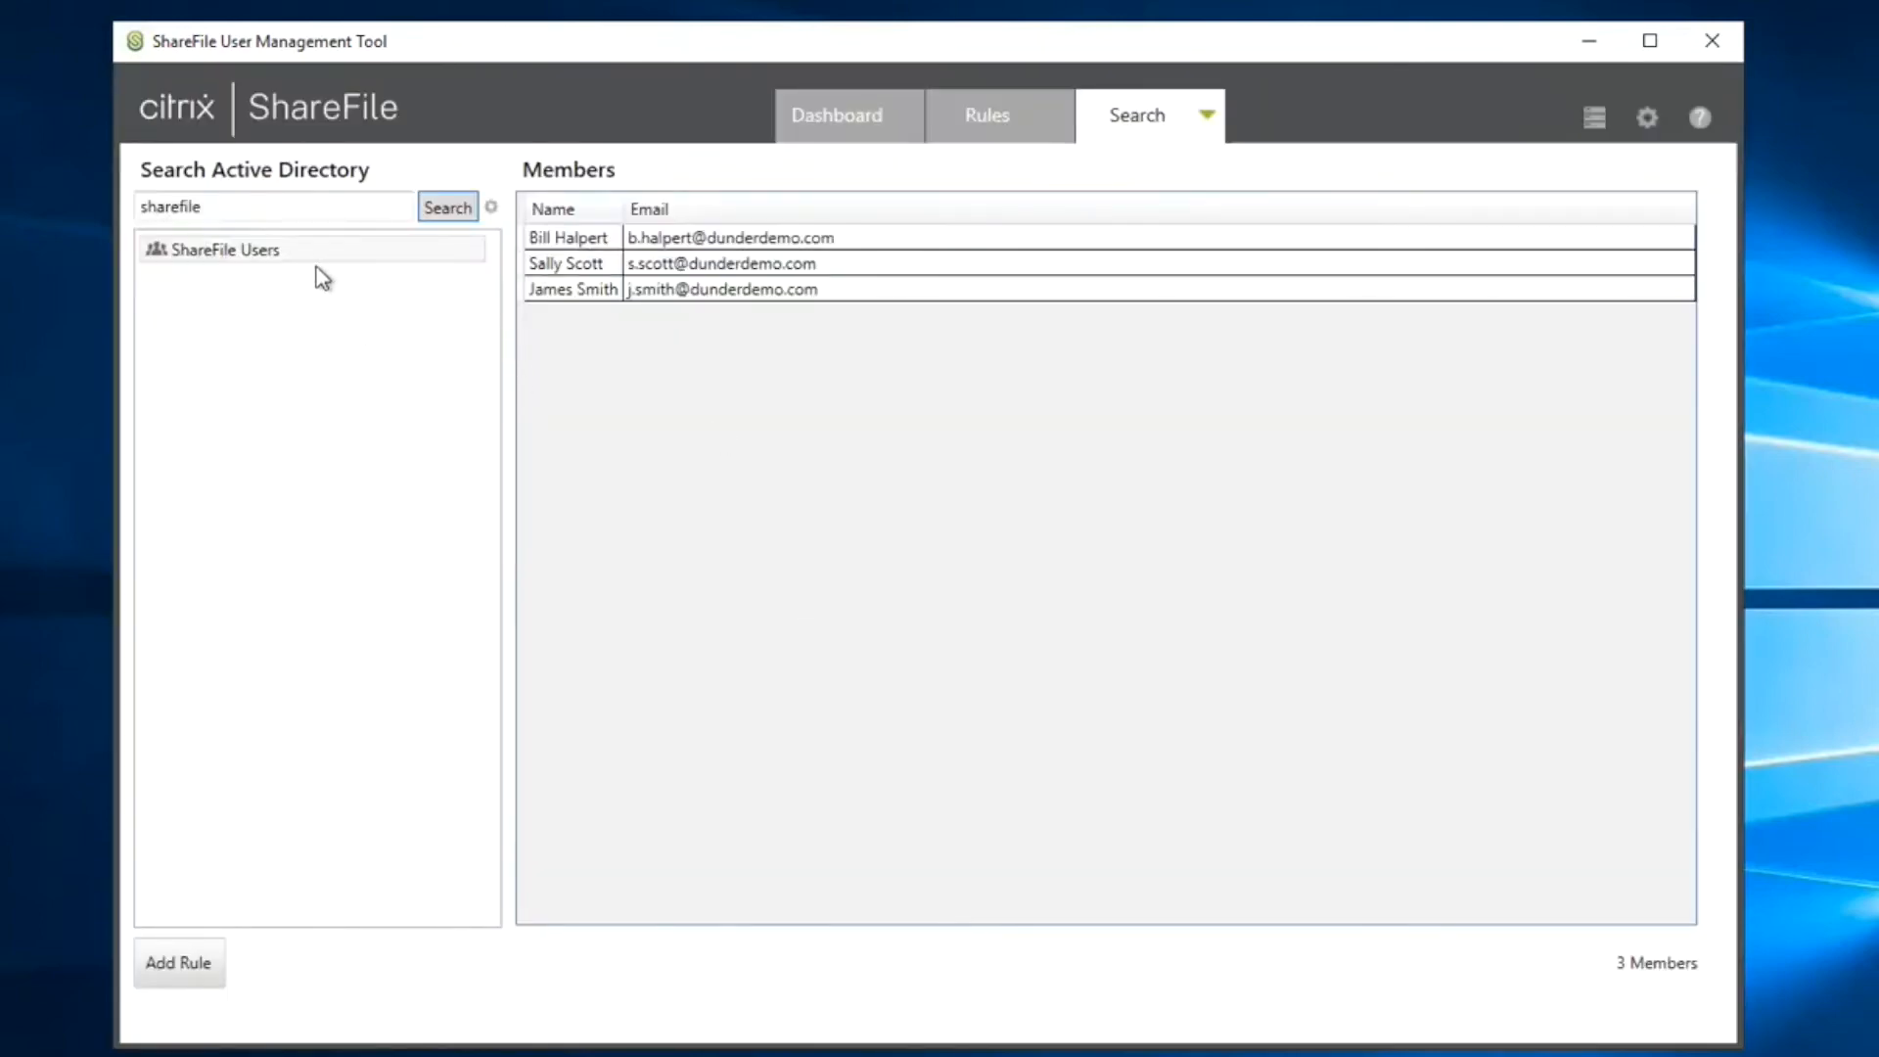
pyautogui.click(984, 116)
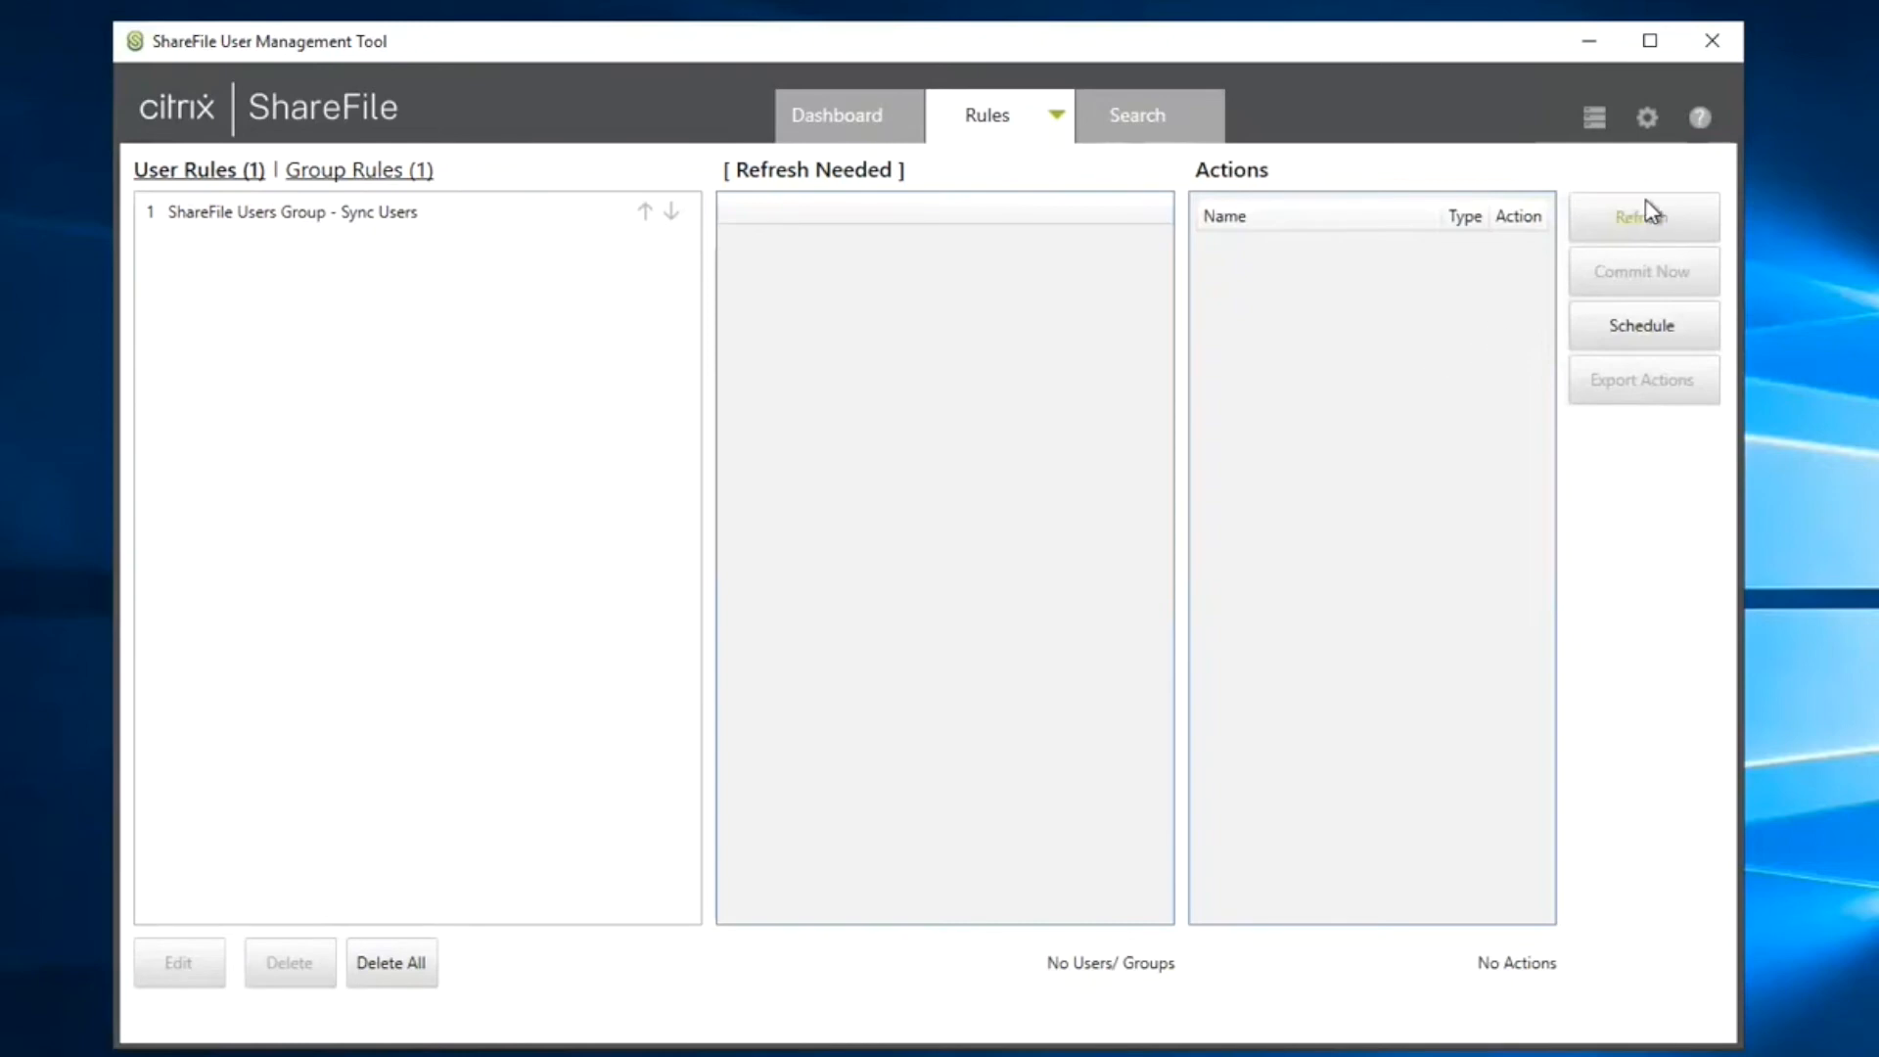
# - Refresh the pending actions and commit the four create-user and update-group actions to ShareFile
pyautogui.click(1640, 217)
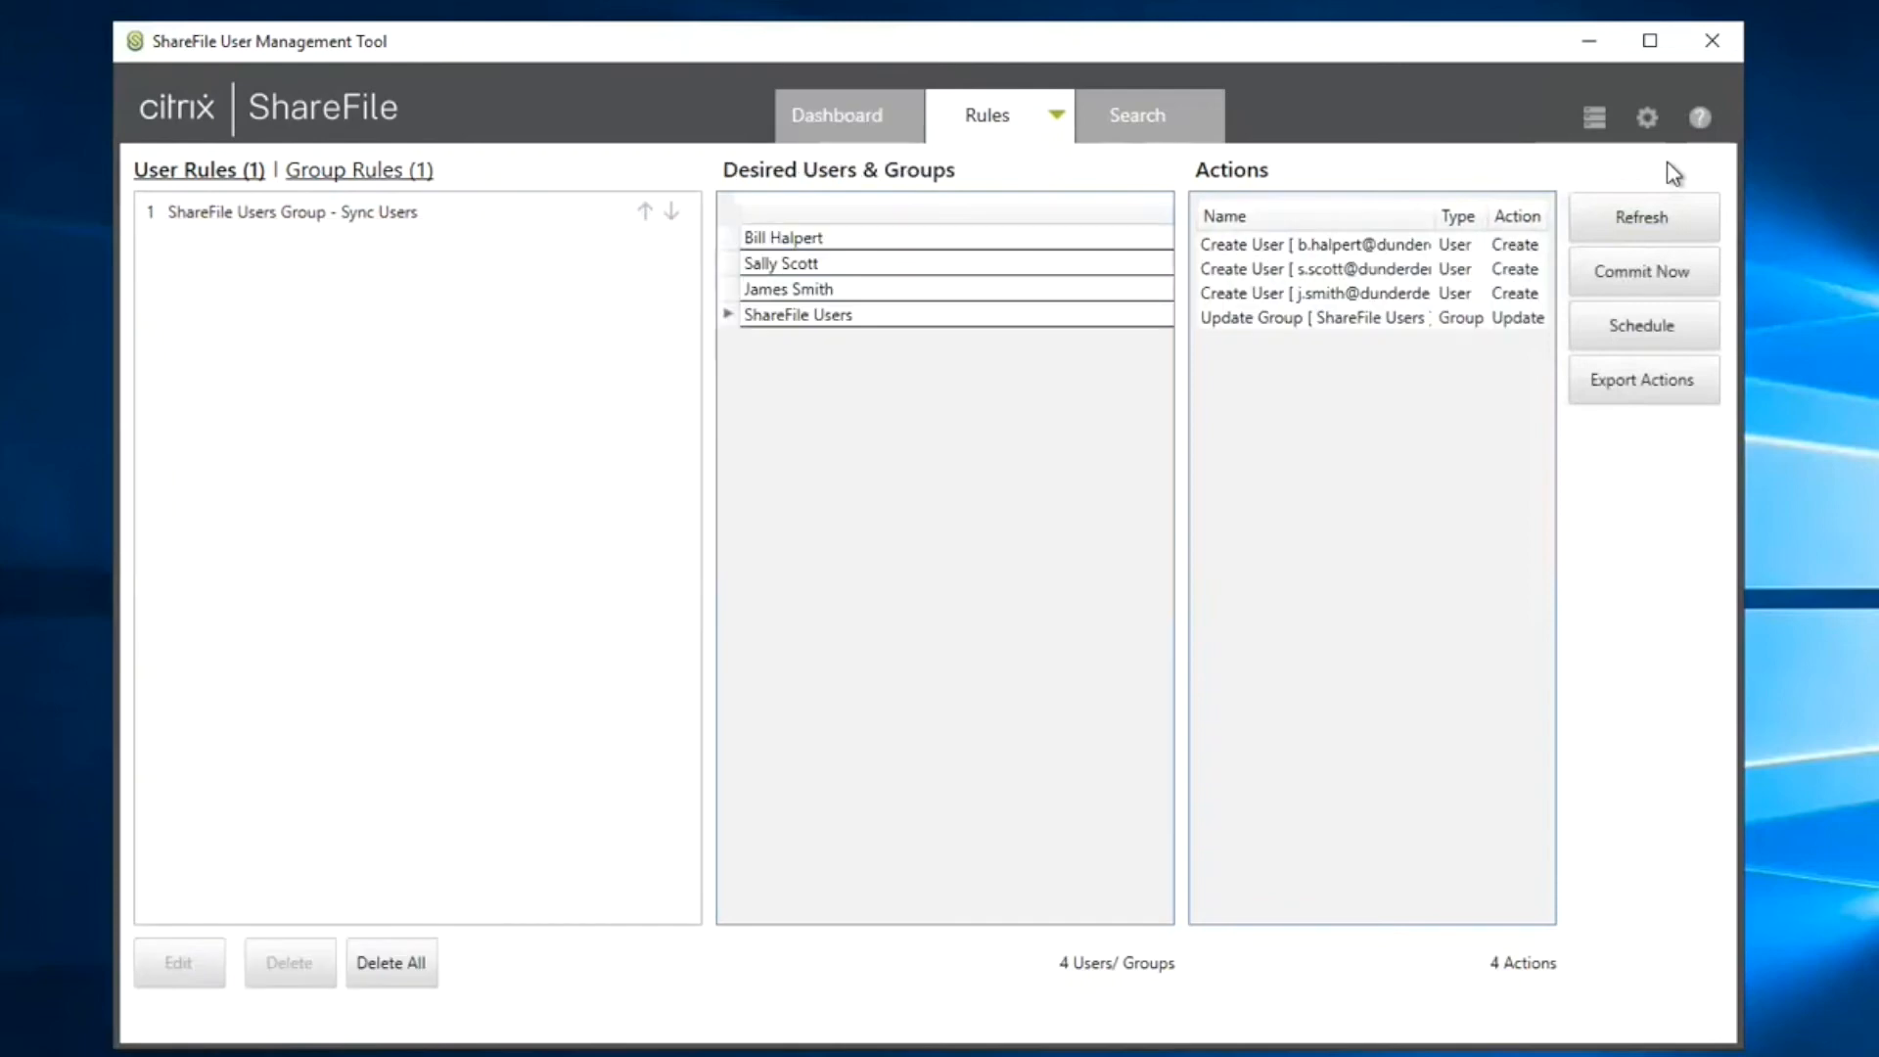
pyautogui.moveTo(1335, 348)
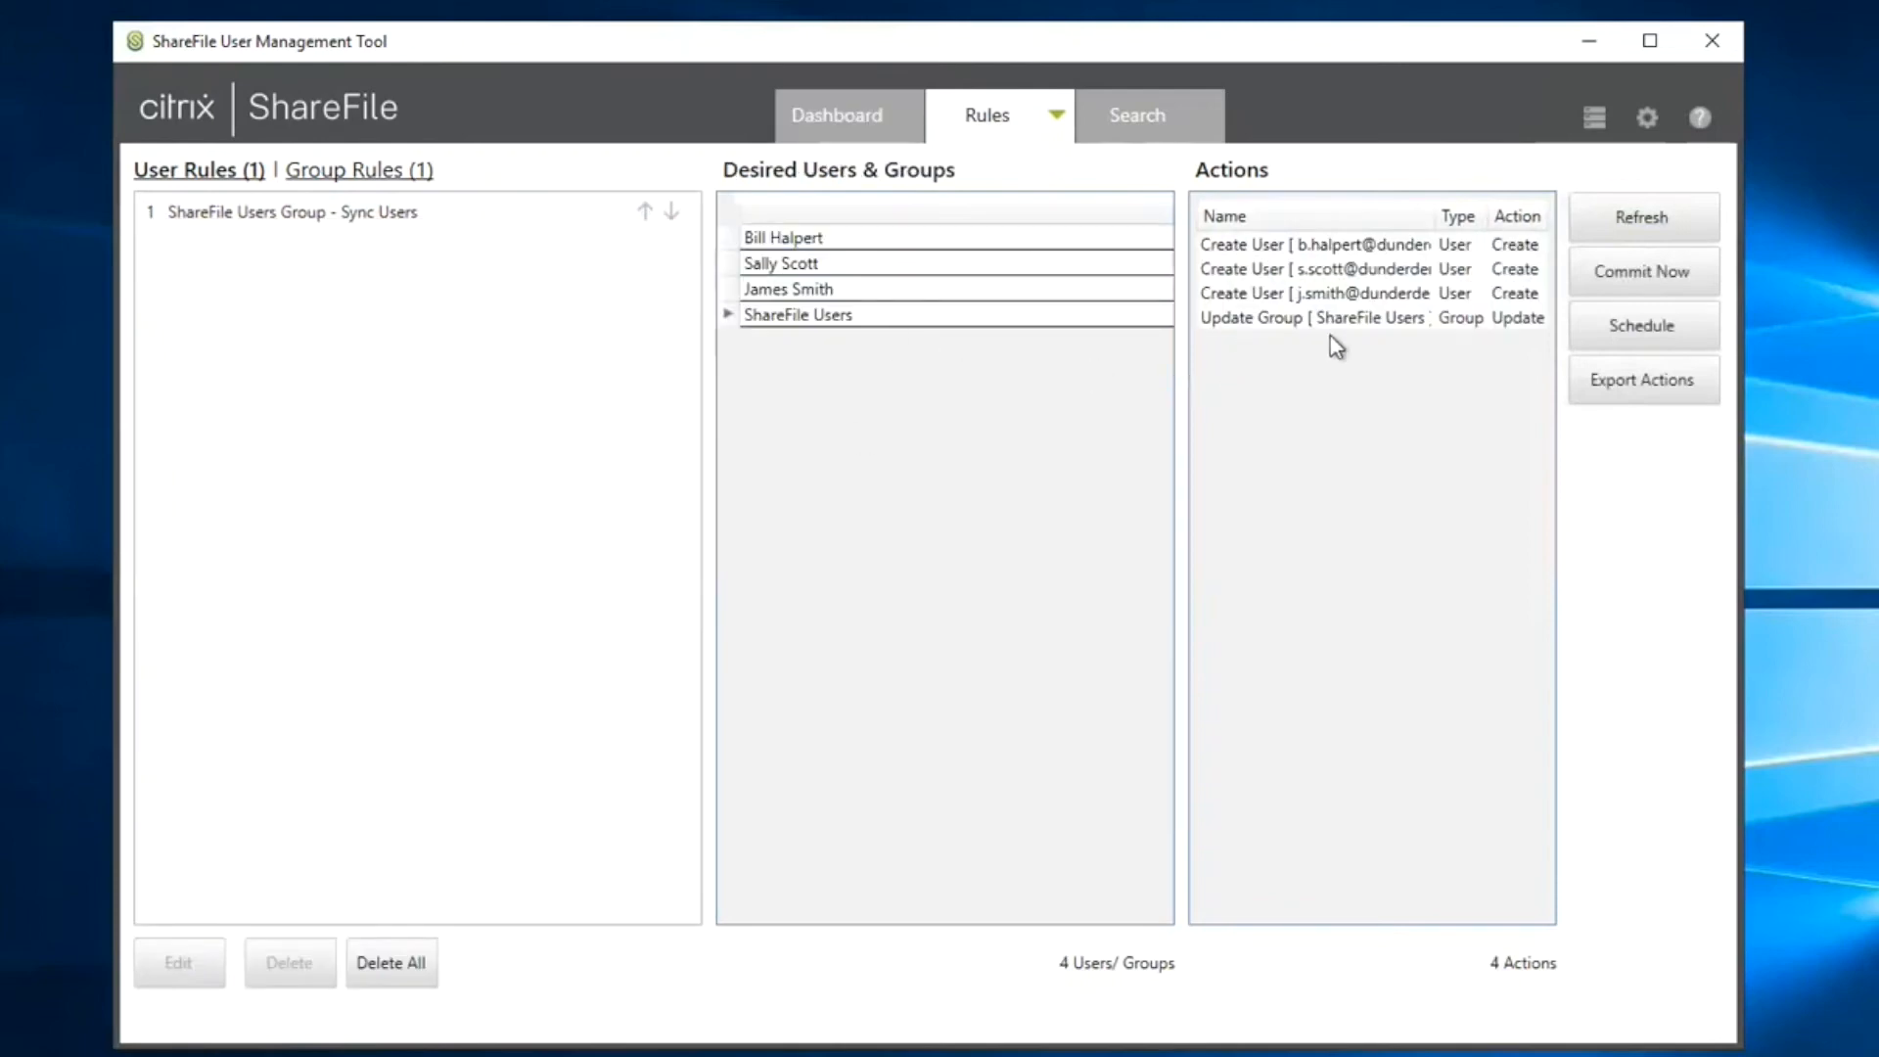
pyautogui.moveTo(1300, 333)
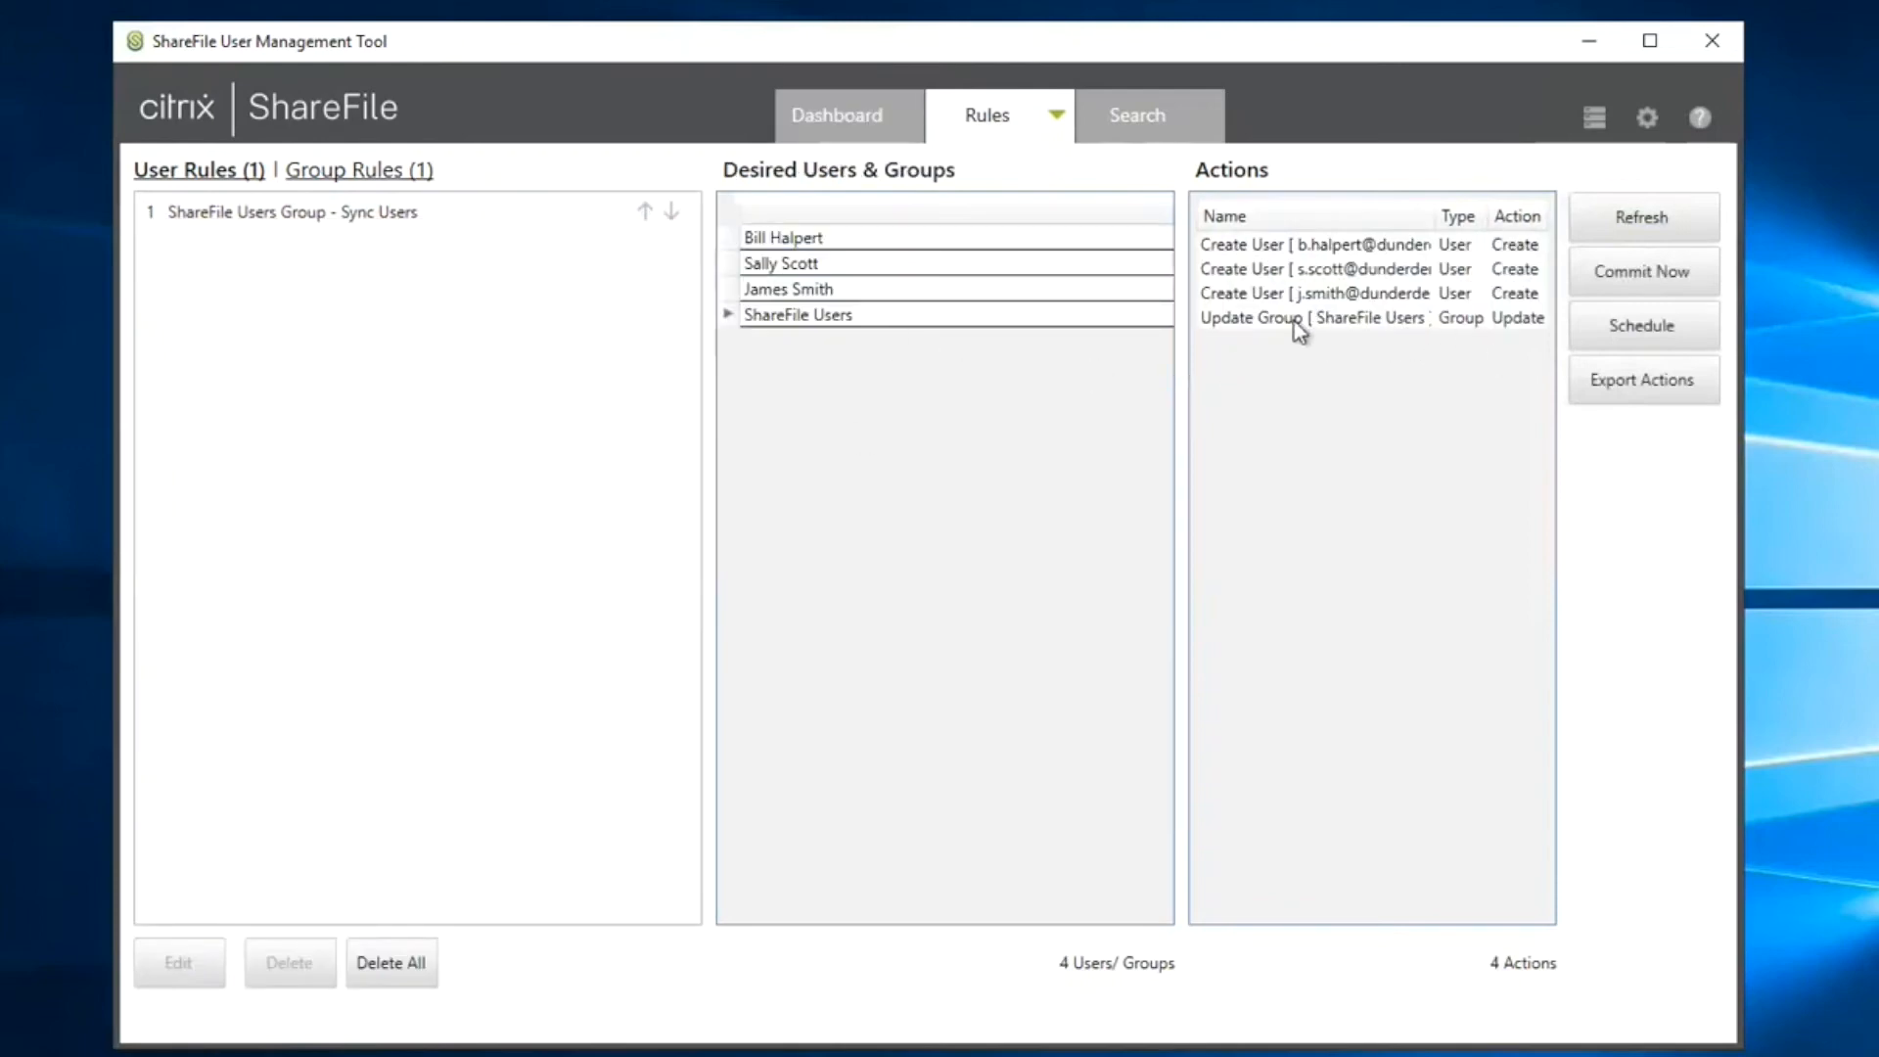
pyautogui.moveTo(1394, 503)
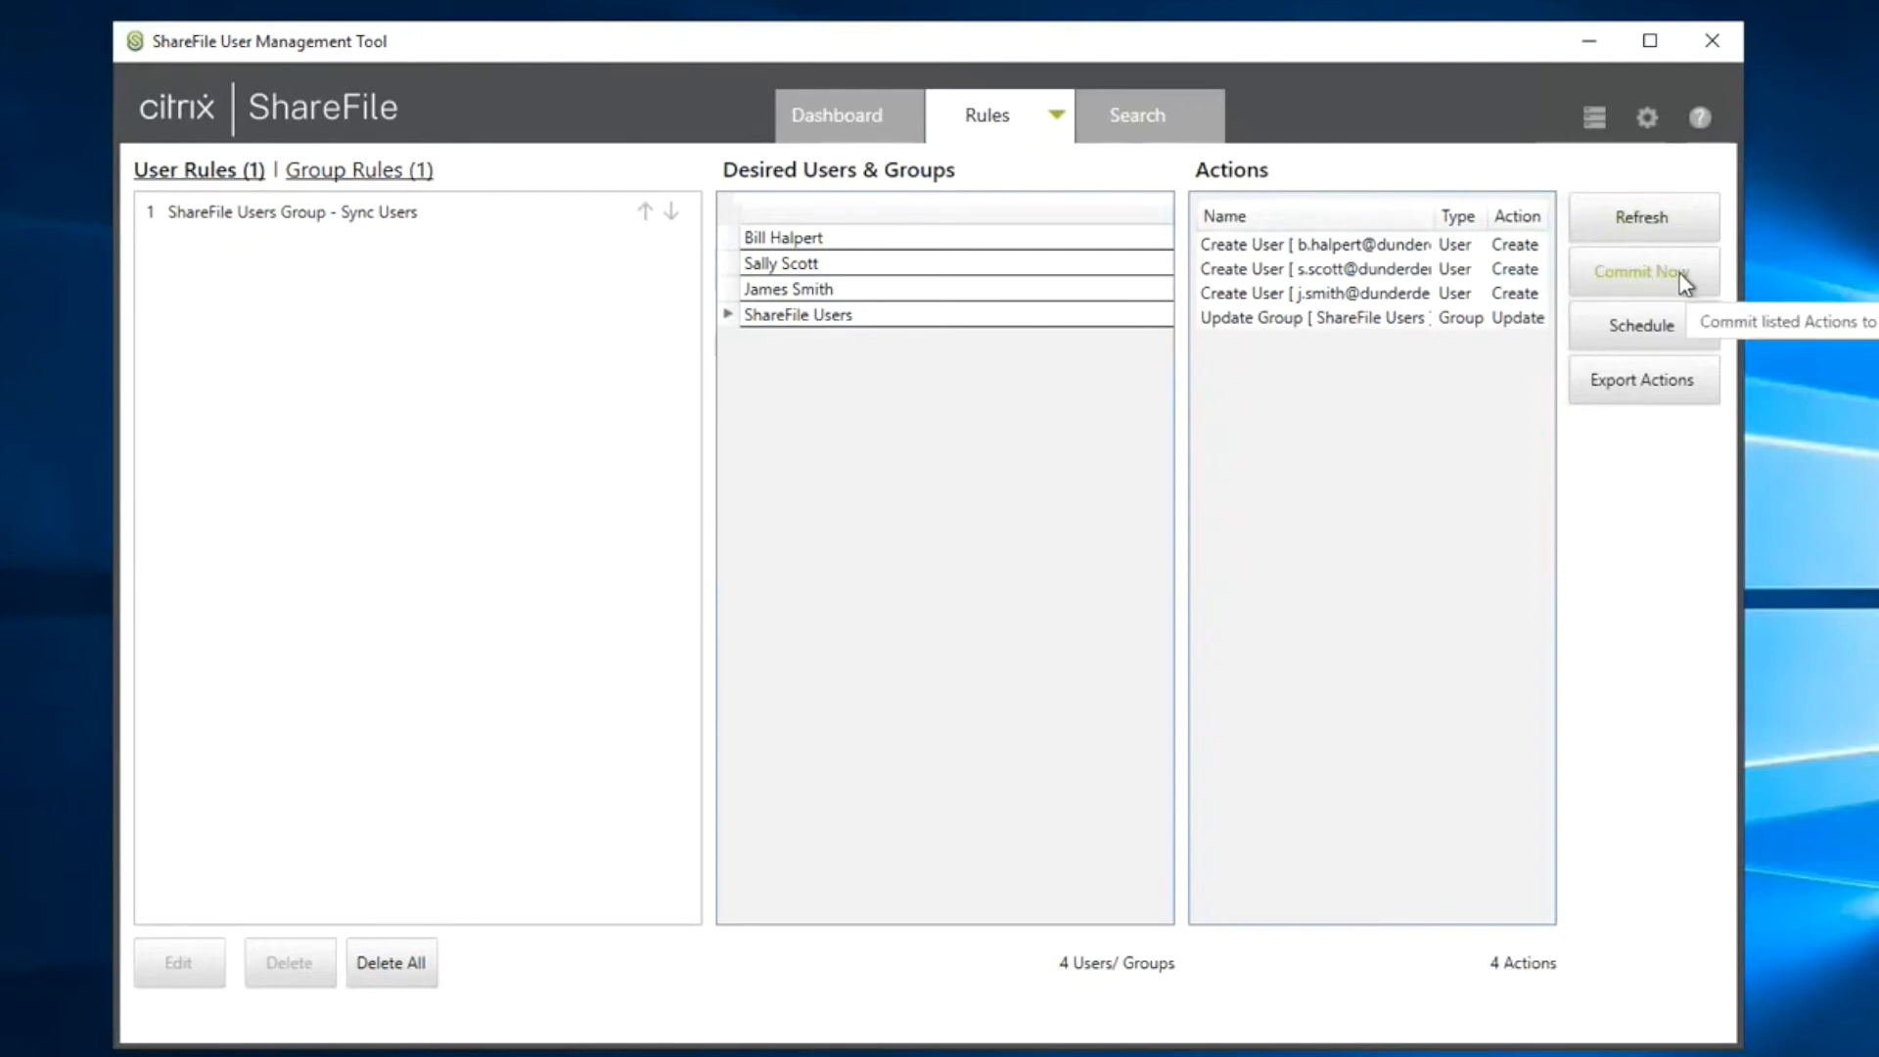
pyautogui.click(1642, 270)
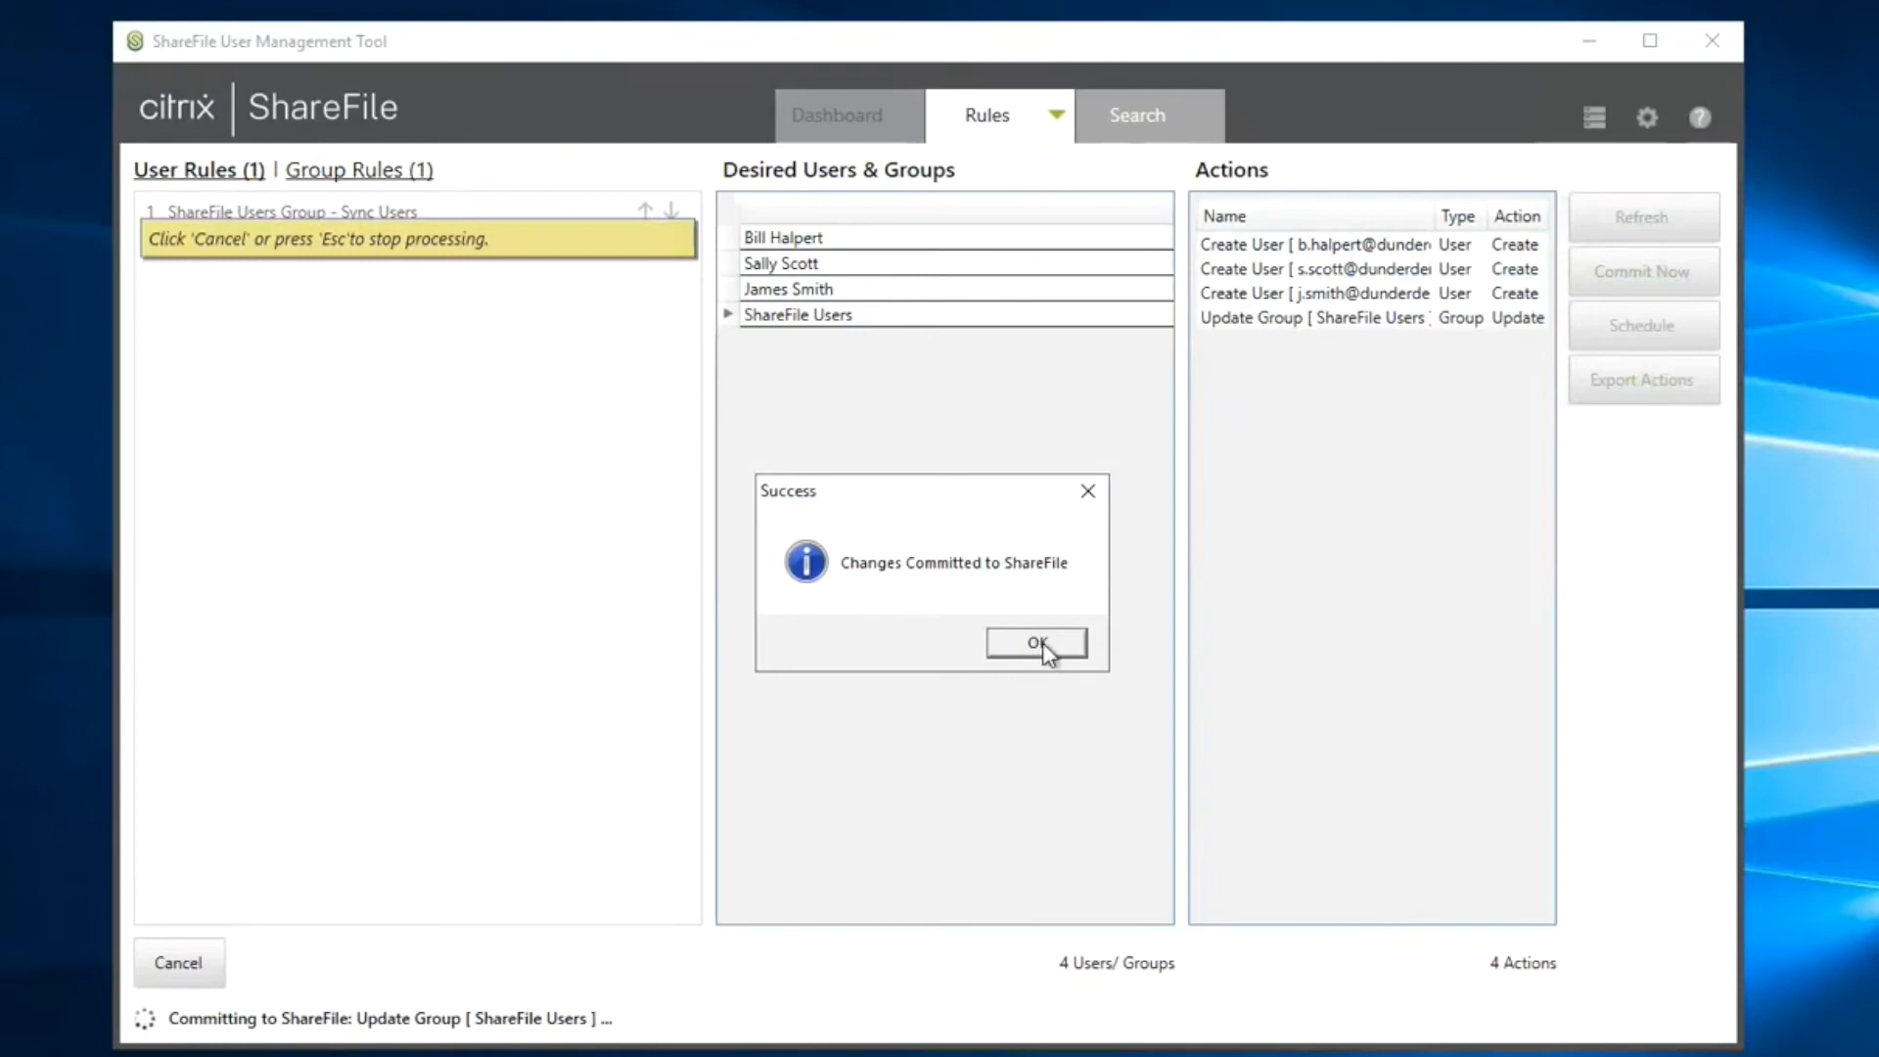
pyautogui.click(1036, 642)
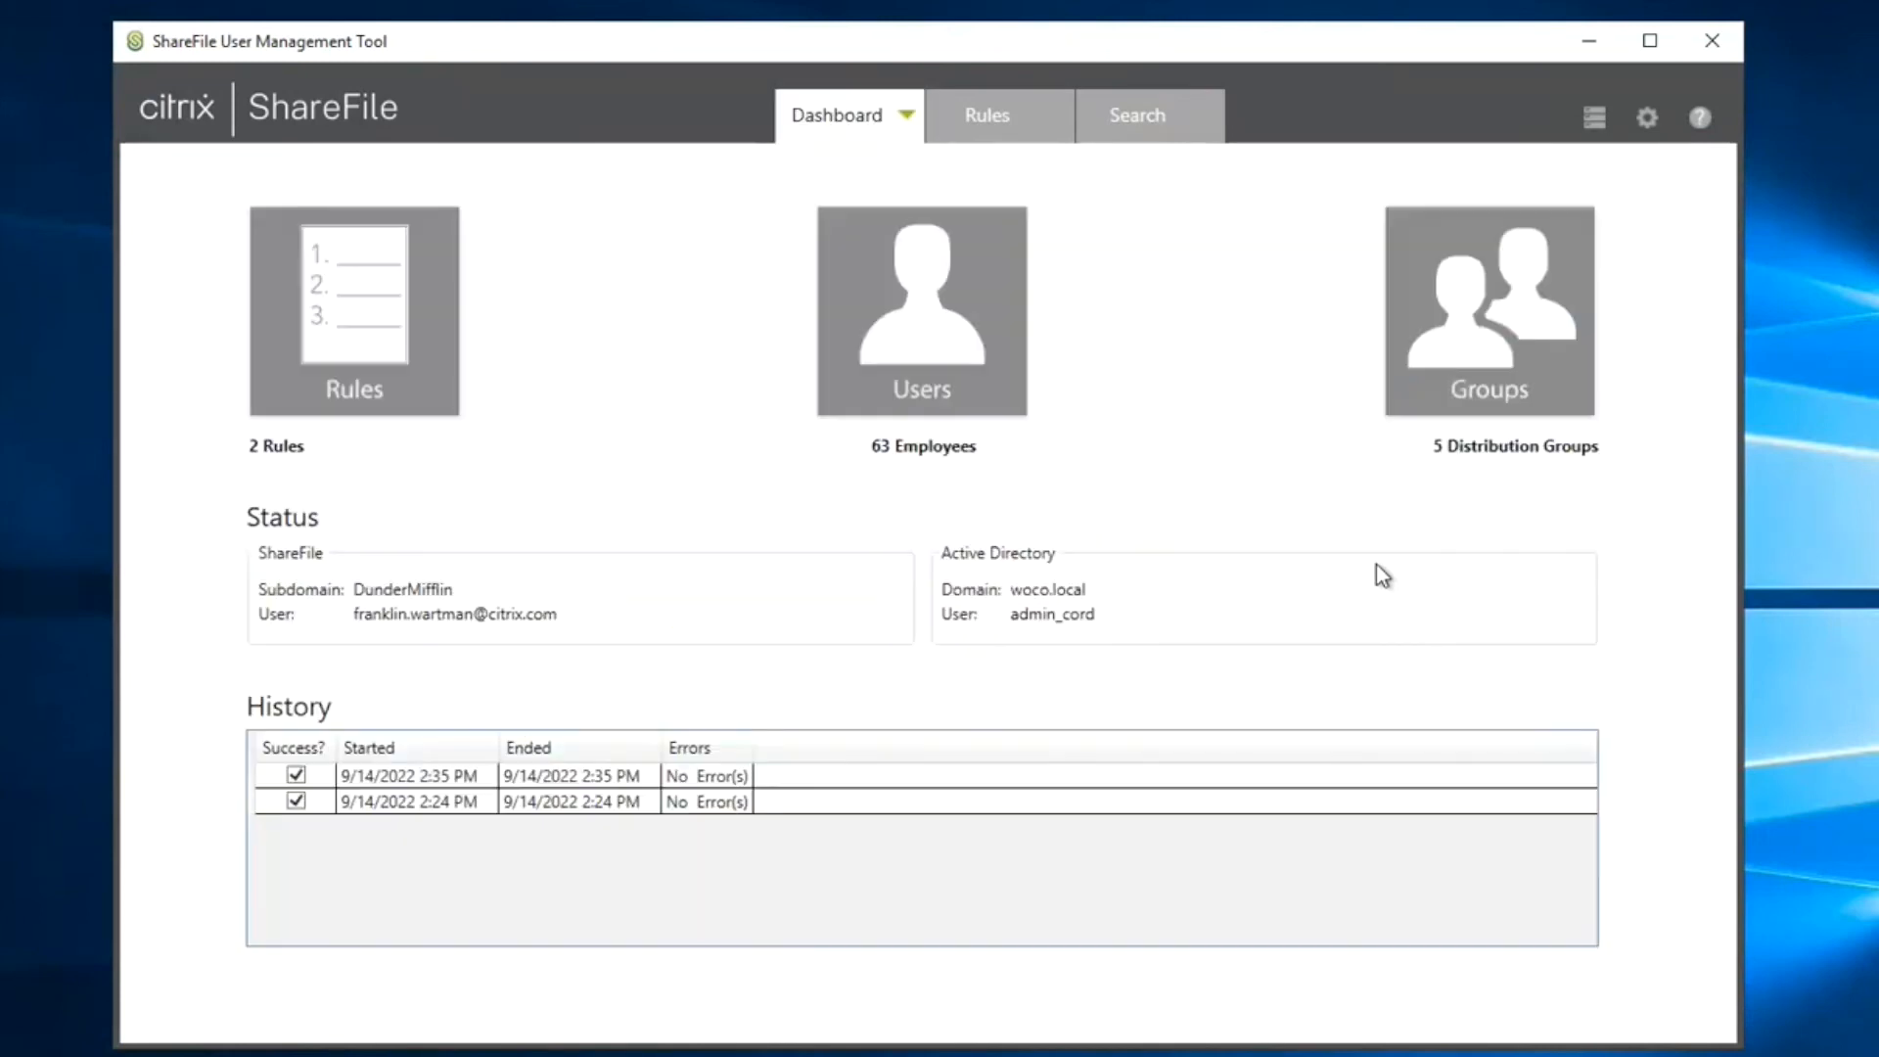
pyautogui.moveTo(403, 857)
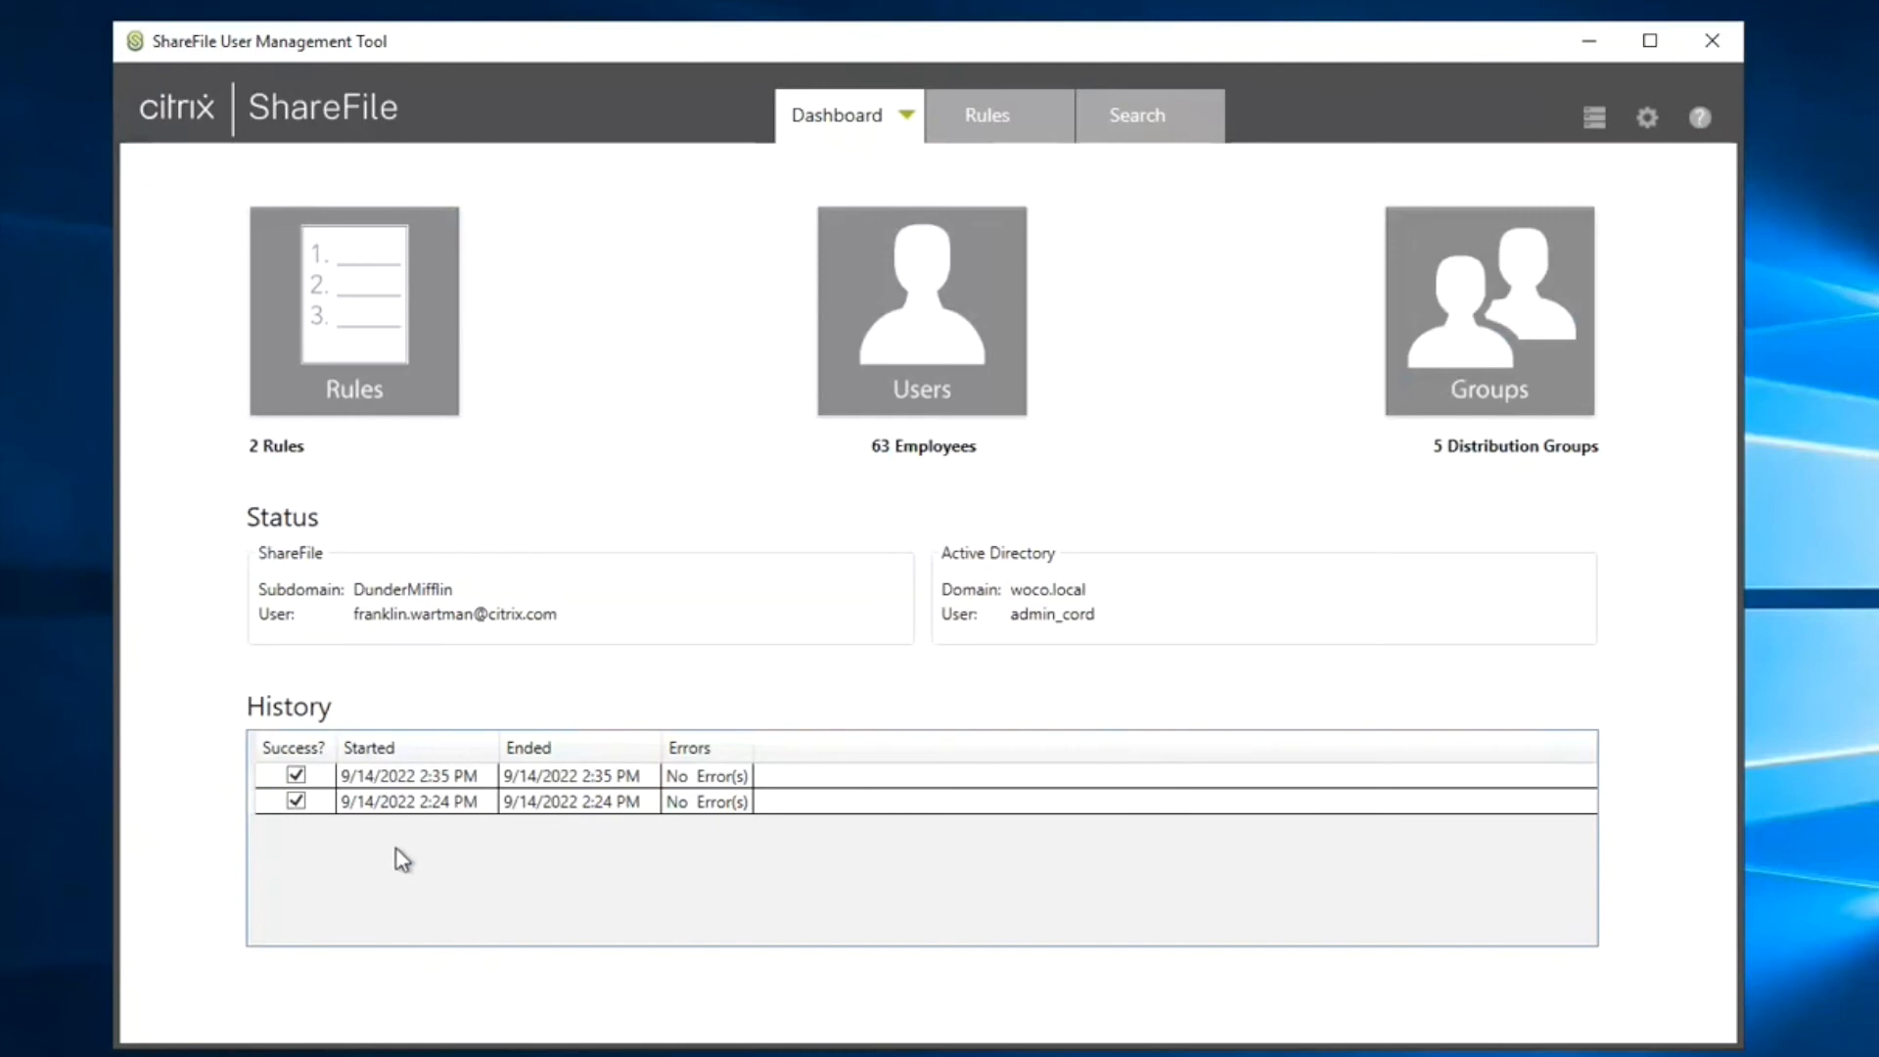
# - Expand the latest history run showing 3 users created, then return to the rules list
pyautogui.click(407, 775)
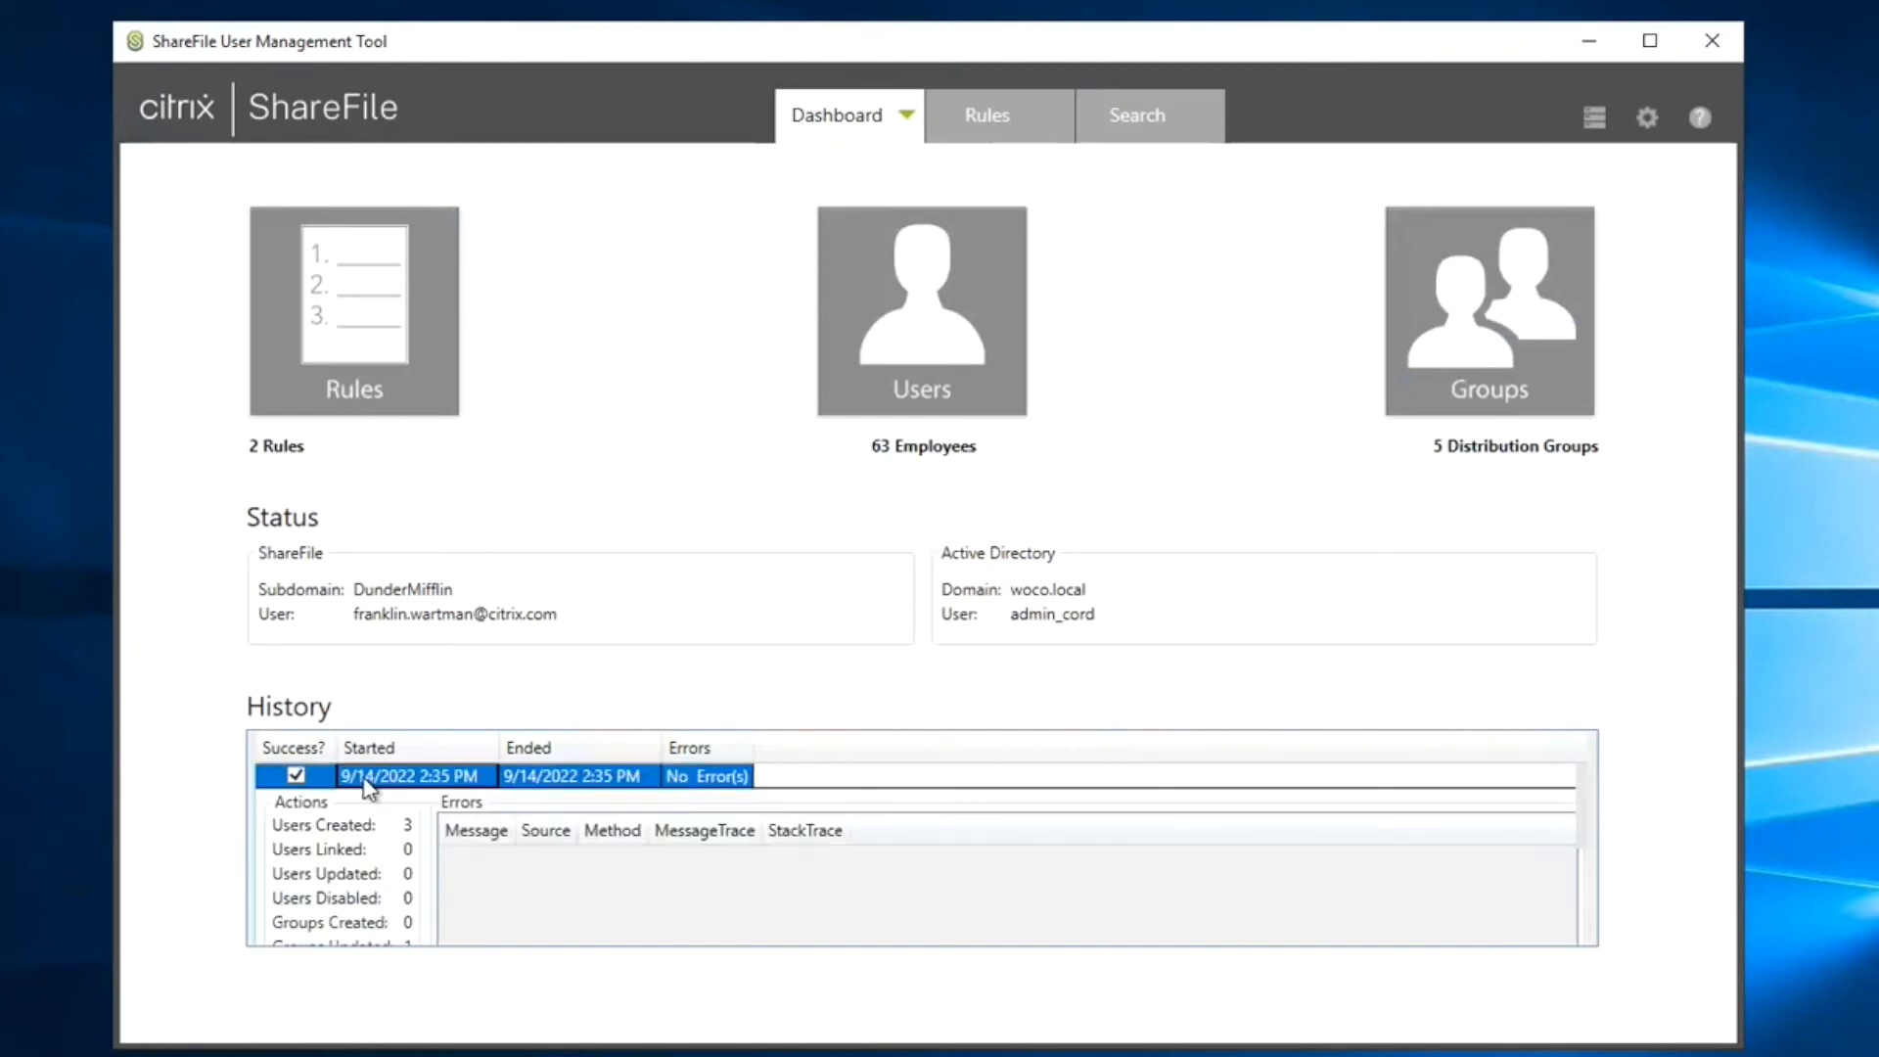
pyautogui.moveTo(378, 873)
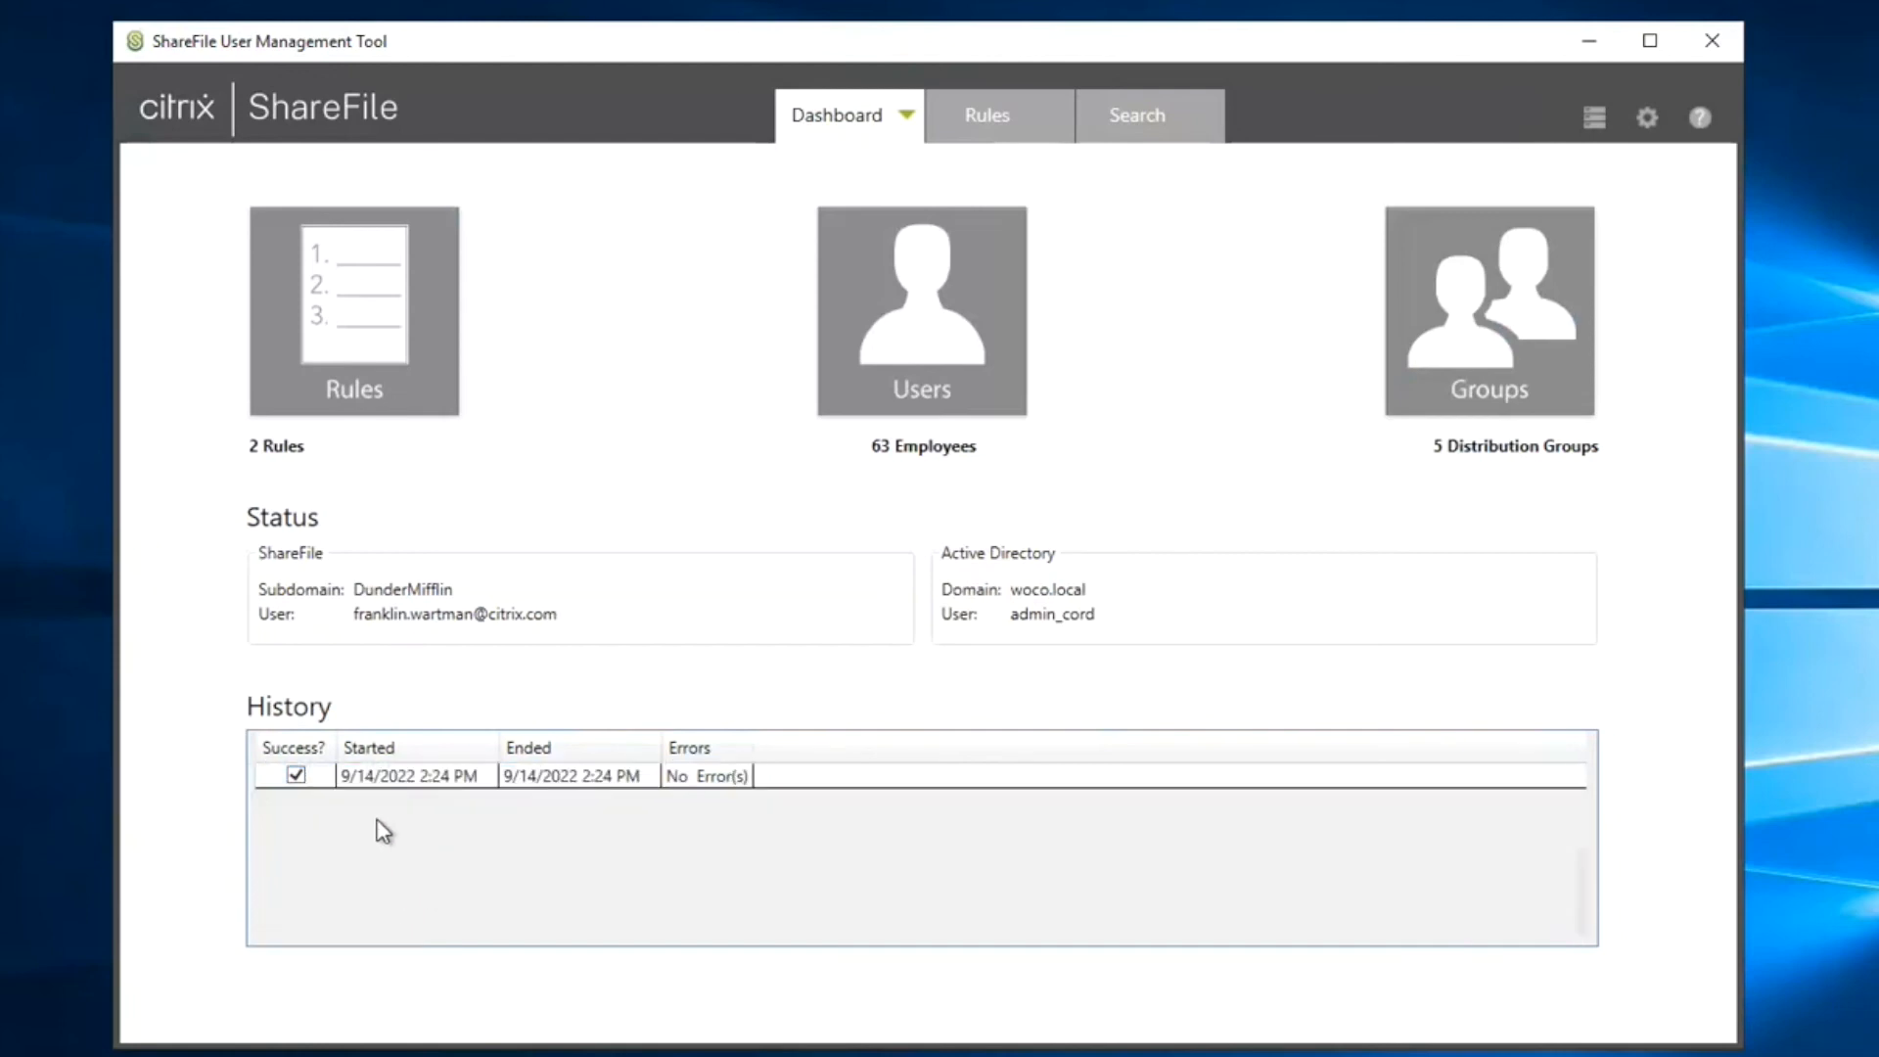
pyautogui.click(408, 775)
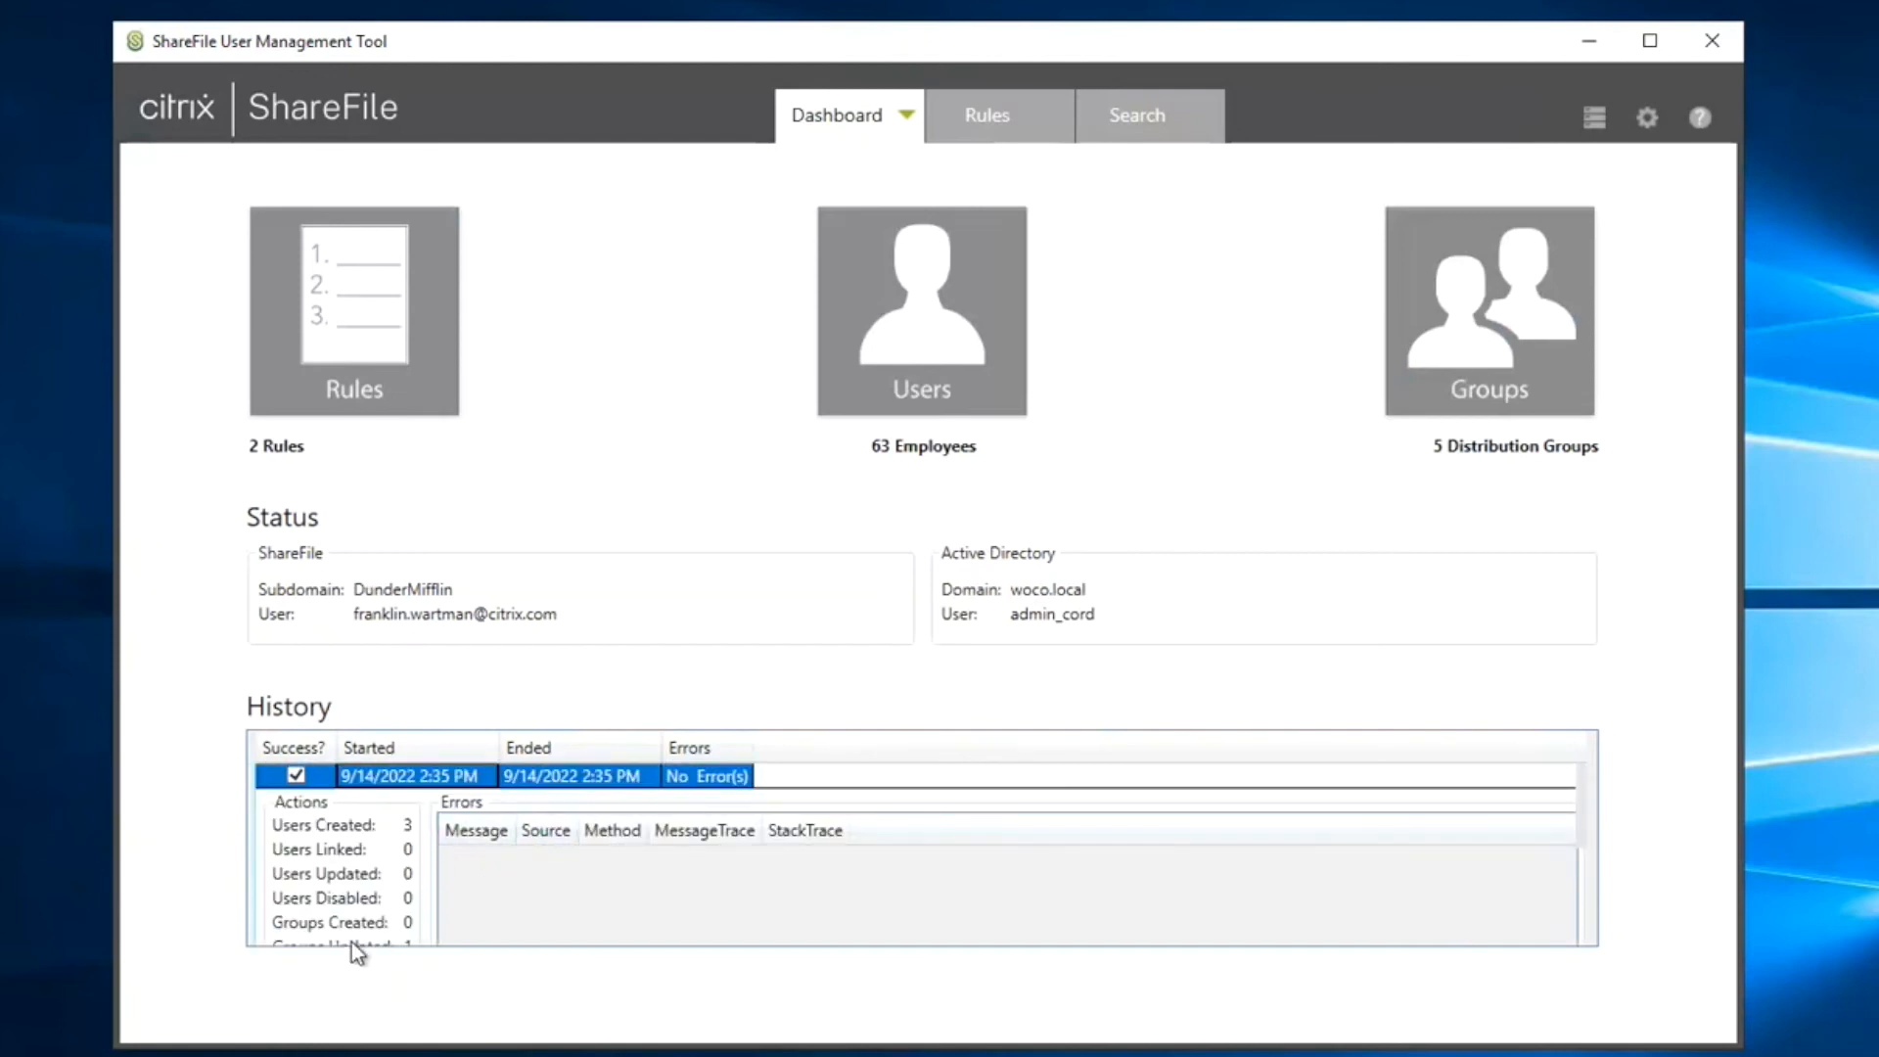
pyautogui.moveTo(1127, 430)
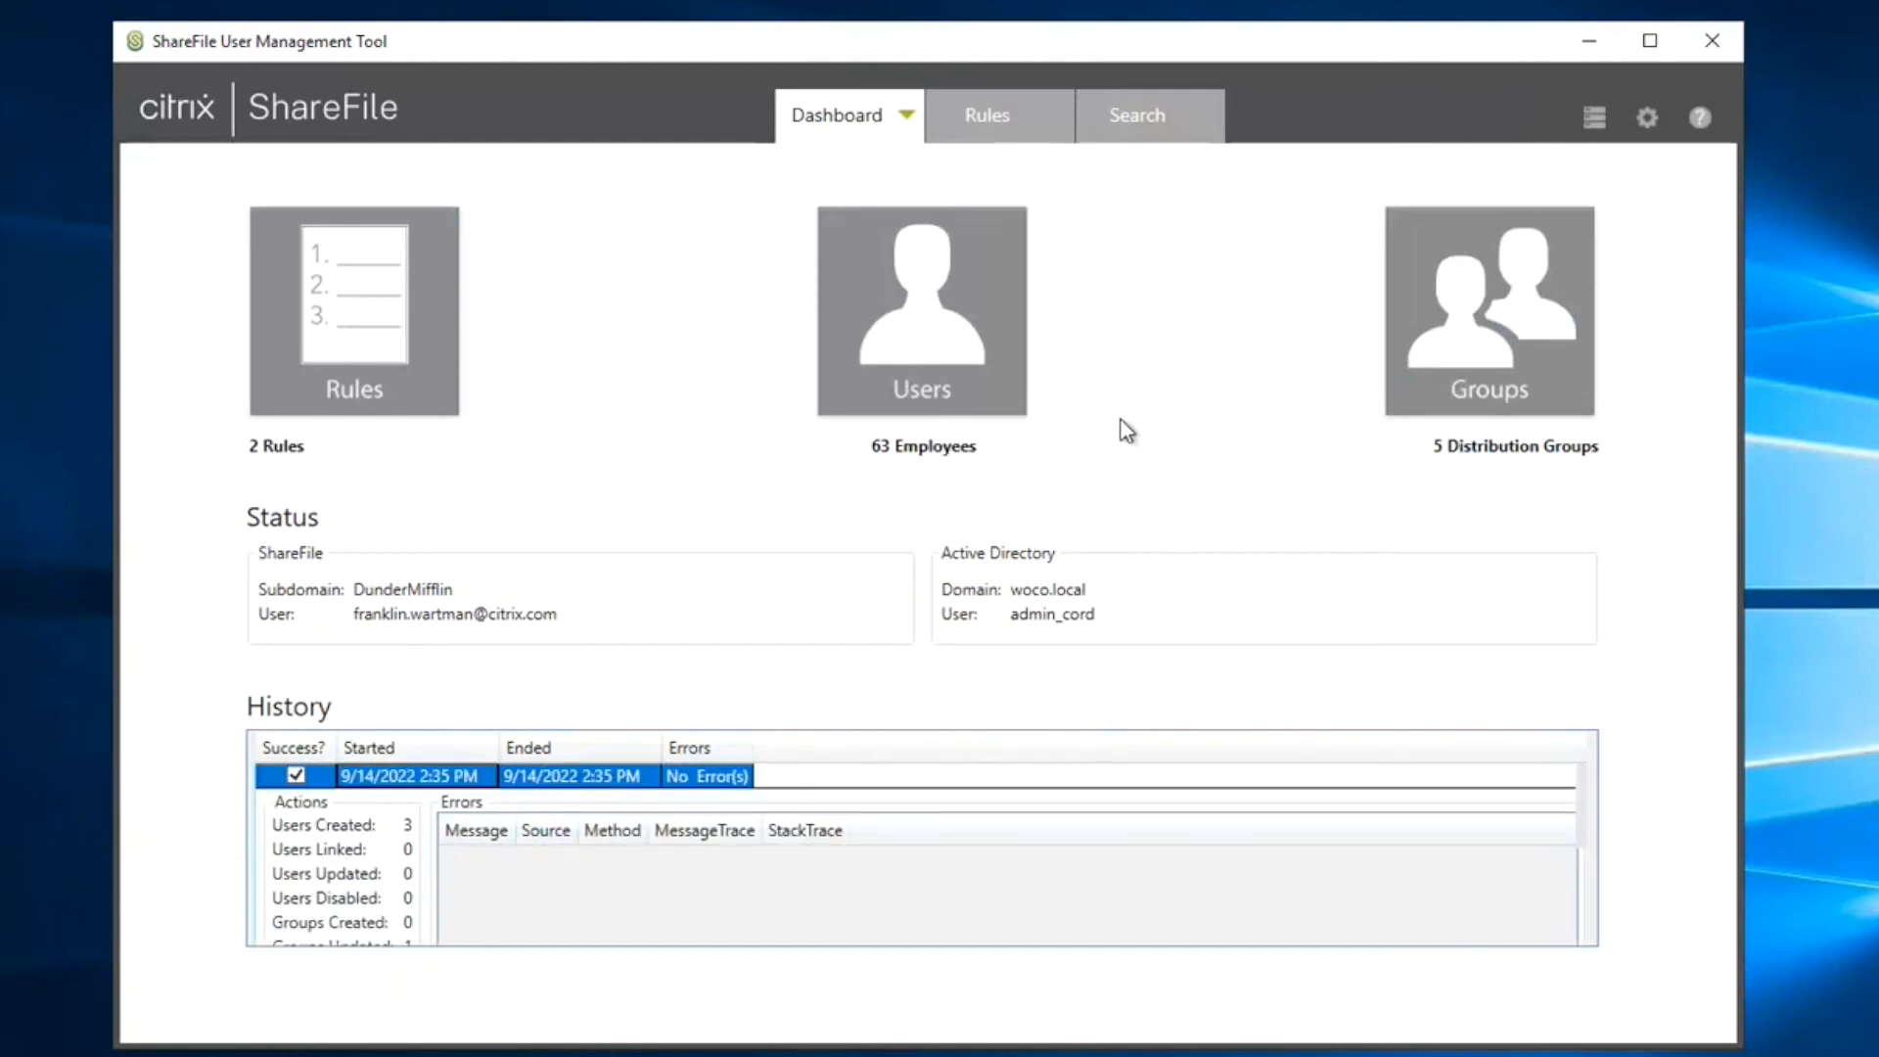
pyautogui.moveTo(873, 476)
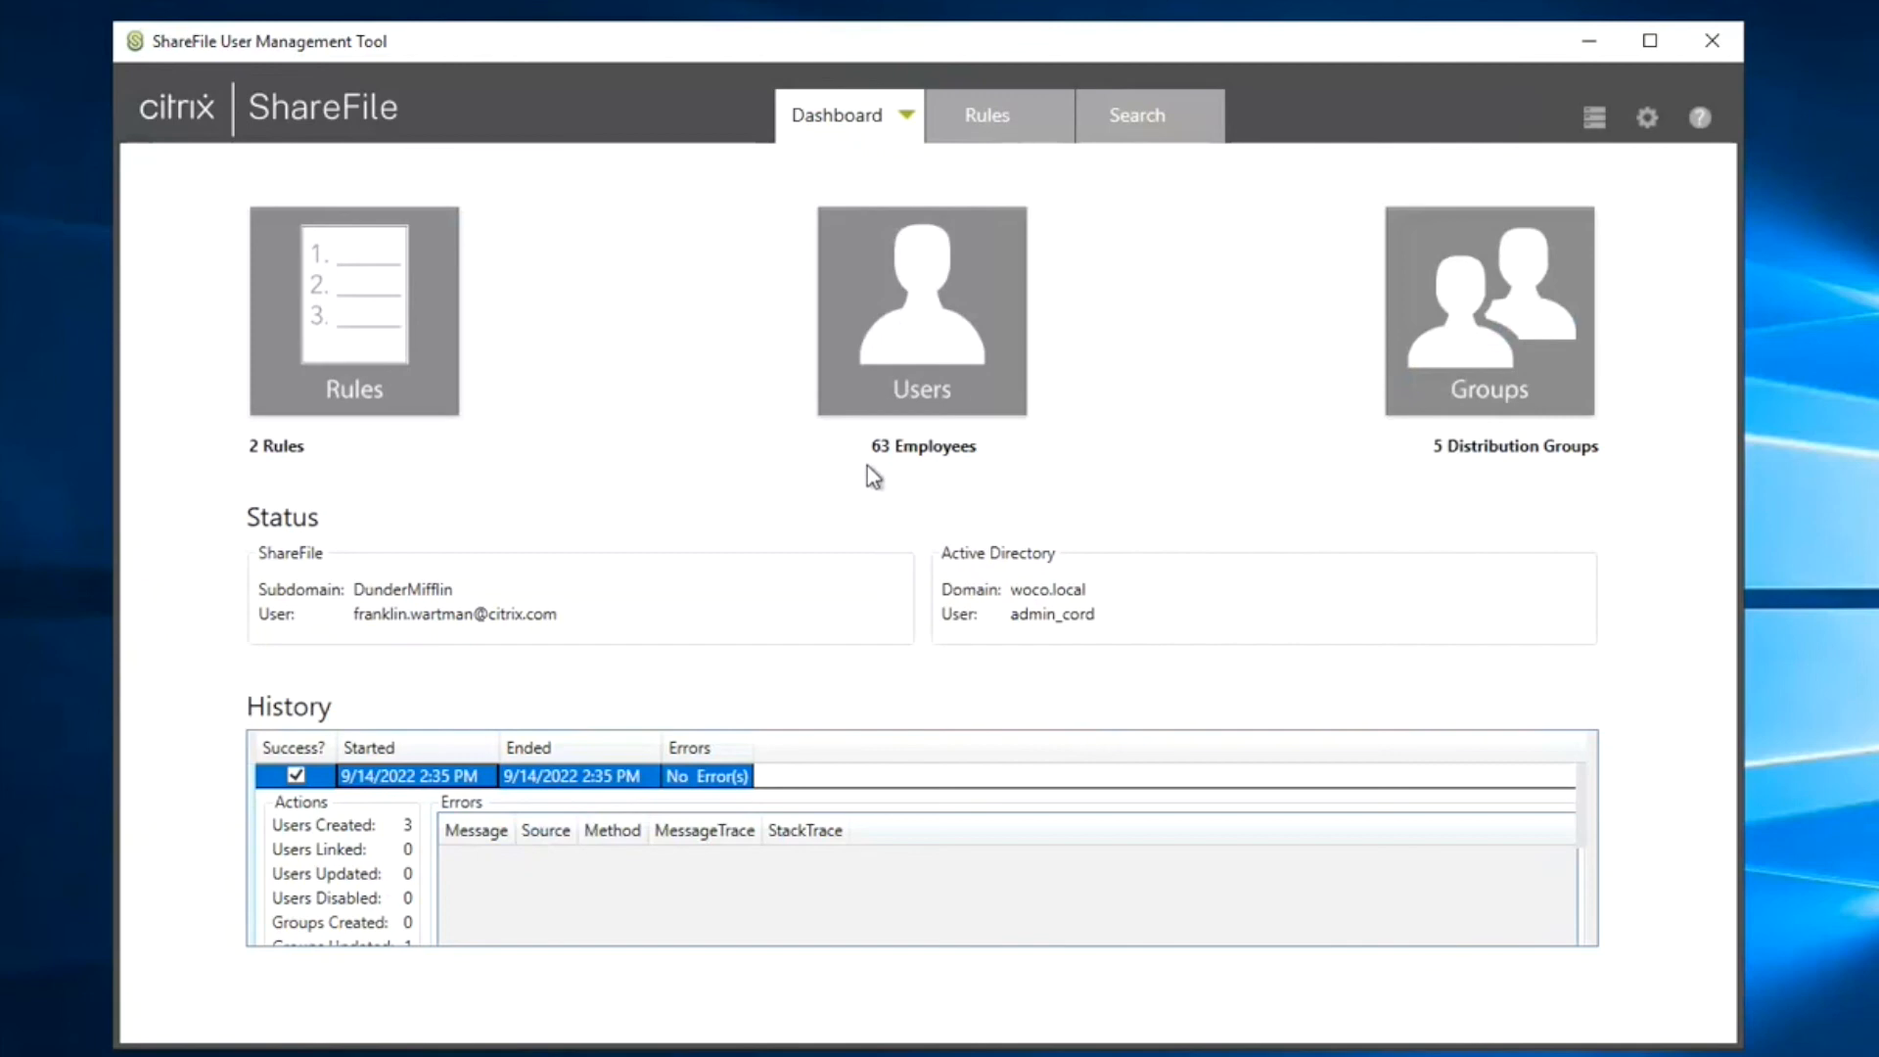
pyautogui.moveTo(941, 467)
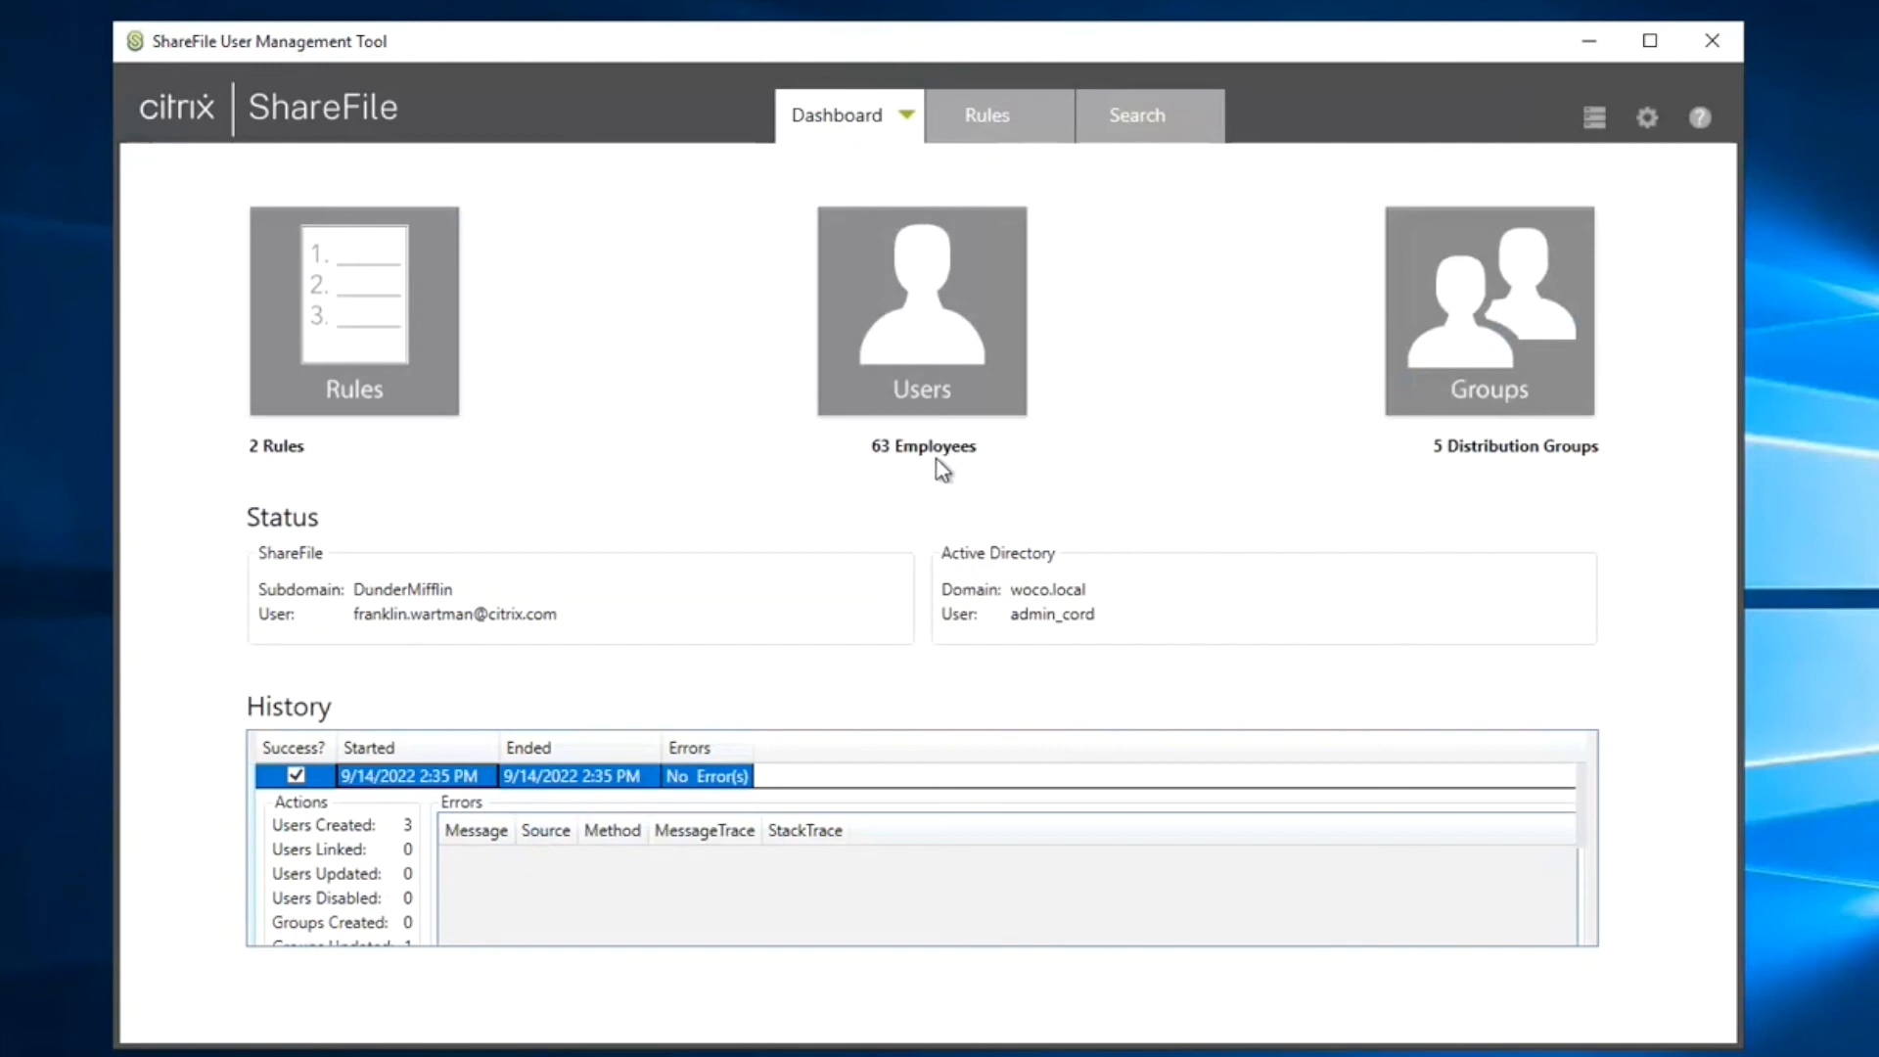
pyautogui.moveTo(1256, 444)
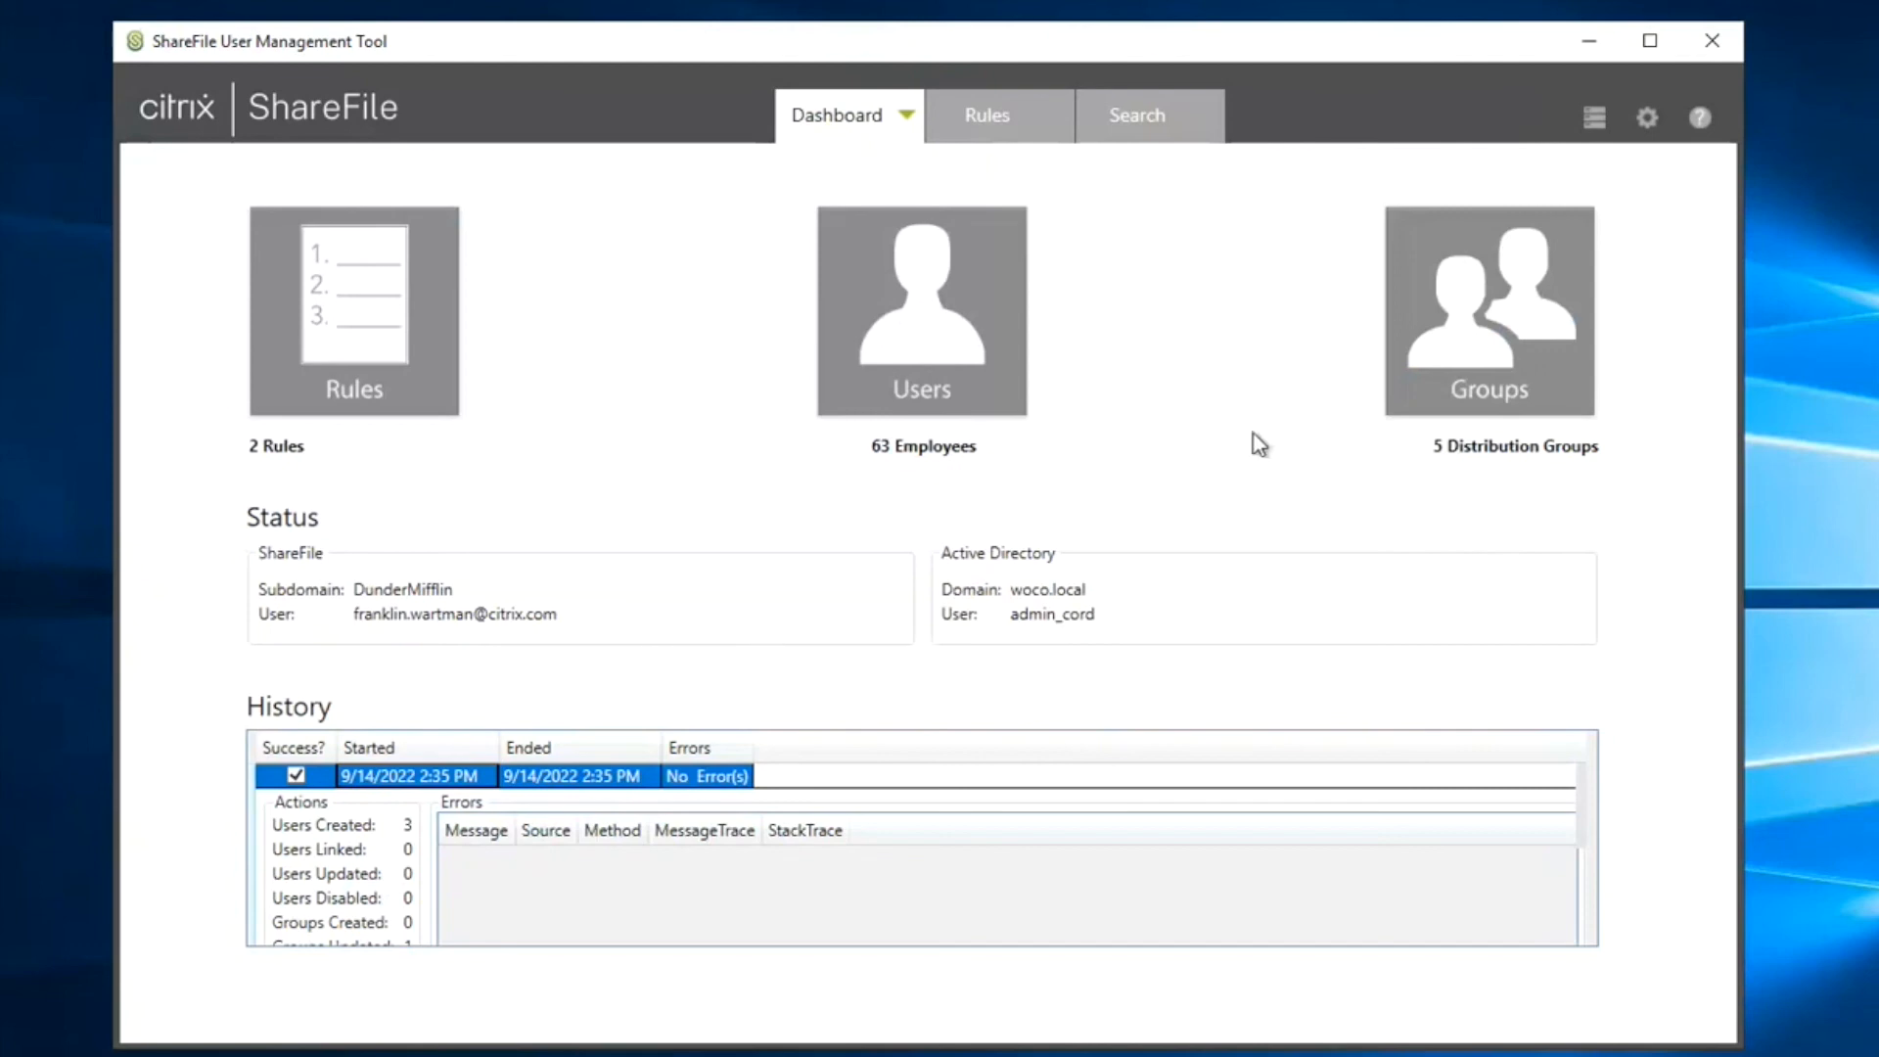
pyautogui.moveTo(1729, 60)
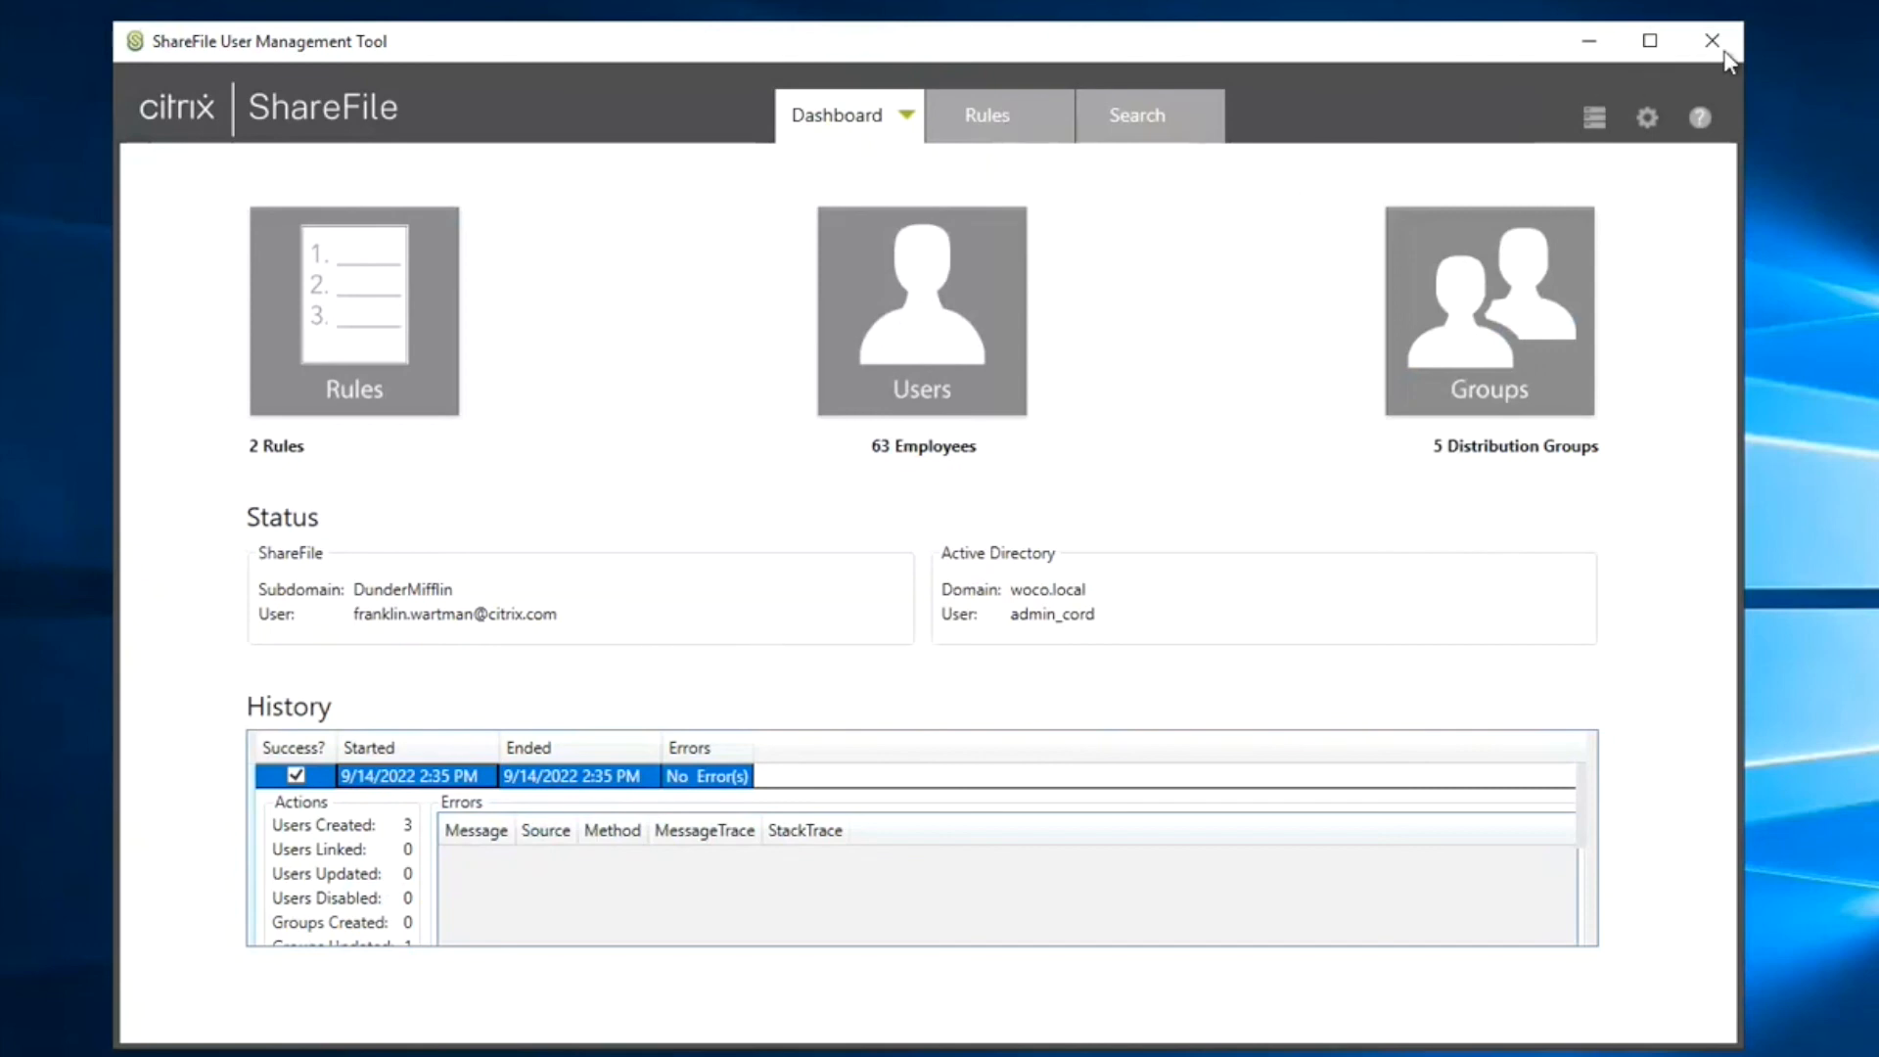
pyautogui.click(984, 116)
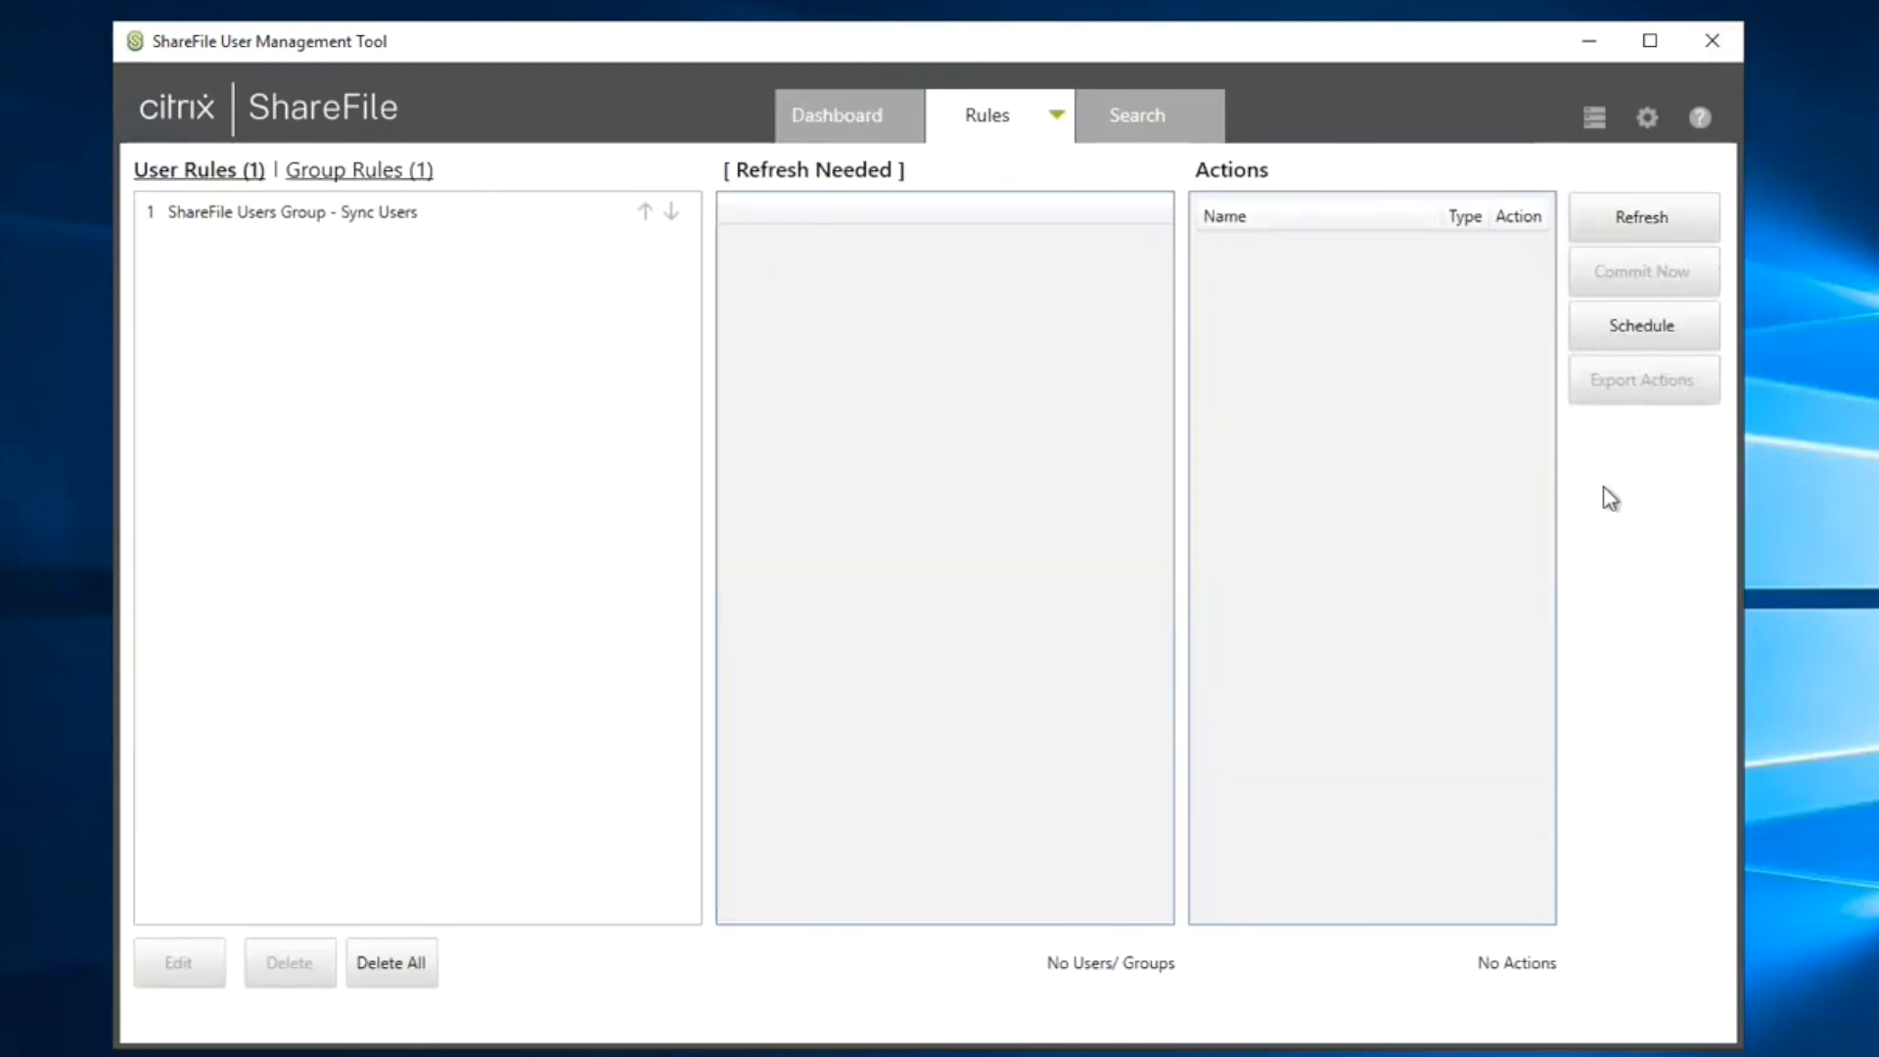
pyautogui.click(1640, 325)
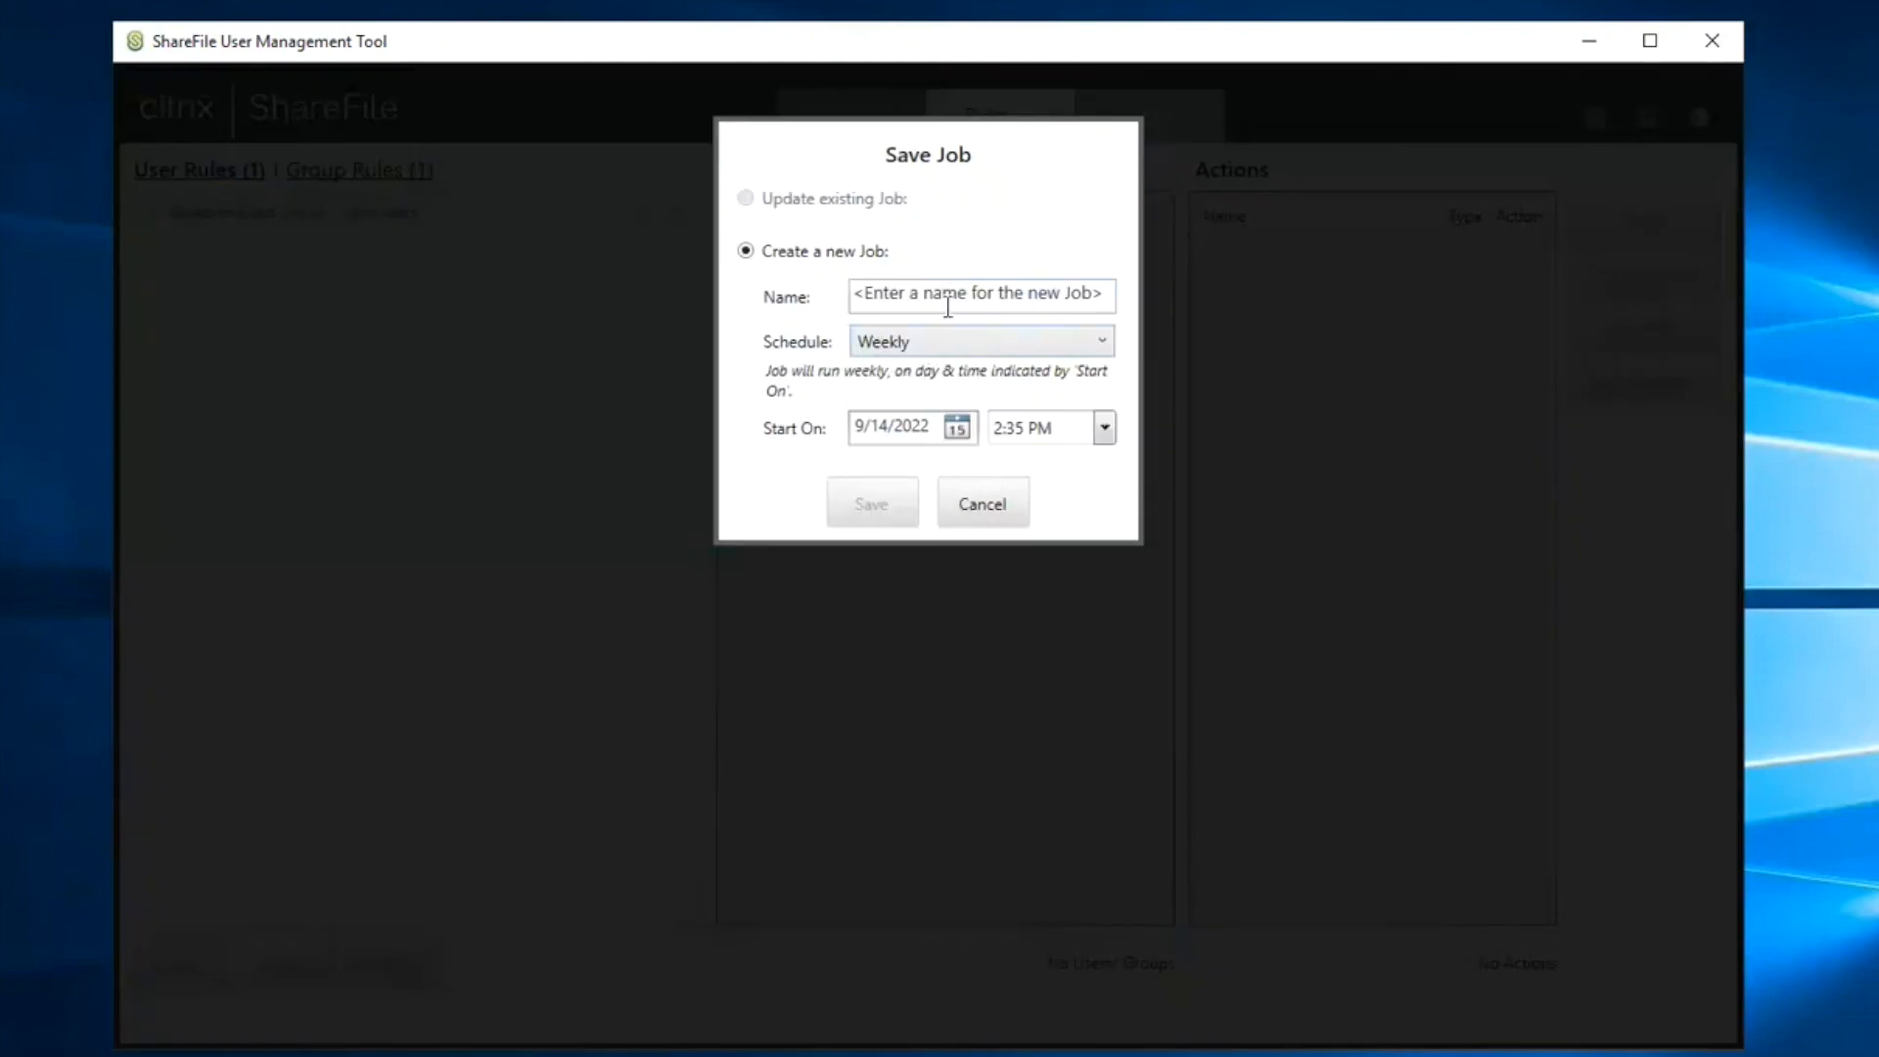
pyautogui.moveTo(973, 357)
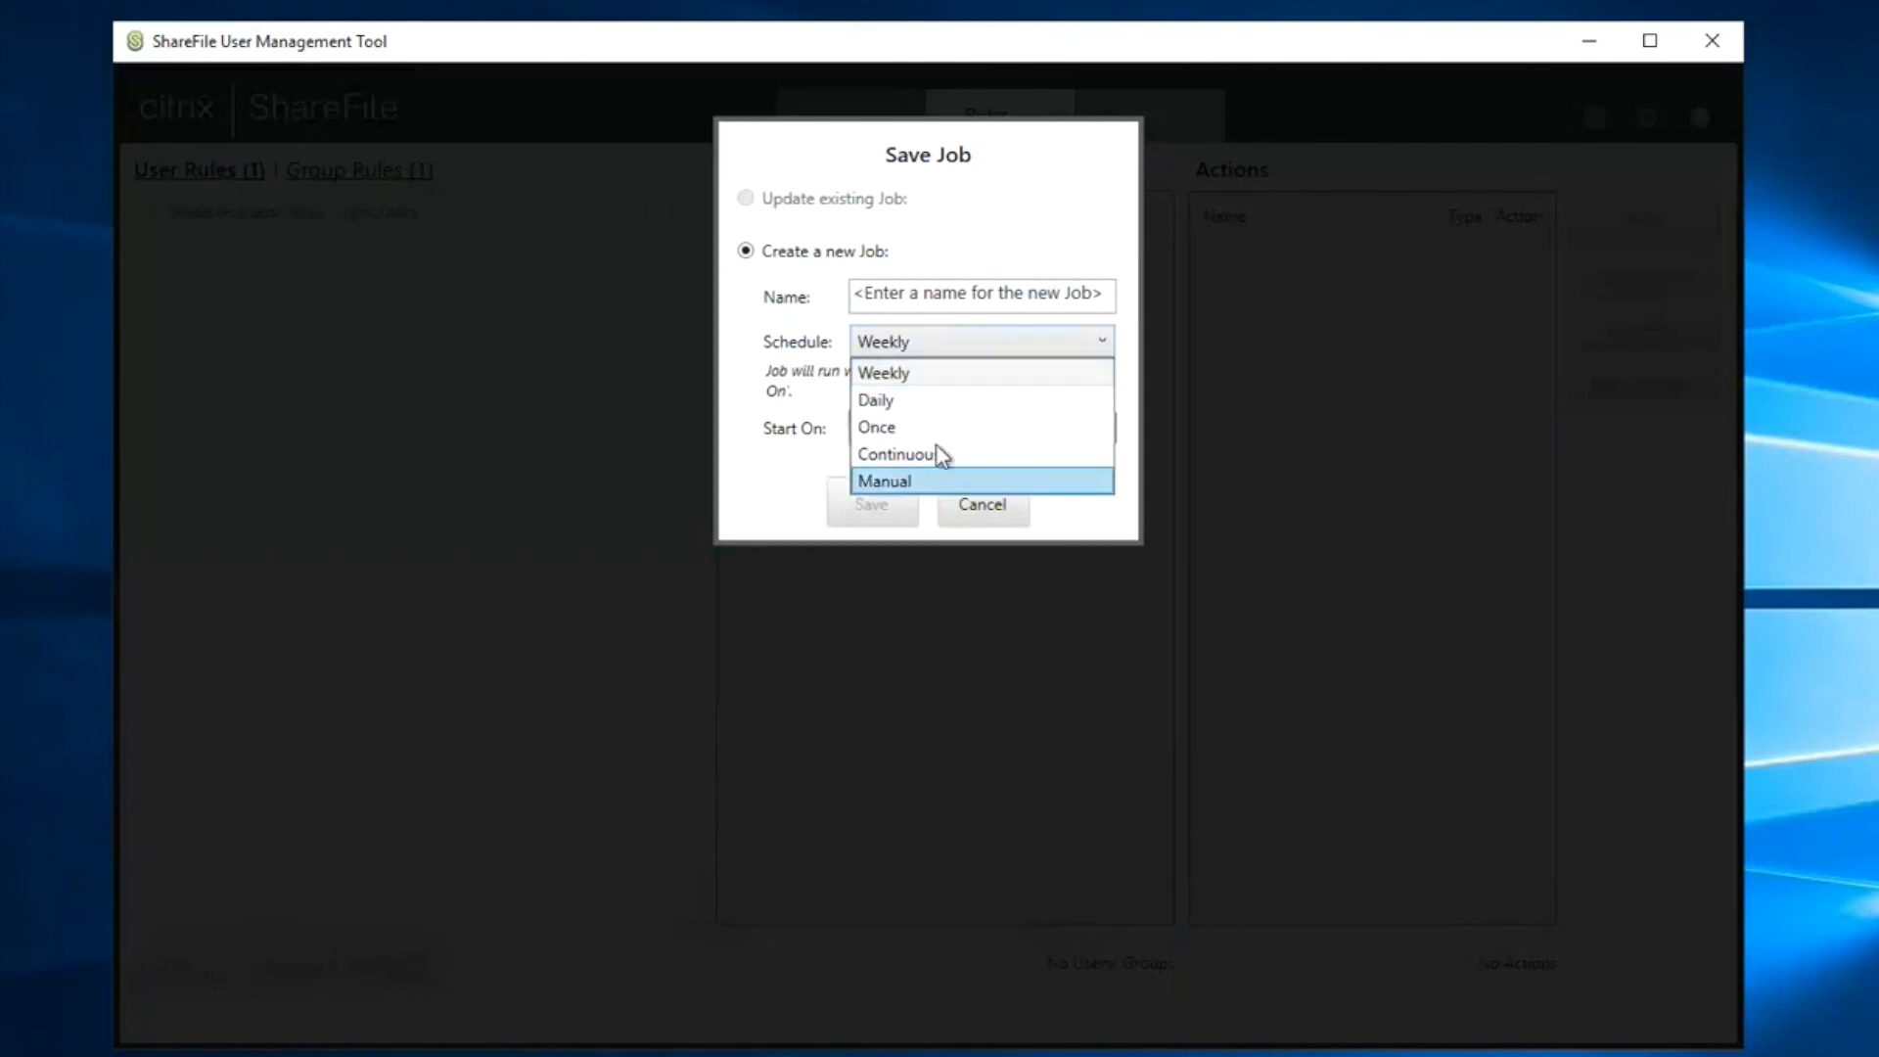
pyautogui.click(883, 372)
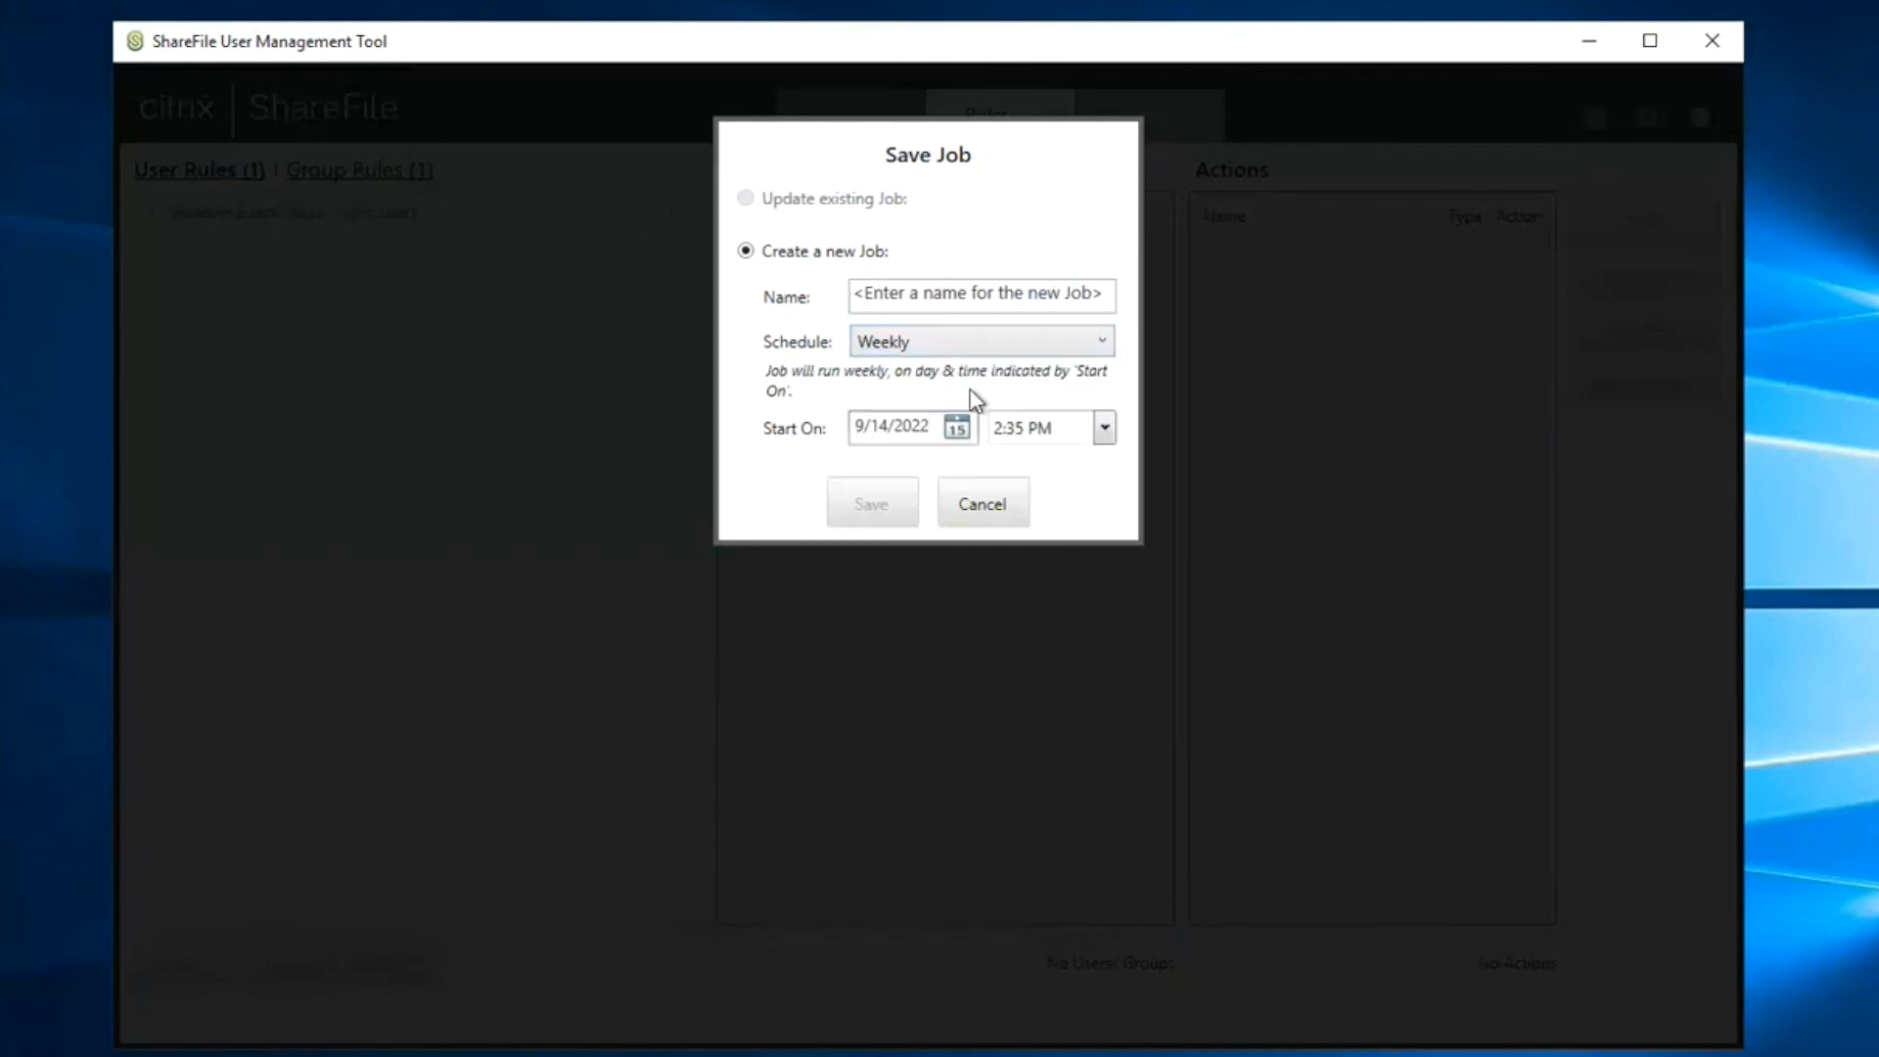
pyautogui.click(981, 503)
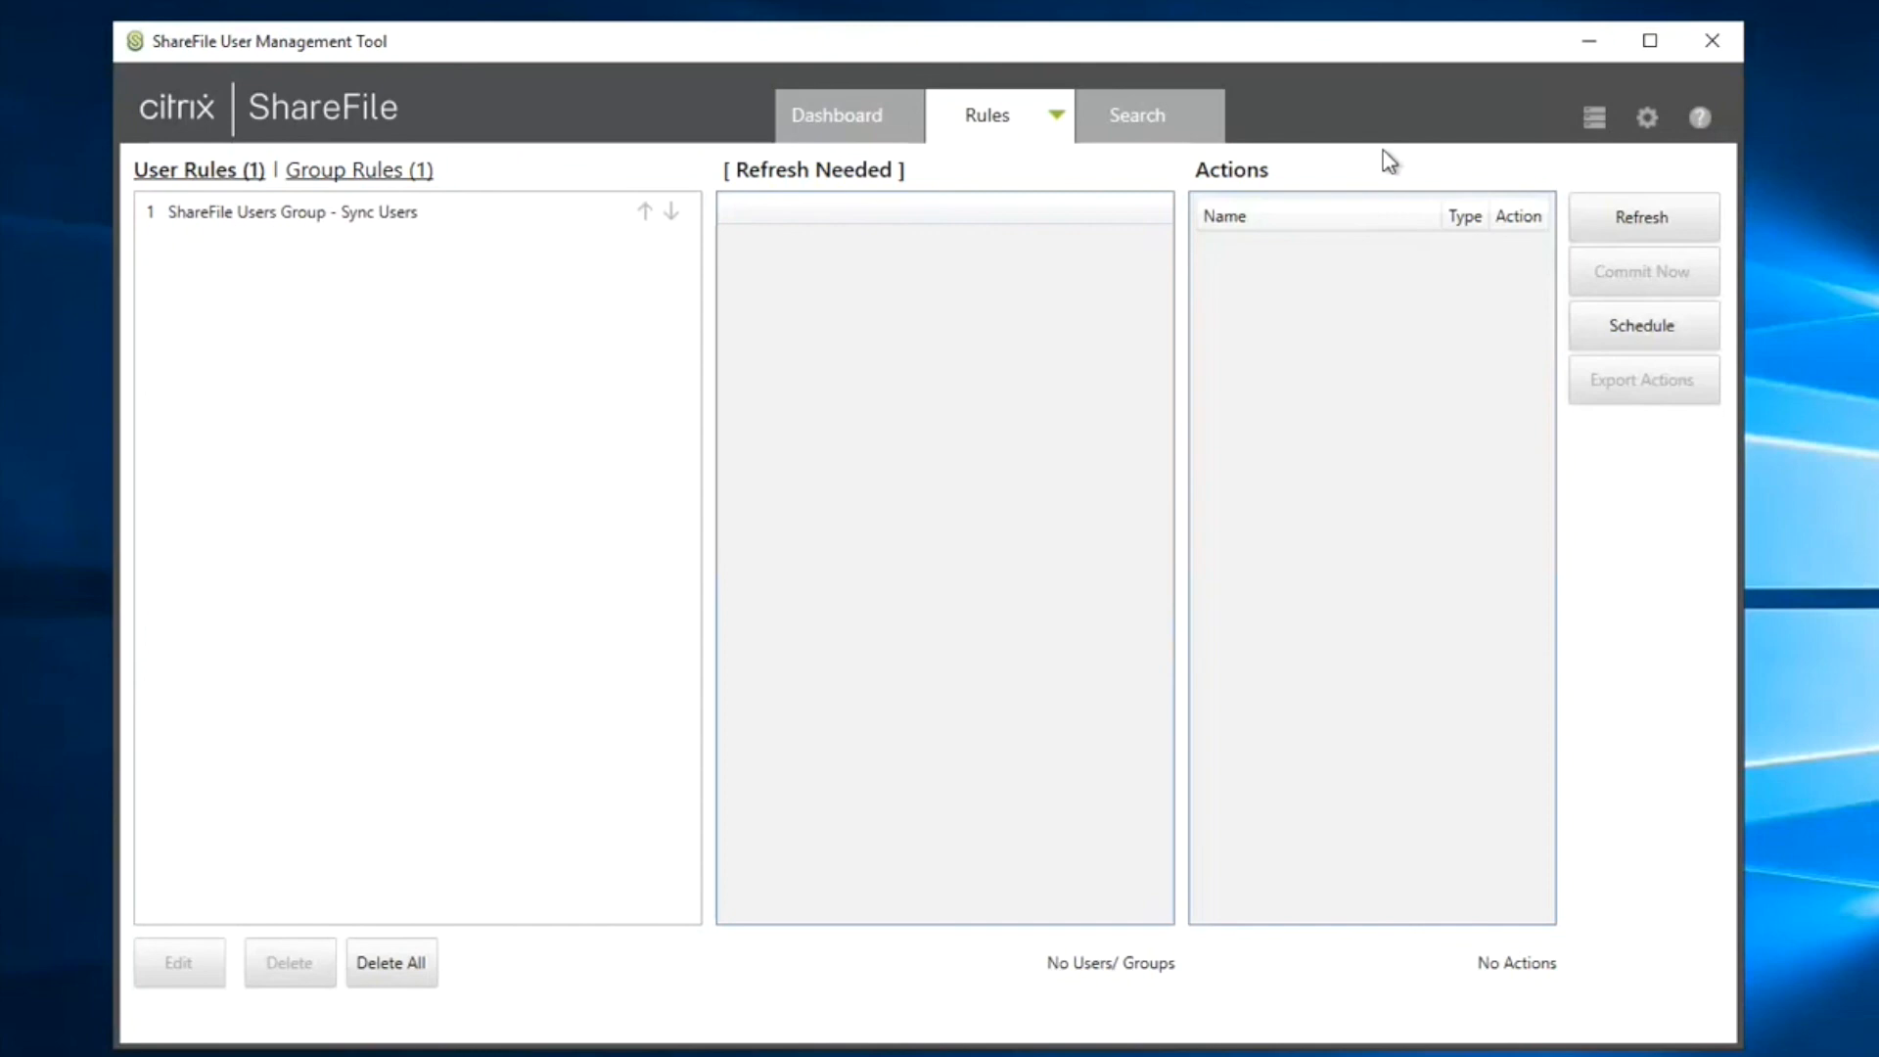
pyautogui.moveTo(1689, 137)
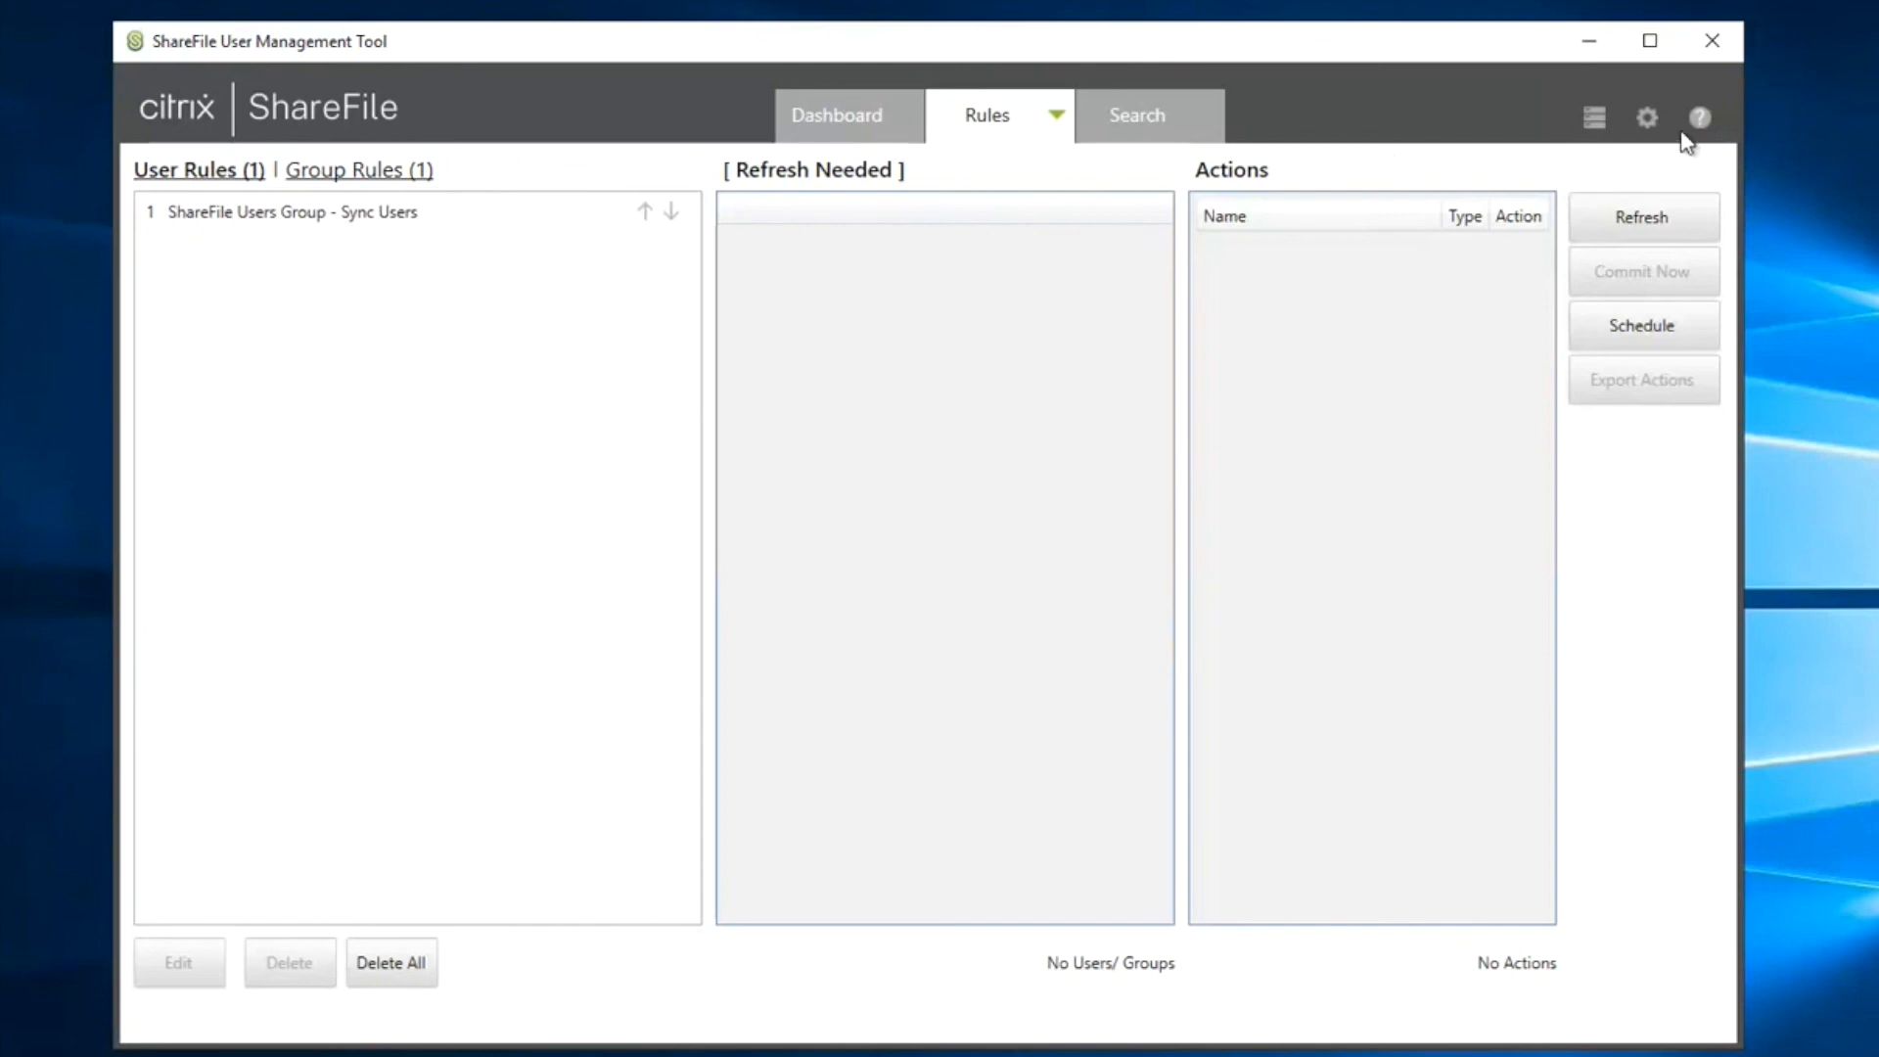
pyautogui.moveTo(1388, 176)
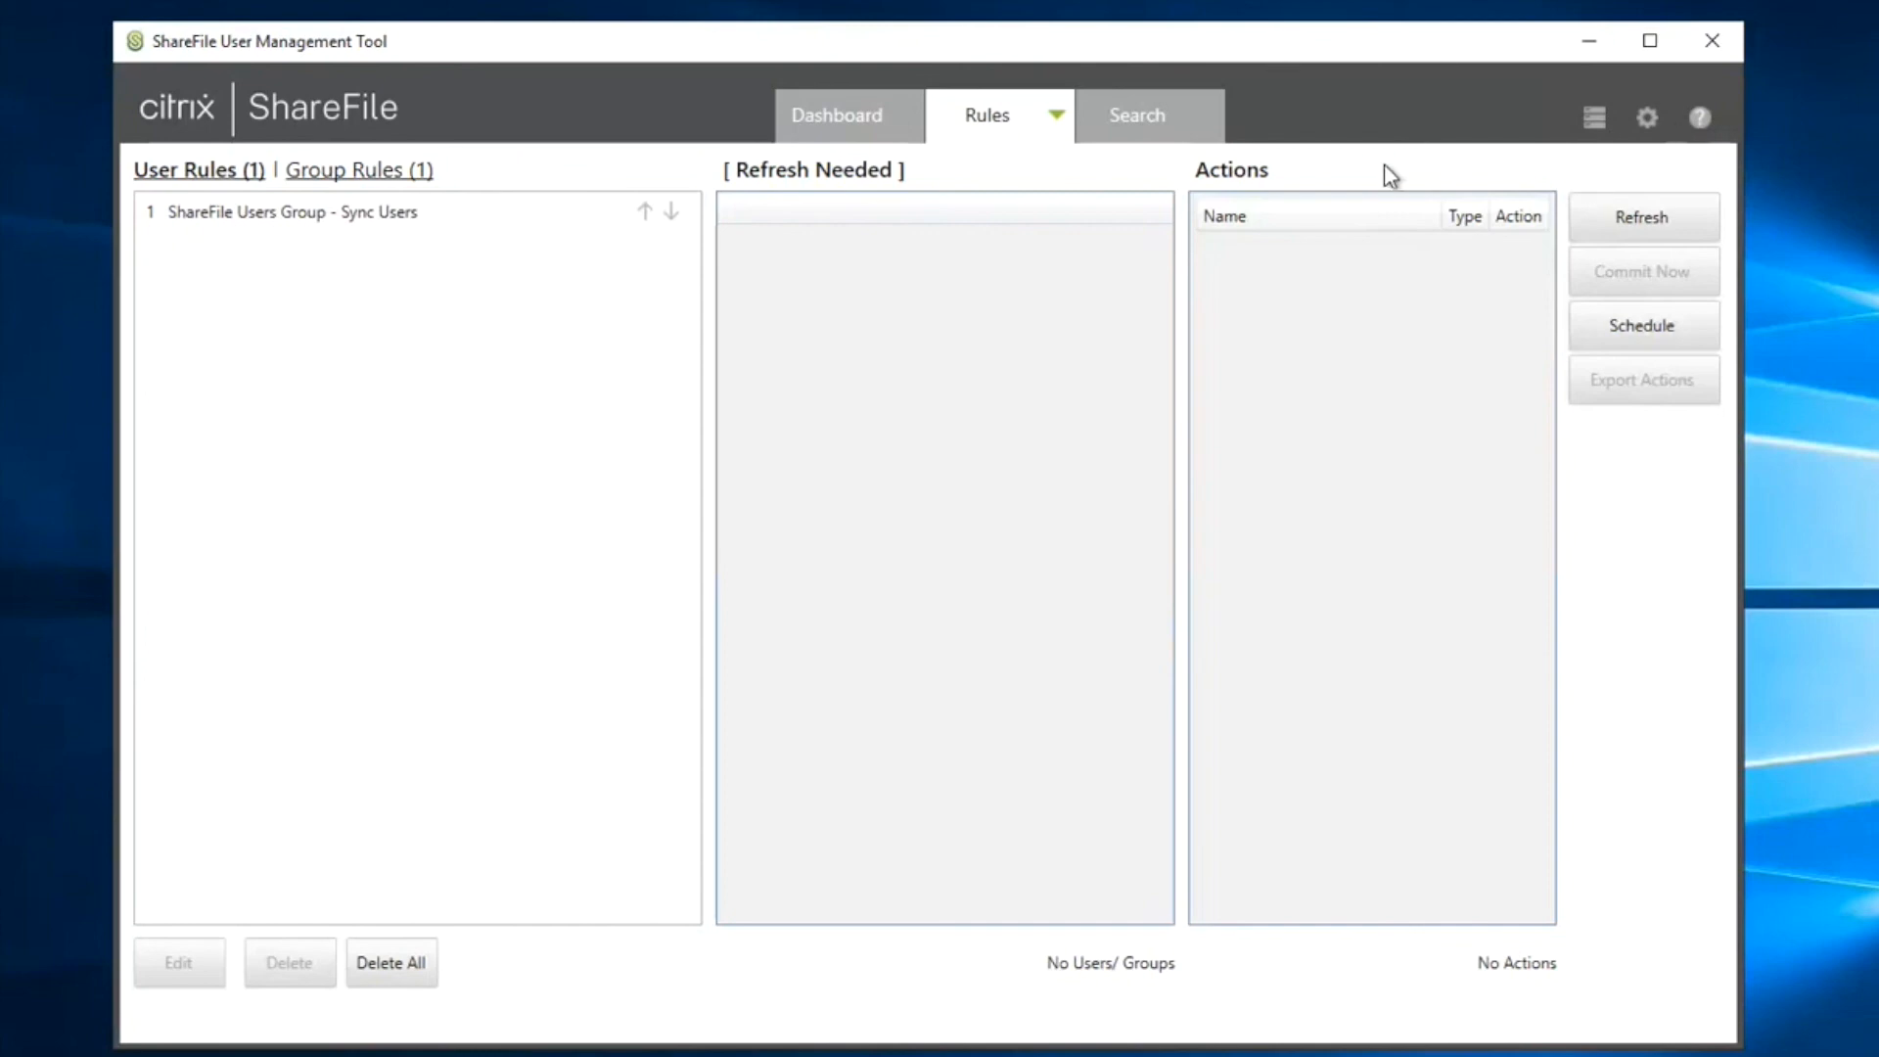